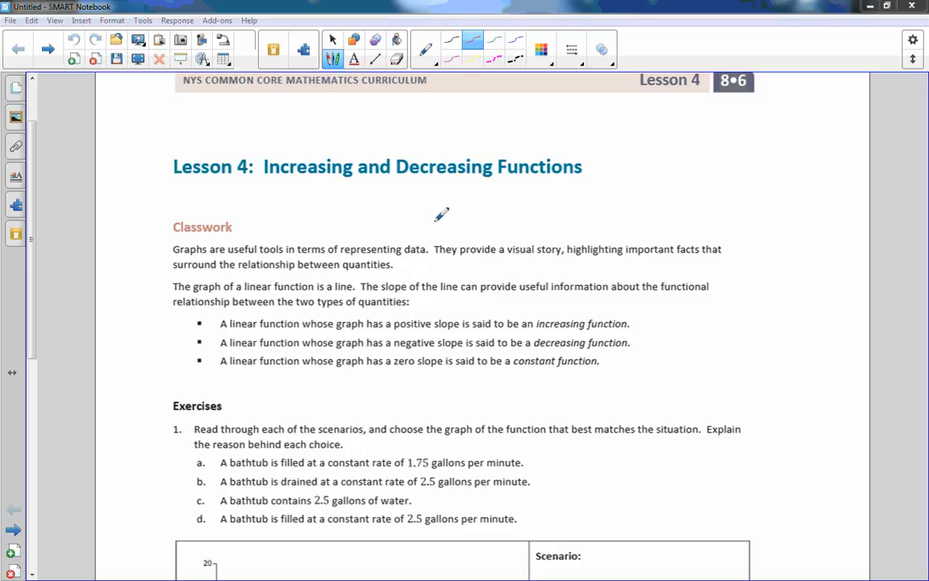
mouse_move(472, 159)
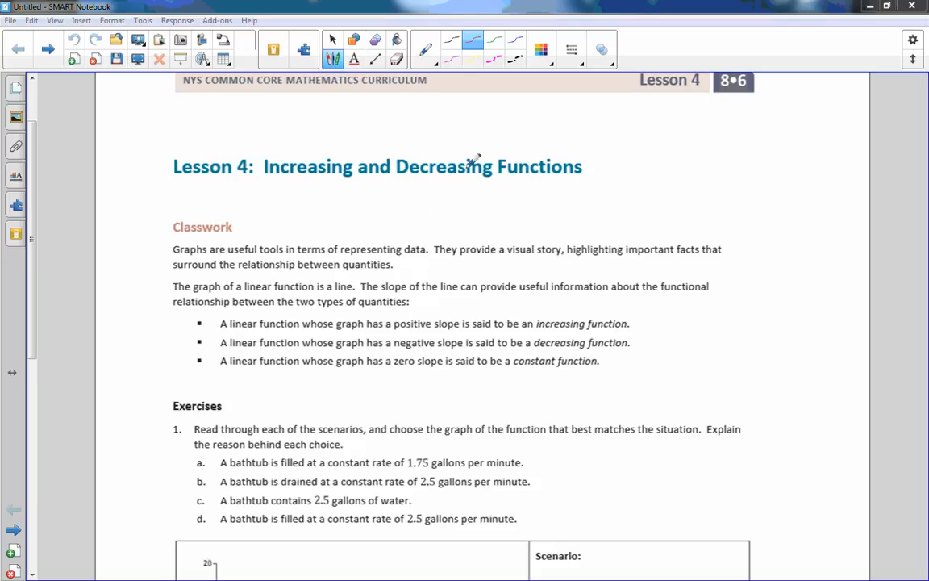
mouse_move(214, 271)
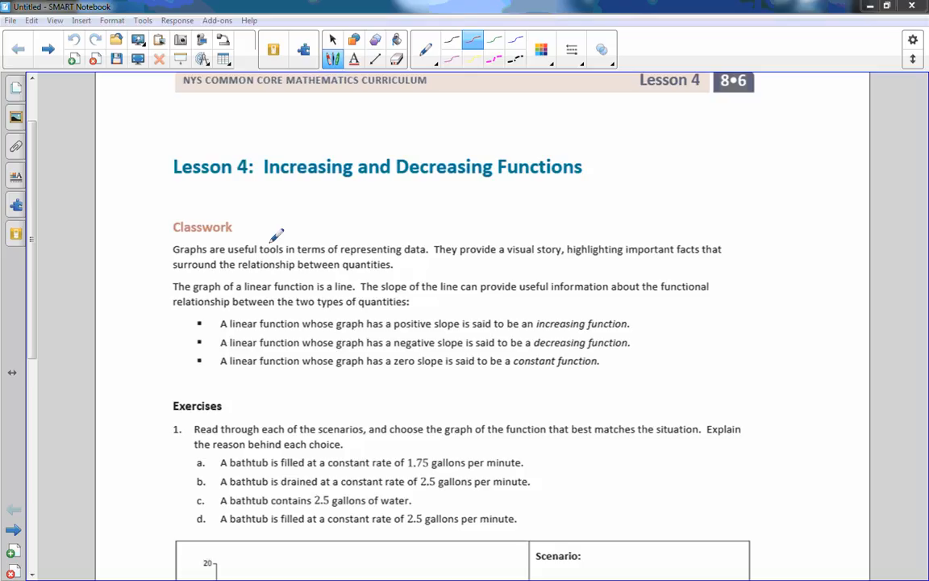
mouse_move(334, 234)
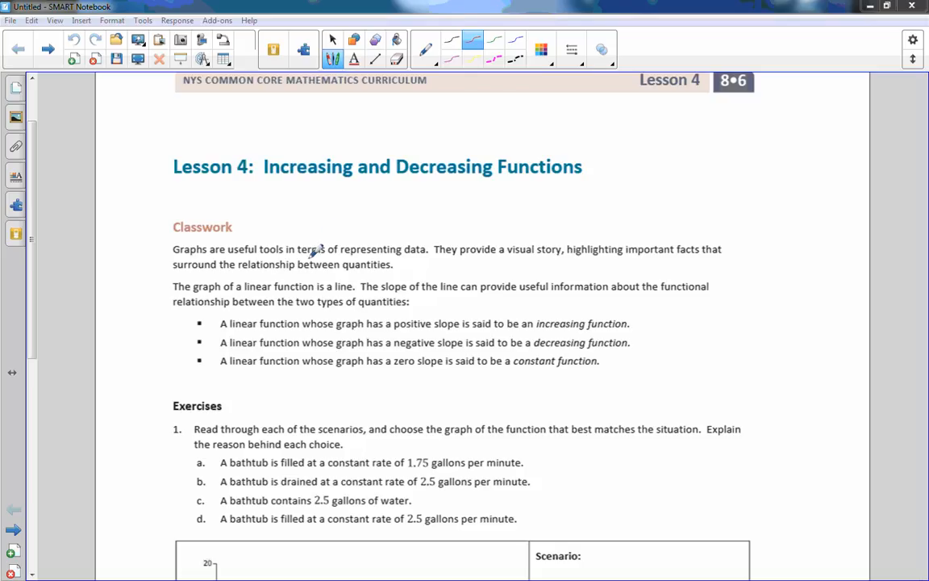
mouse_move(318, 278)
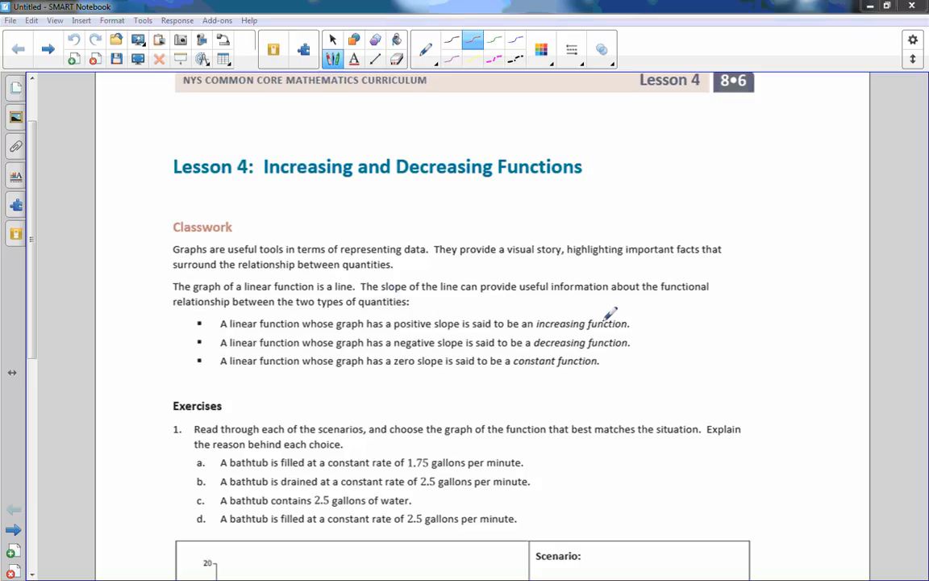
mouse_move(640, 316)
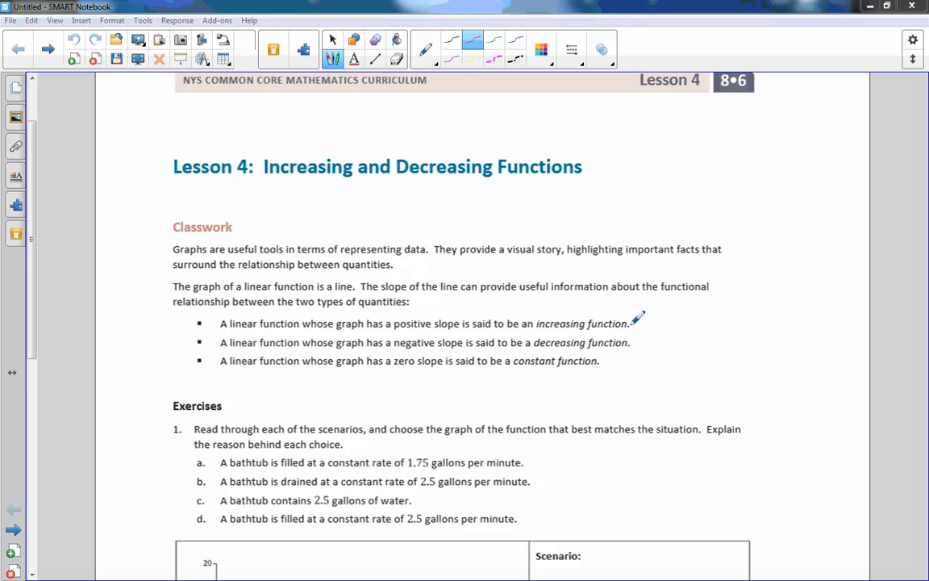
Sketch a red rising line beside increasing and a black flat line beside constant.
left_click_drag(637, 338, 657, 315)
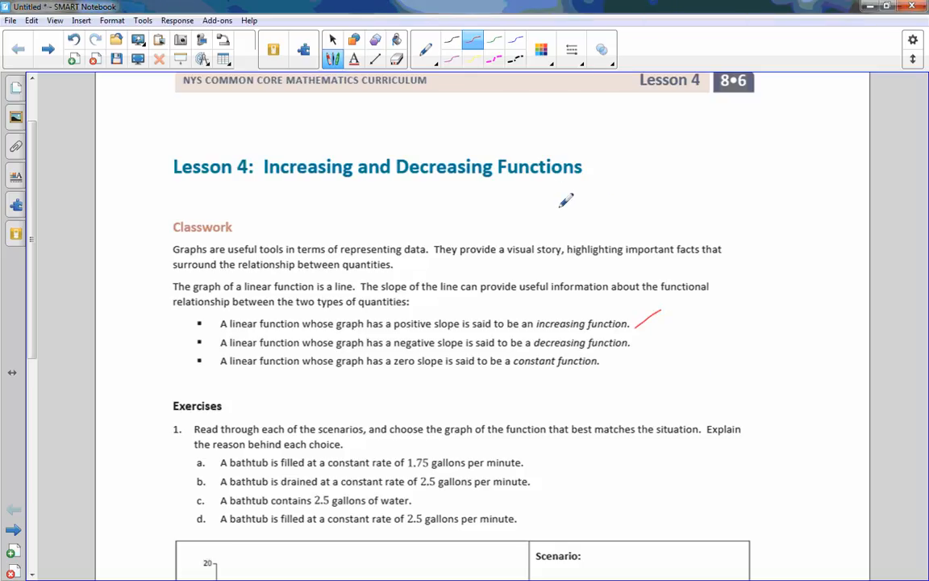
mouse_move(526, 71)
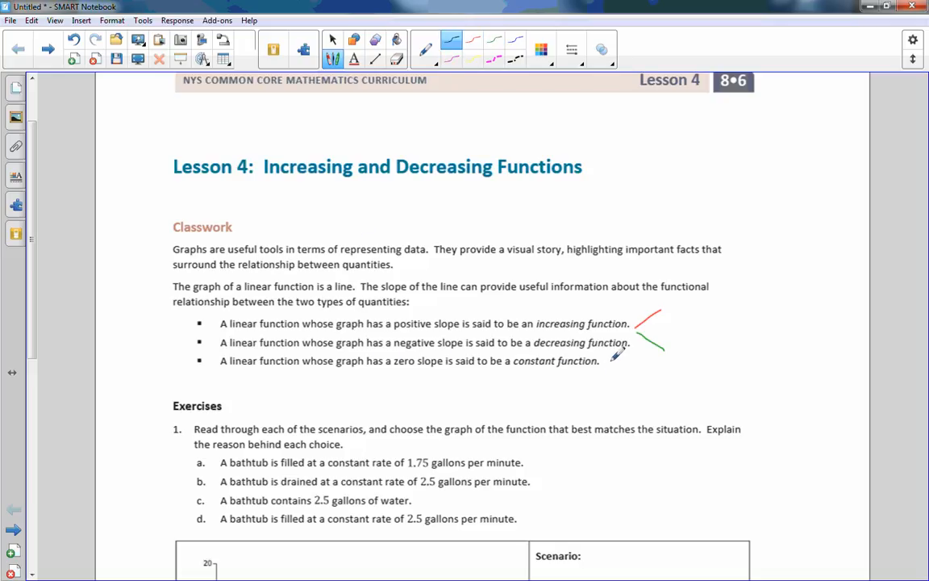
left_click_drag(603, 360, 647, 360)
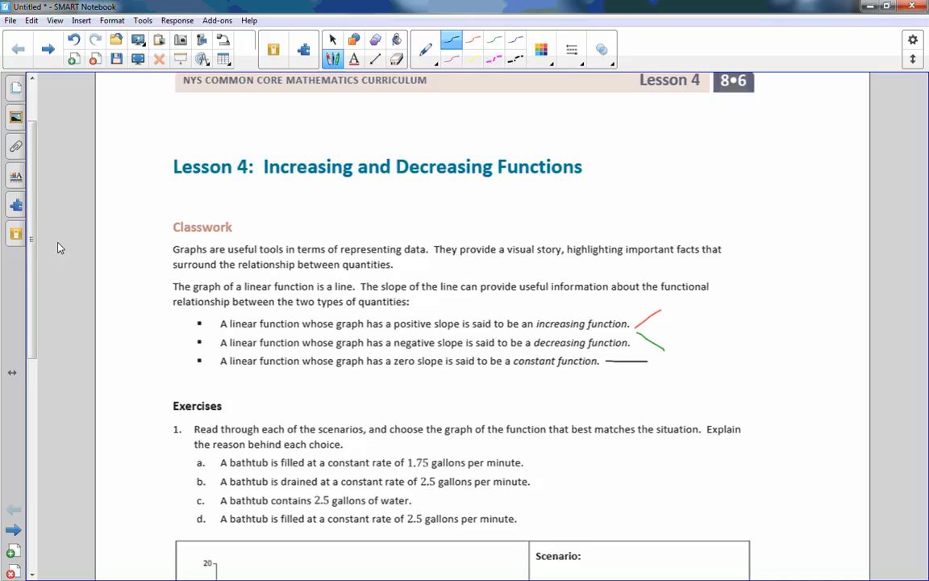
scroll("down", 3)
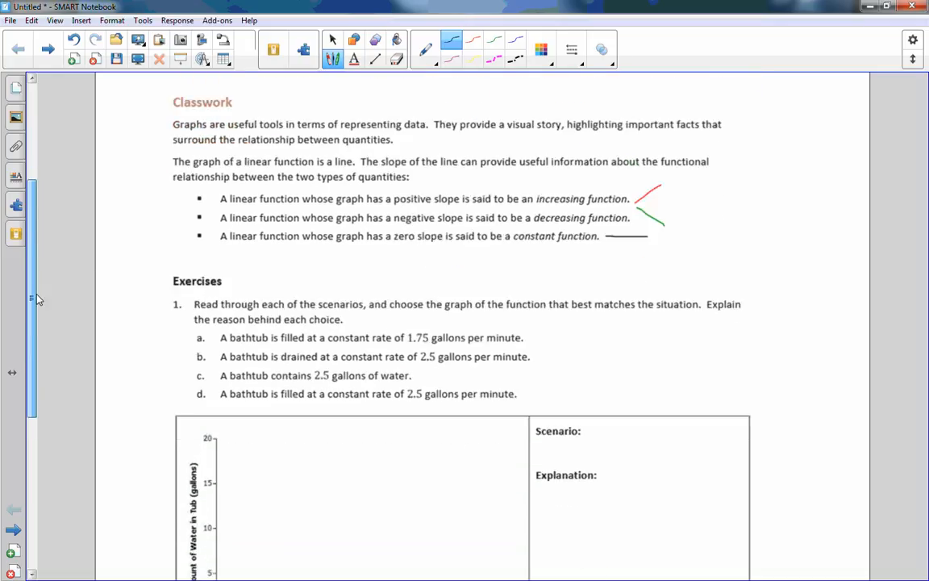
Scroll down to Exercise 1's bathtub scenarios and flat-line graph.
scroll("down", 3)
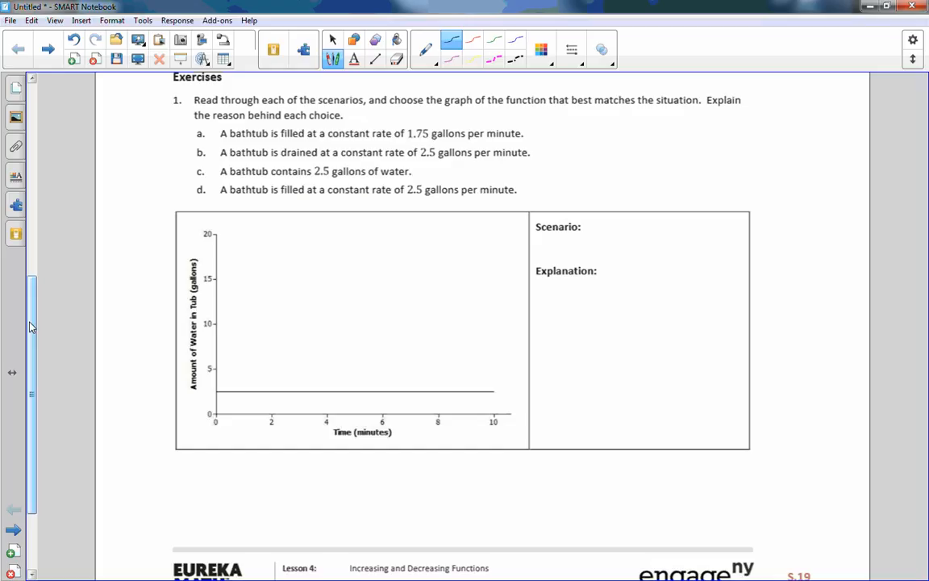
mouse_move(35, 319)
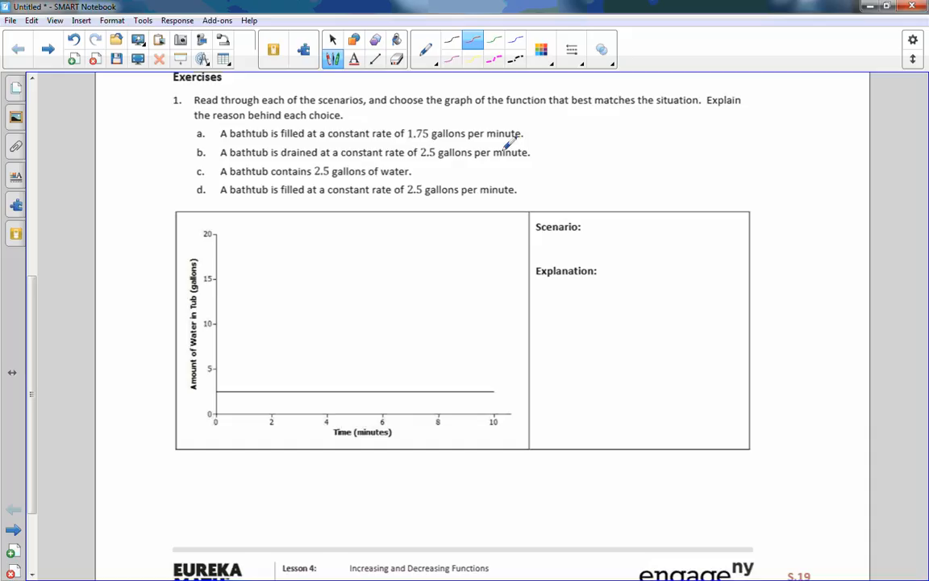
mouse_move(717, 180)
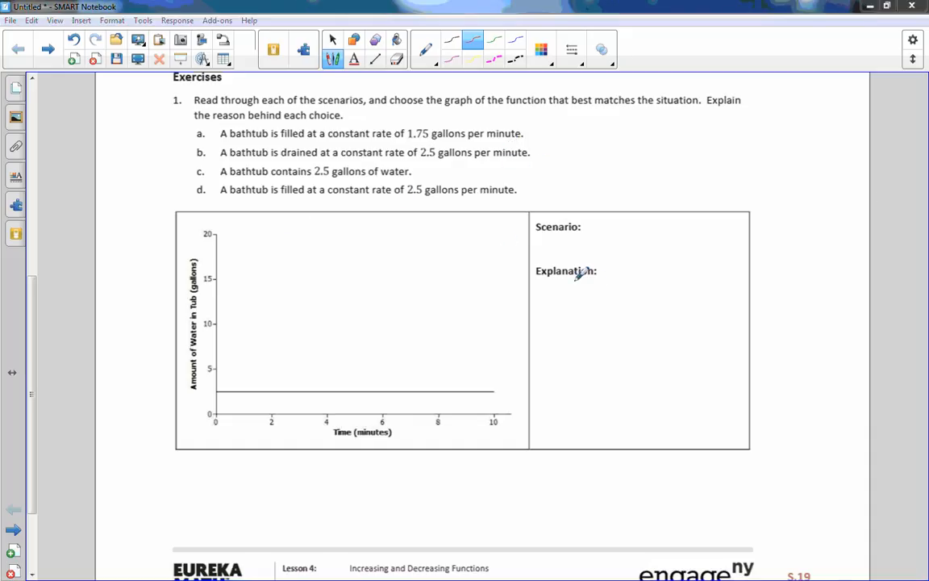
mouse_move(428, 431)
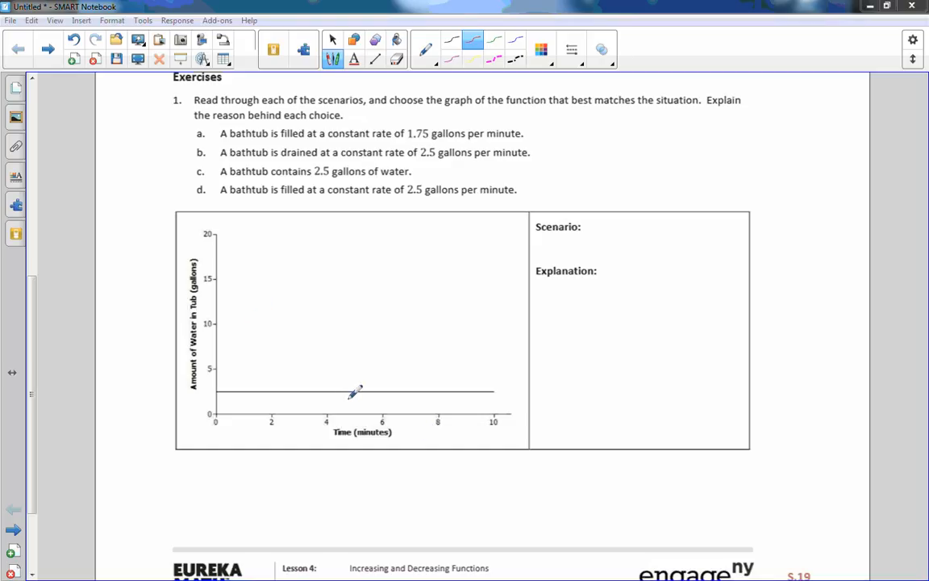
mouse_move(393, 375)
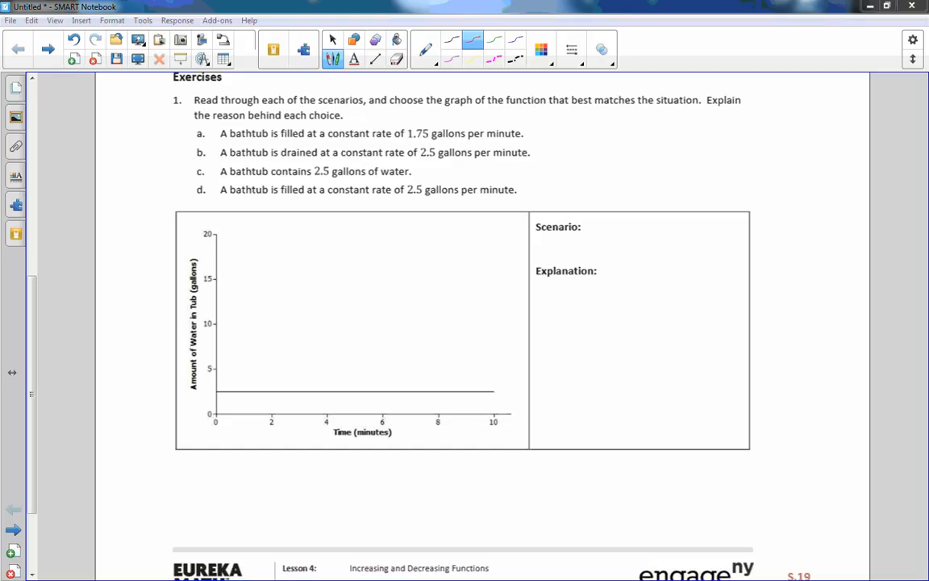
mouse_move(470, 30)
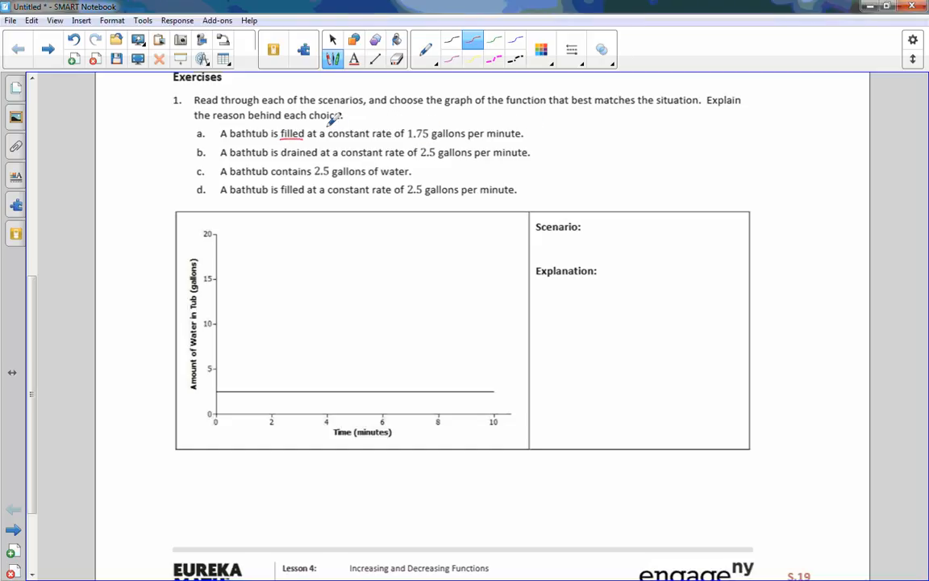
Underline drained in scenario b and draw a flat arrow by c and a rising arrow by d.
left_click_drag(531, 137, 546, 121)
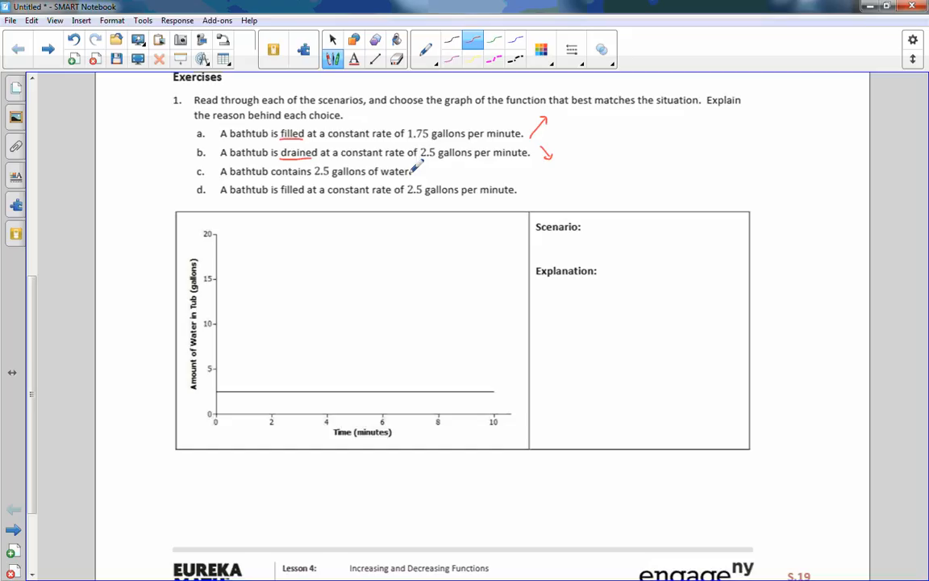
left_click_drag(416, 170, 476, 170)
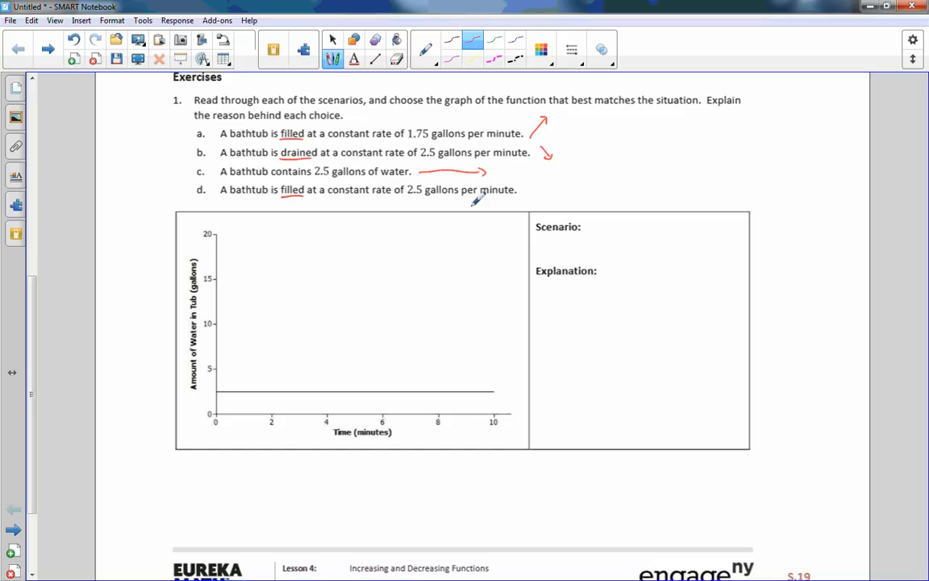
left_click_drag(524, 190, 553, 185)
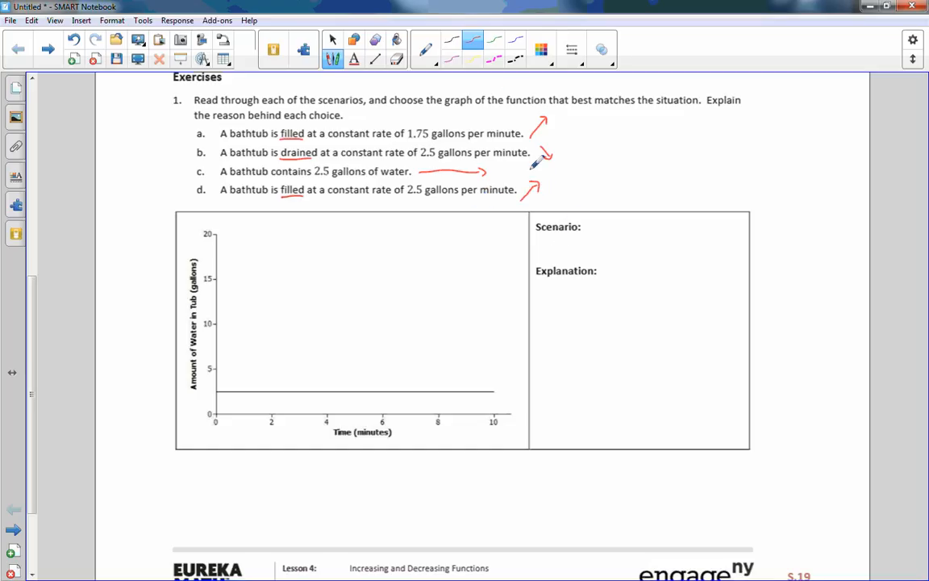
mouse_move(423, 276)
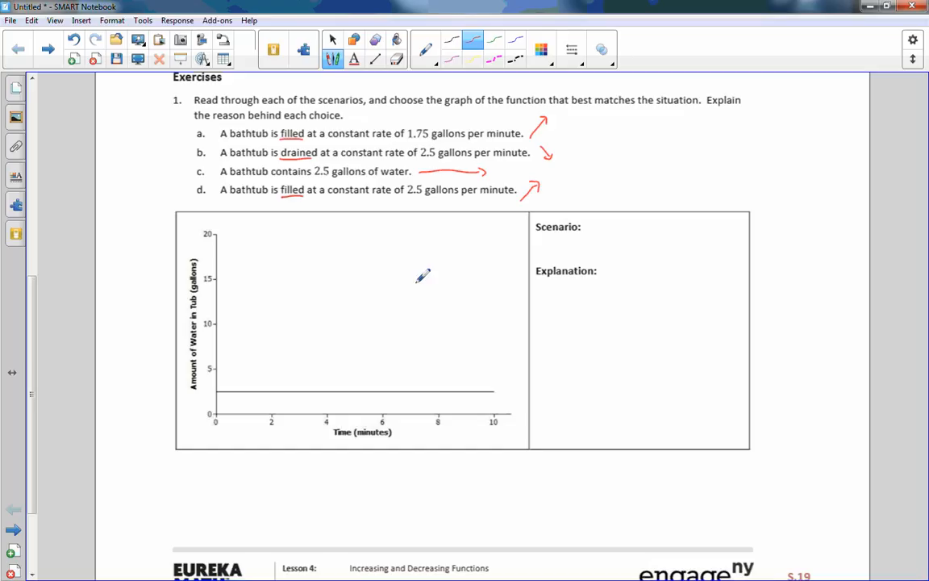
mouse_move(208, 258)
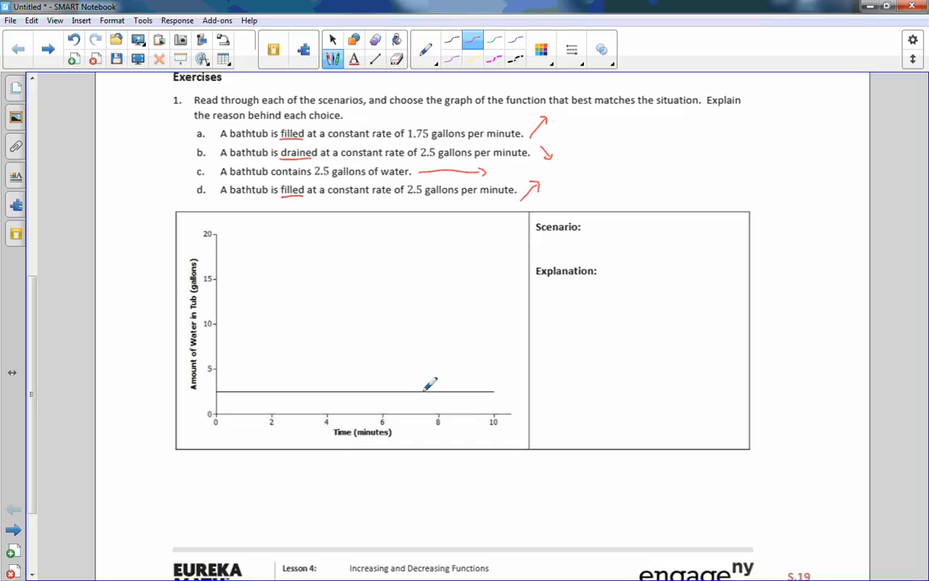
mouse_move(281, 384)
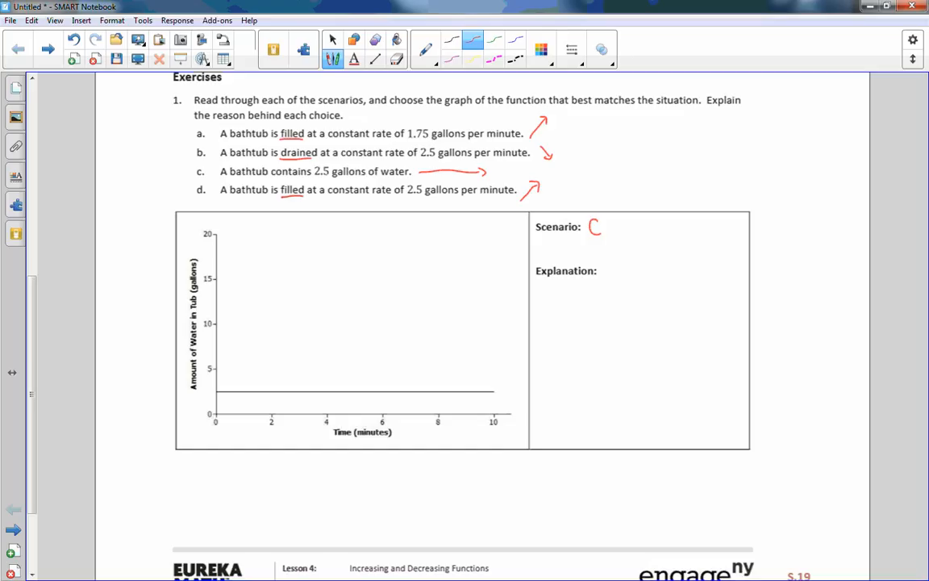
mouse_move(878, 208)
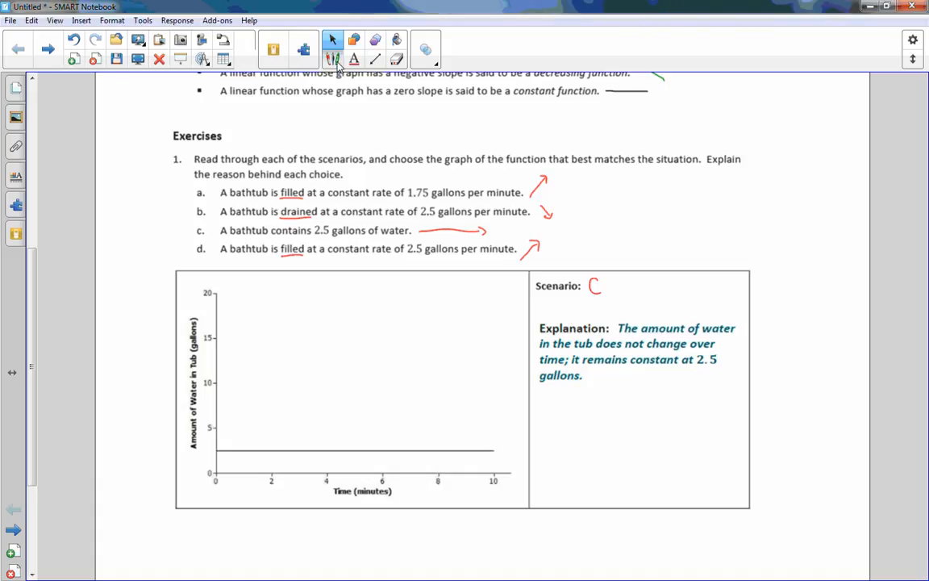
Switch back to the Pens tool for freehand writing.
left_click(332, 58)
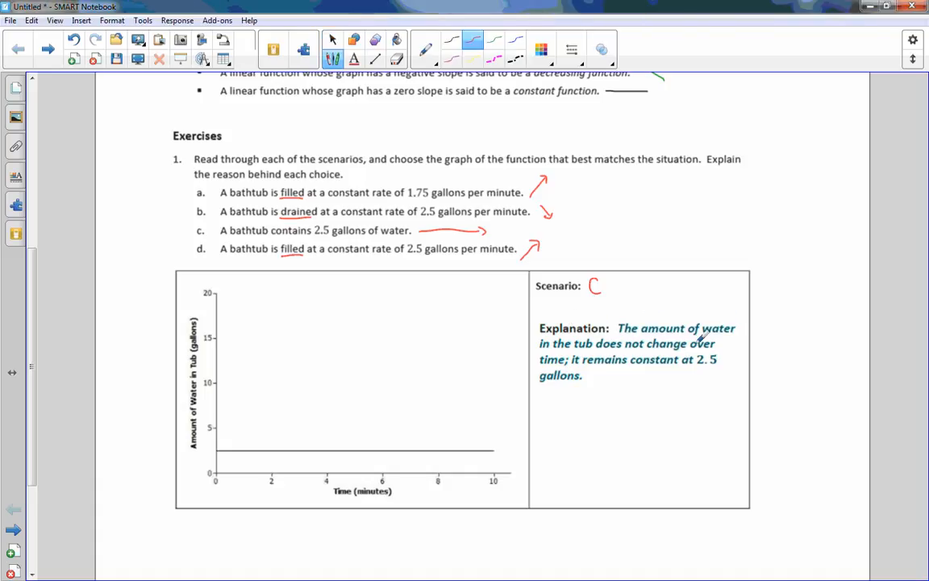
mouse_move(639, 362)
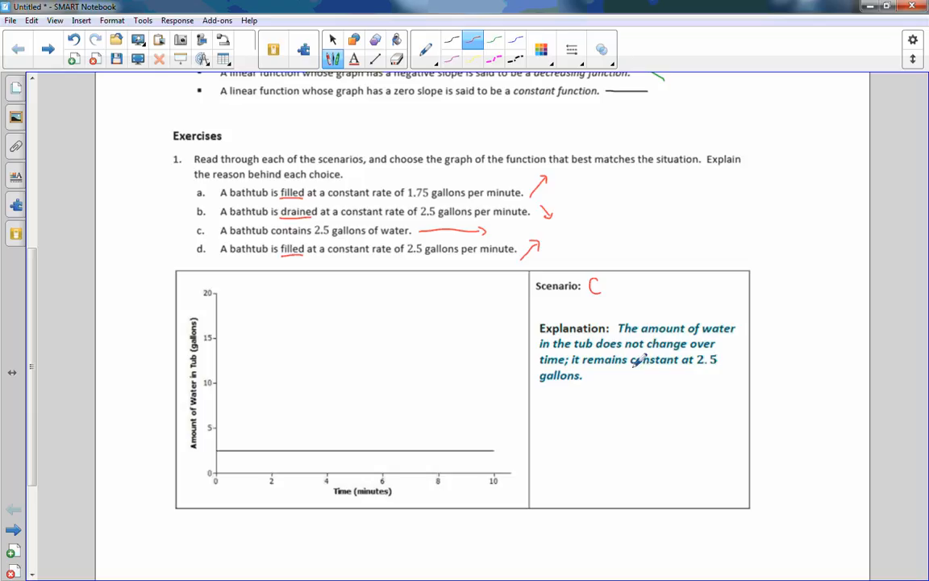
mouse_move(528, 443)
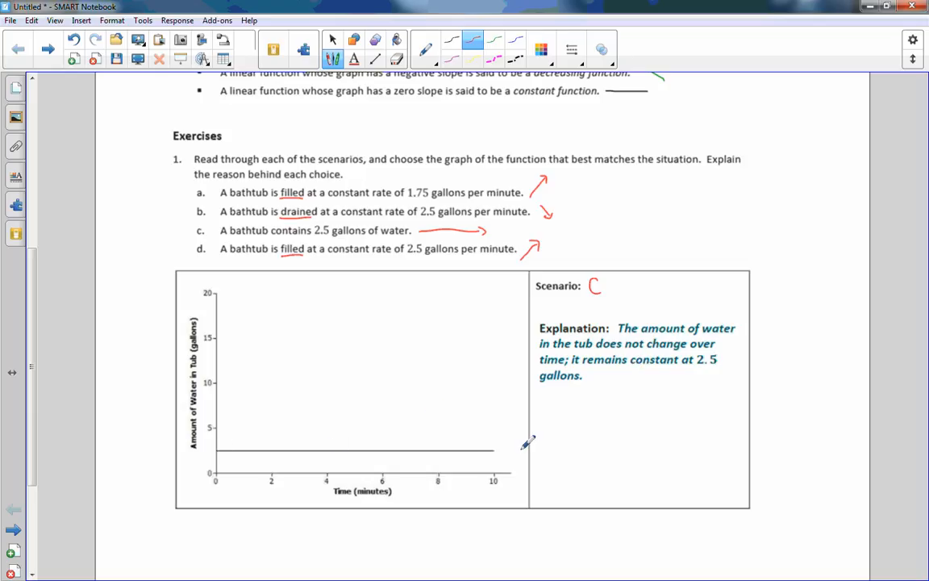
mouse_move(284, 215)
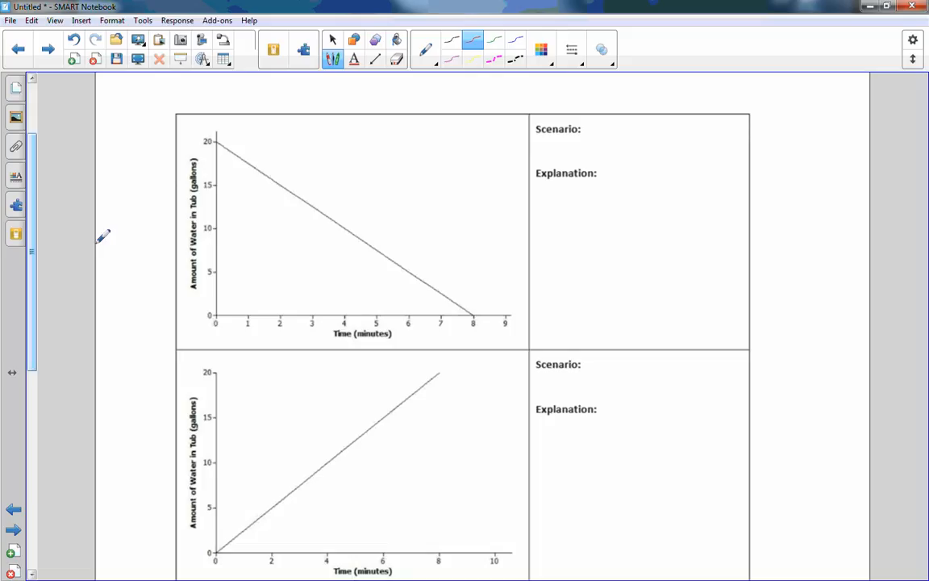
mouse_move(224, 141)
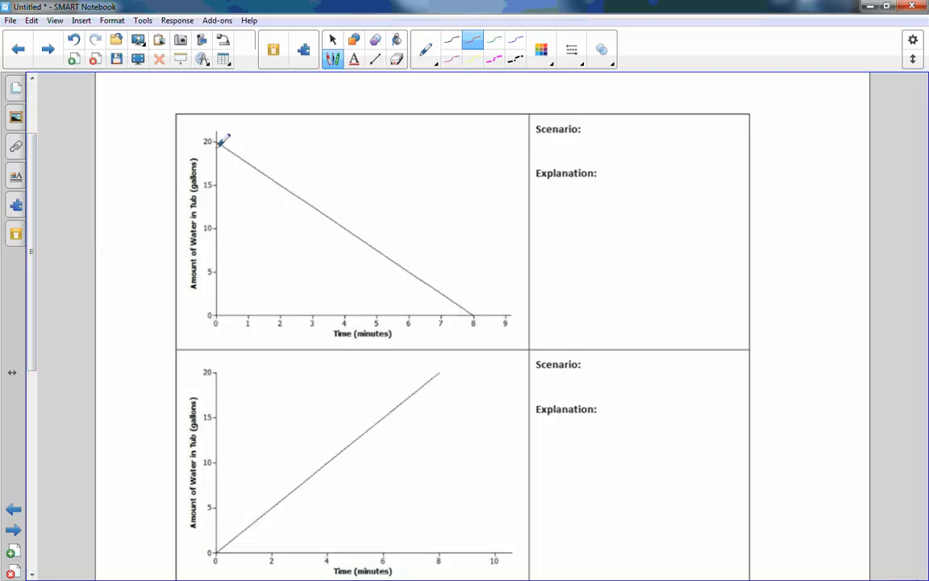
mouse_move(359, 229)
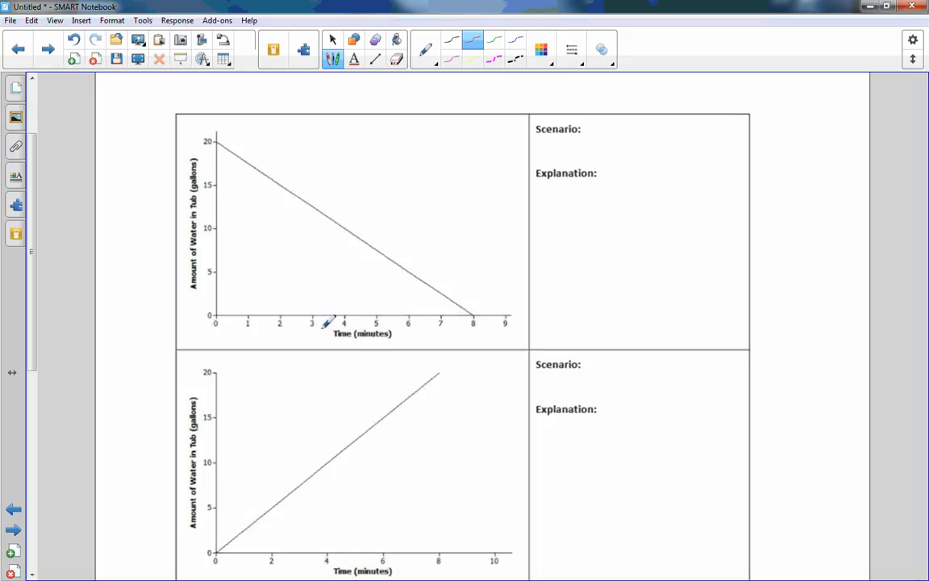
mouse_move(484, 313)
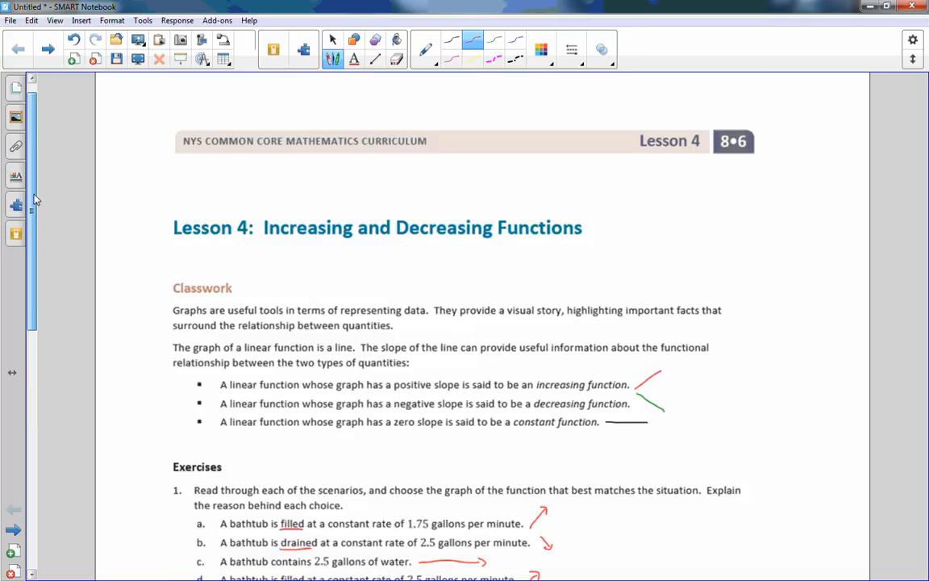
Scroll down toward the graph falling from 20 gallons to zero.
scroll("down", 3)
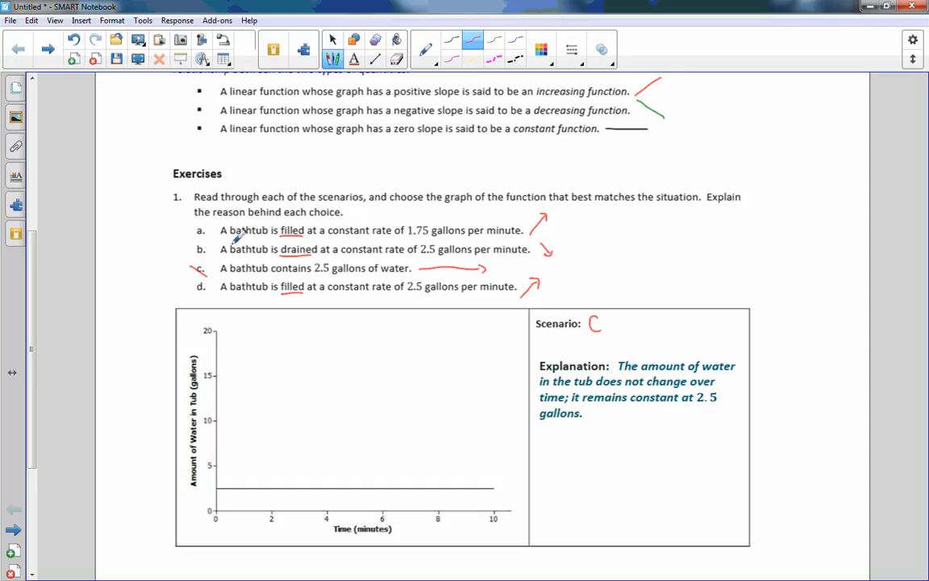
mouse_move(192, 247)
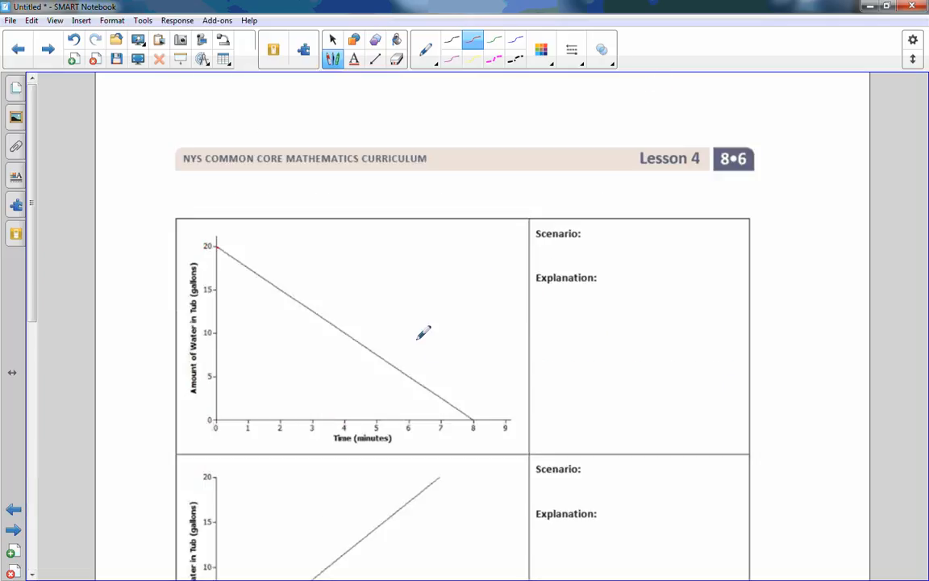
mouse_move(596, 233)
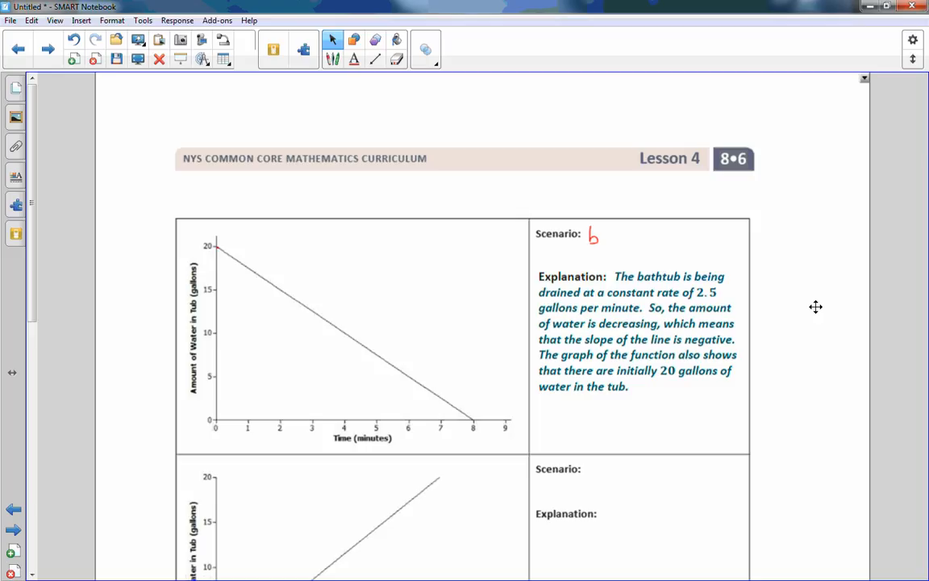
mouse_move(220, 231)
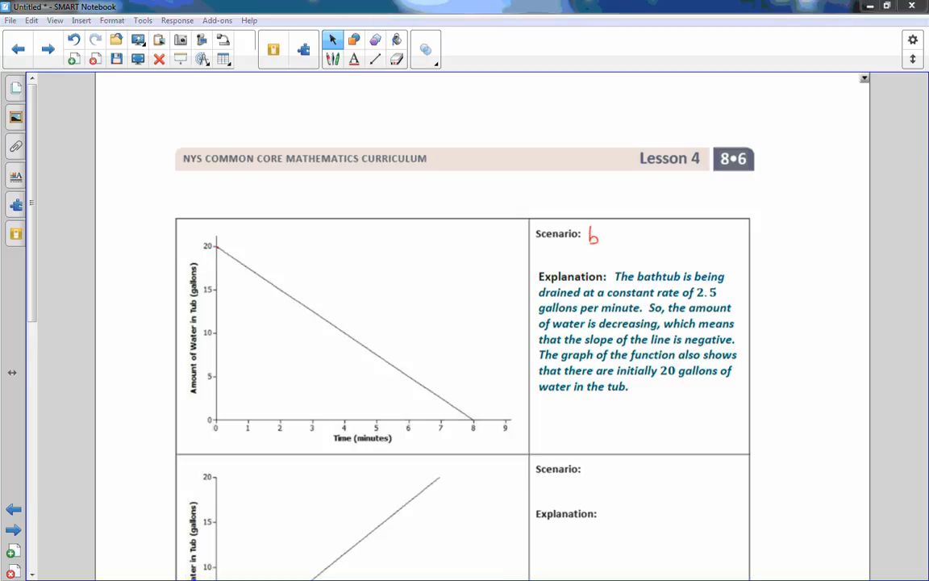
Scroll to the second bathtub graph and select the red Pen.
scroll("down", 3)
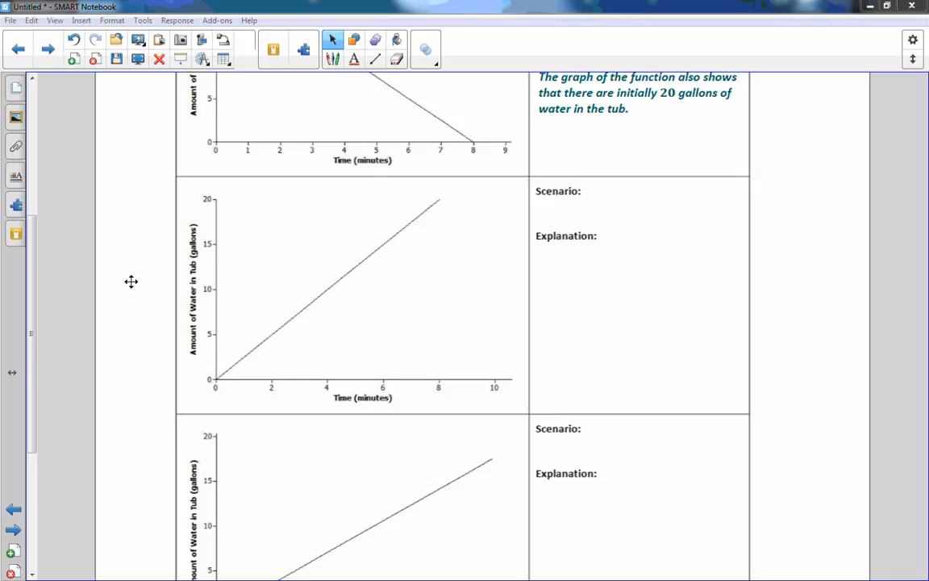
mouse_move(216, 387)
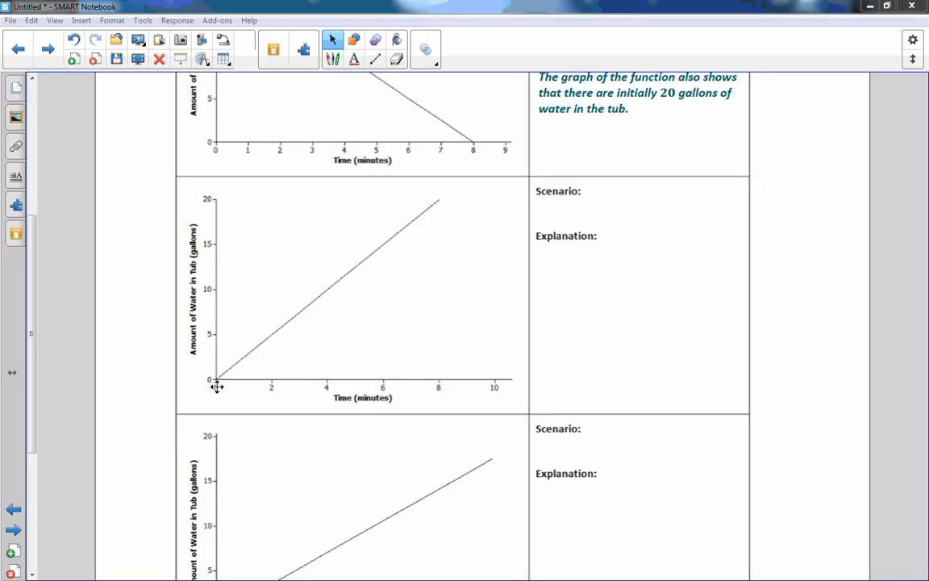
mouse_move(223, 387)
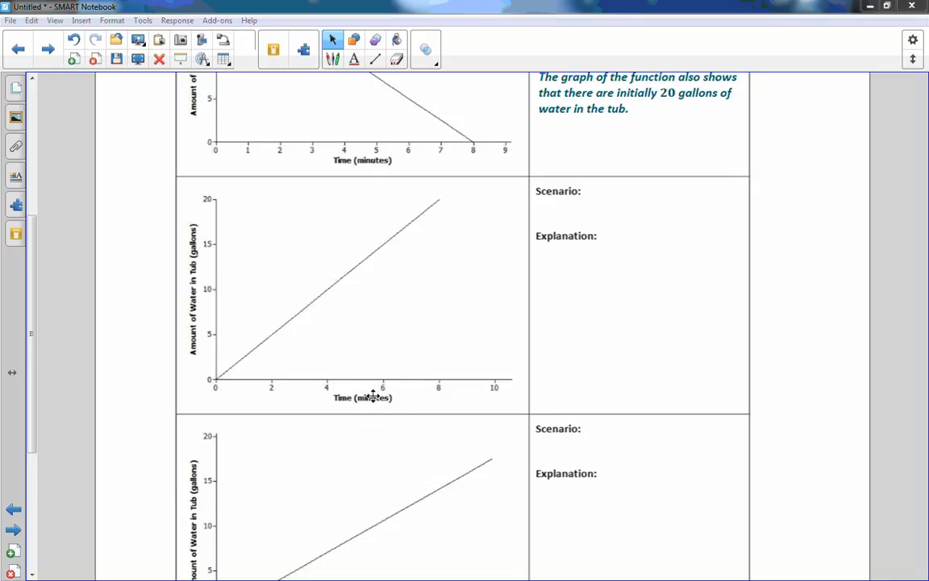
left_click(330, 57)
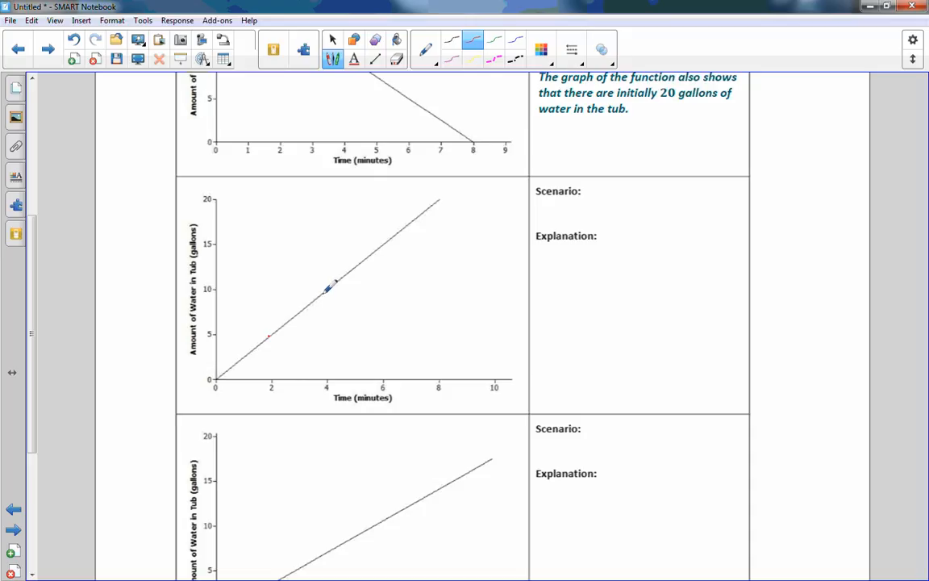
mouse_move(394, 363)
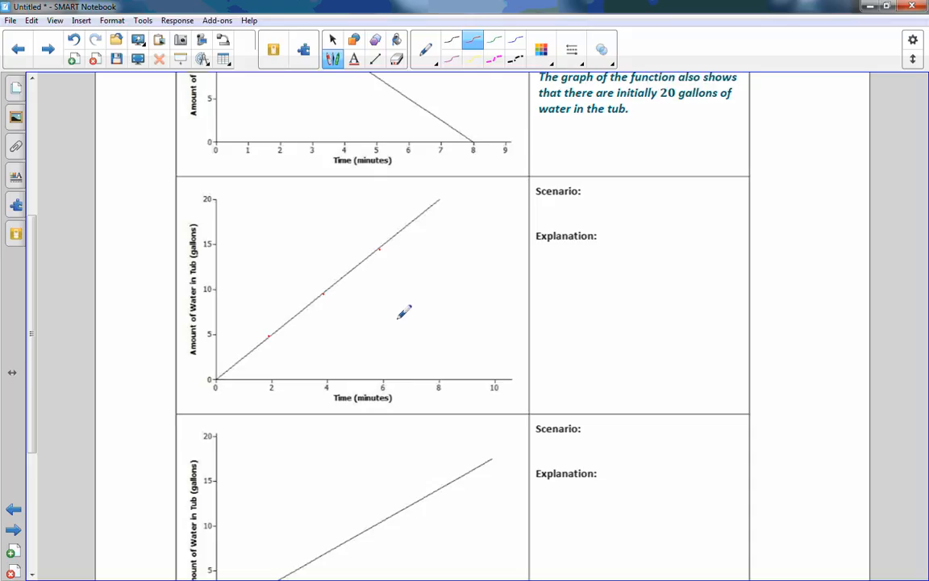
mouse_move(389, 334)
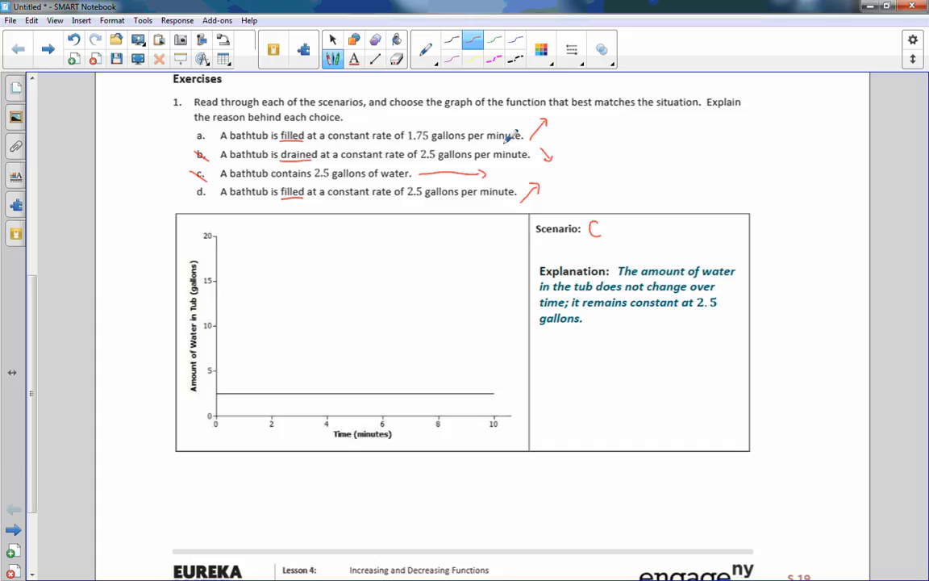
mouse_move(383, 191)
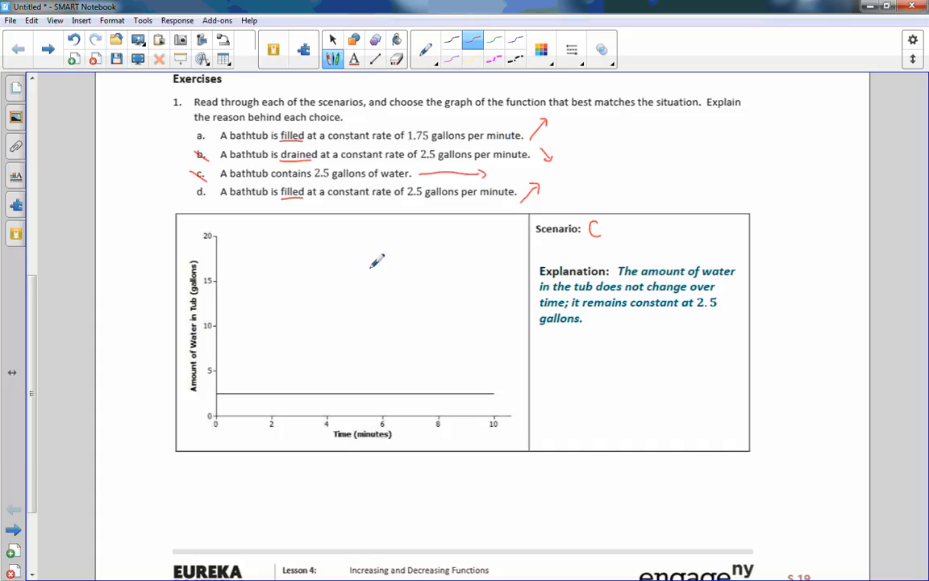
scroll("down", 3)
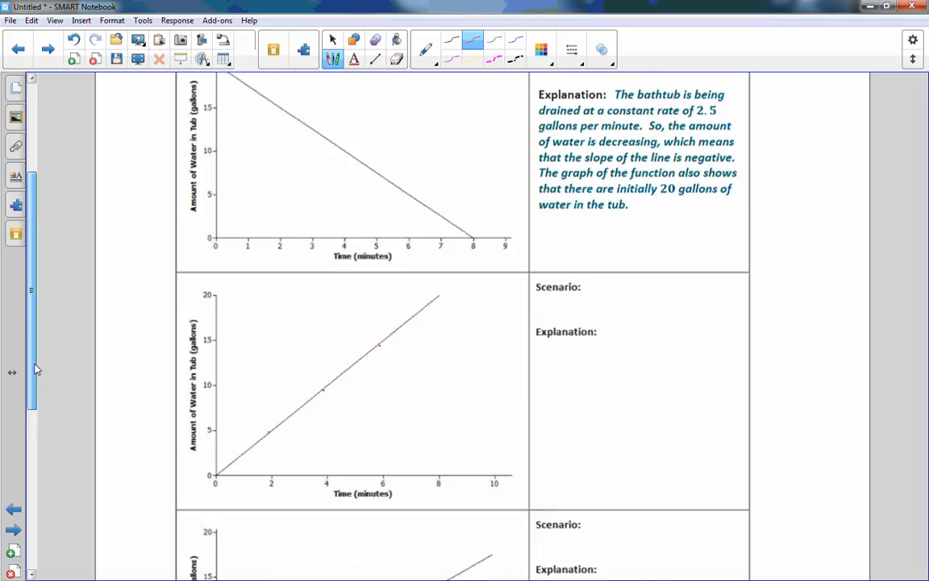
scroll("down", 3)
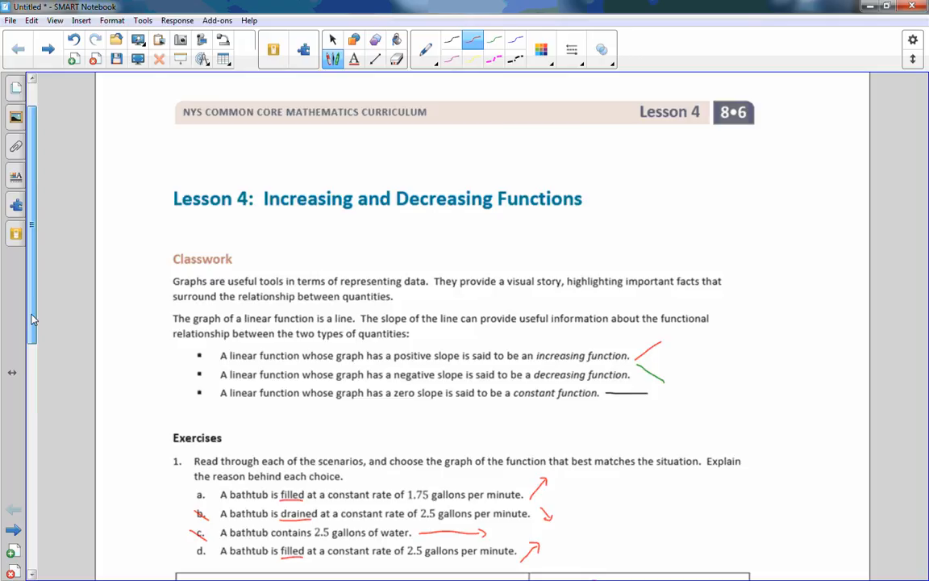
scroll("down", 3)
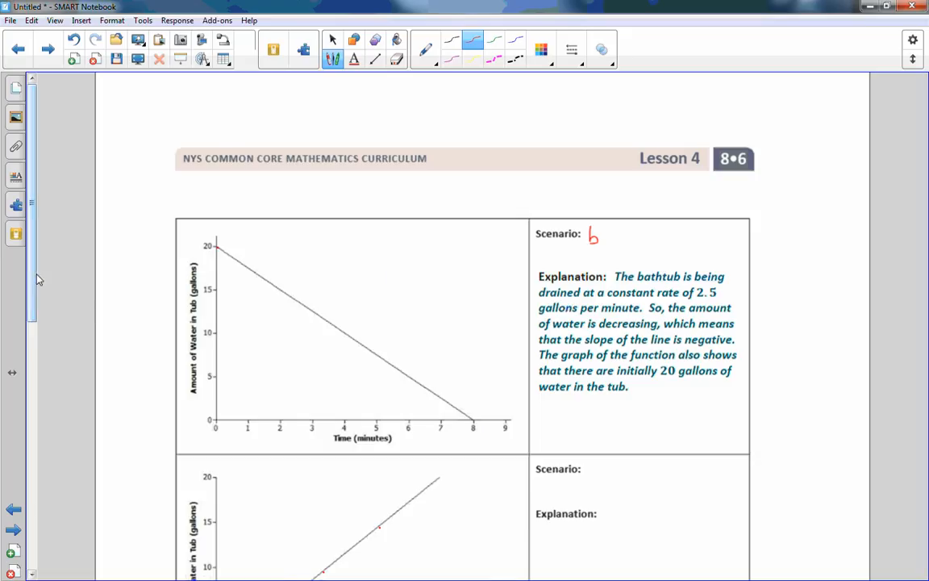
Scroll to the steeper rising graph and reveal its scenario d explanation.
scroll("down", 3)
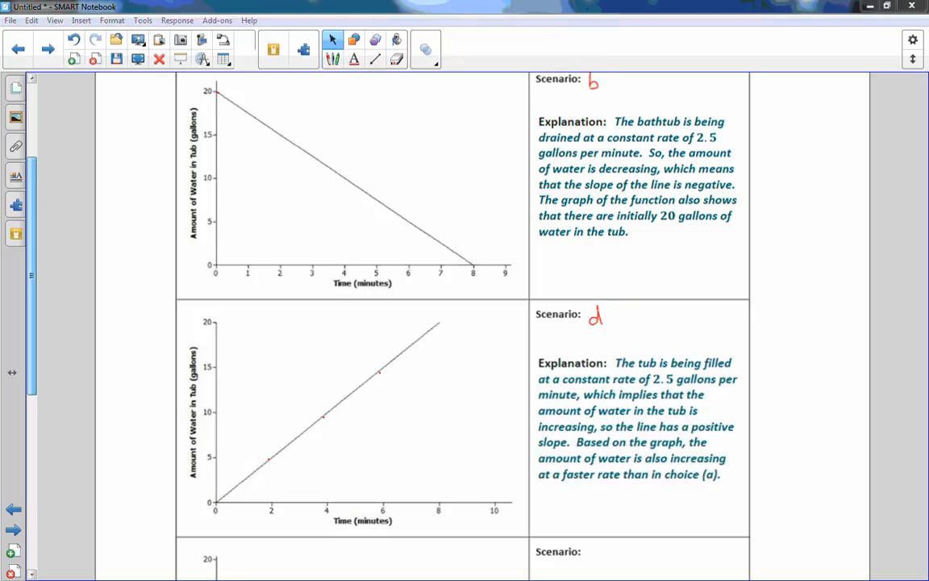
mouse_move(775, 371)
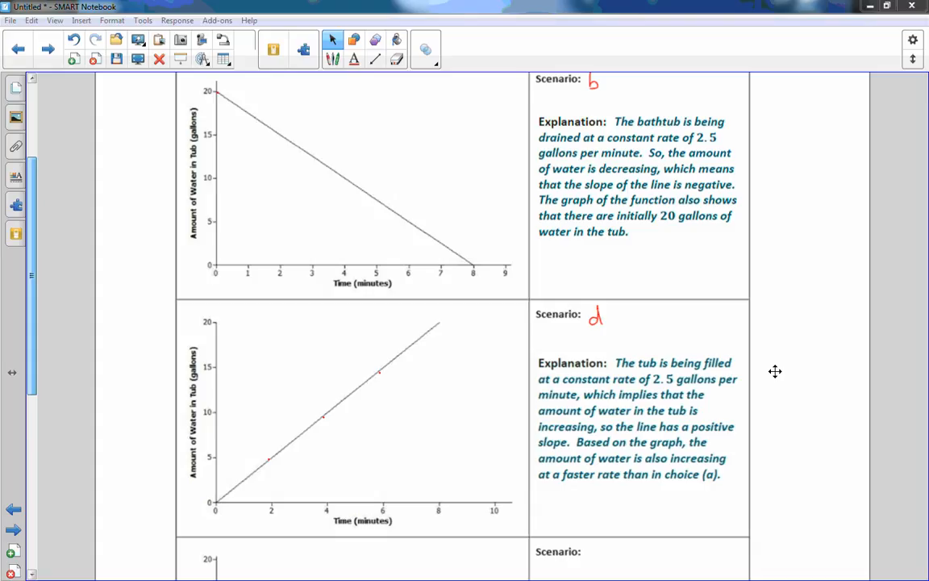
scroll("down", 3)
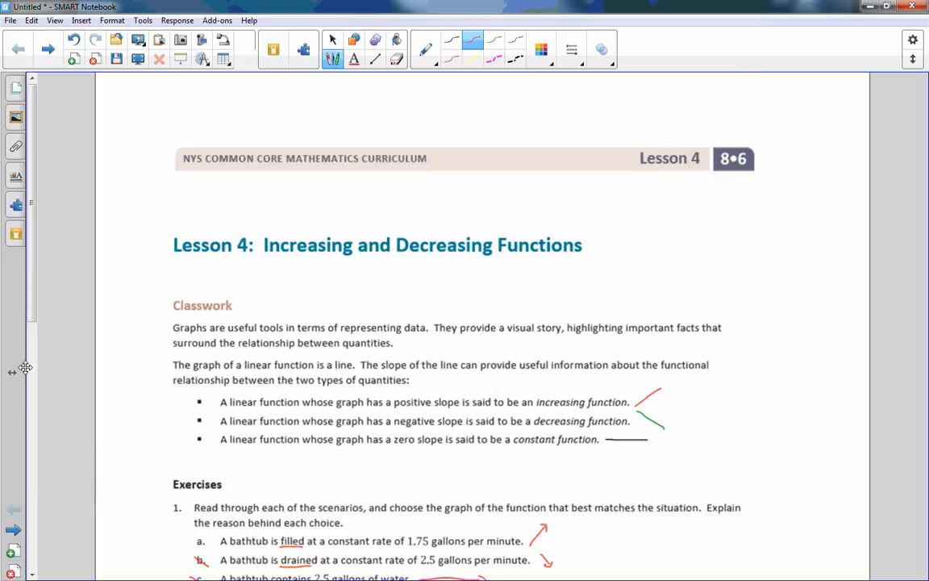
Scroll through the third graph's scenario a label down to exercise 2a.
scroll("down", 3)
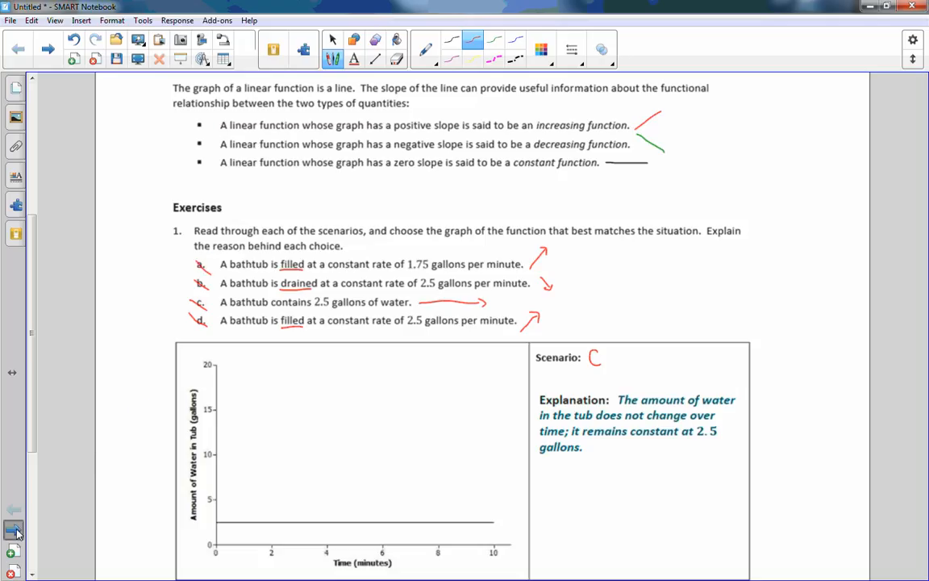
scroll("down", 3)
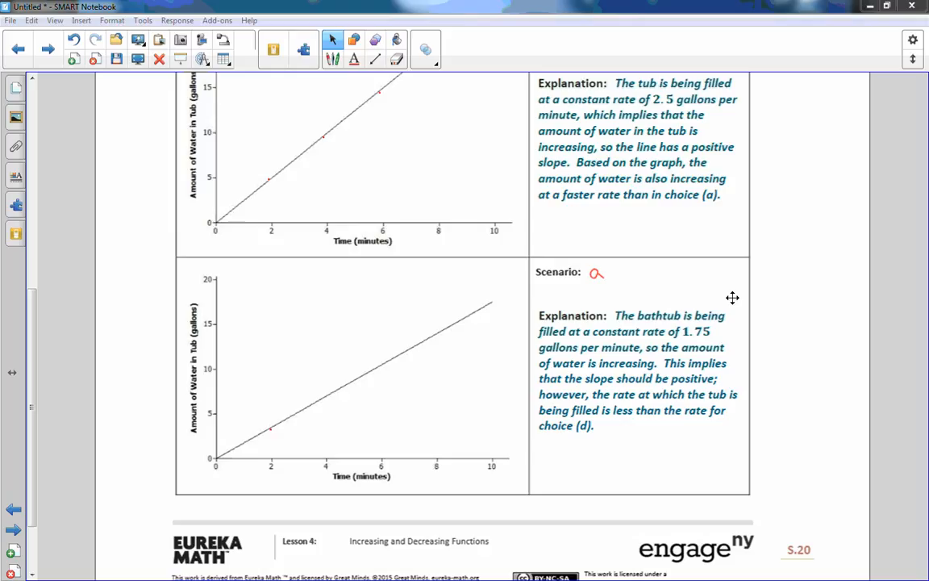
mouse_move(663, 313)
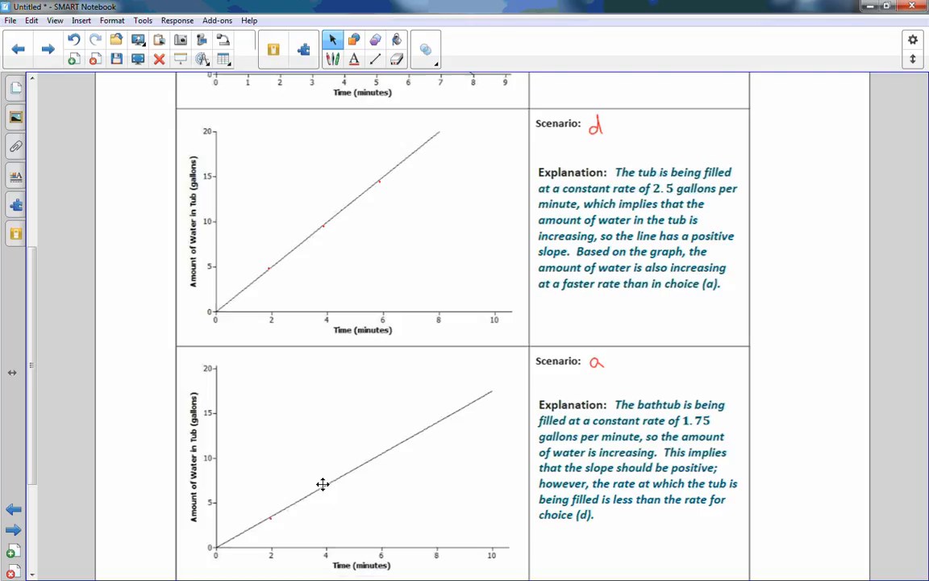
mouse_move(419, 420)
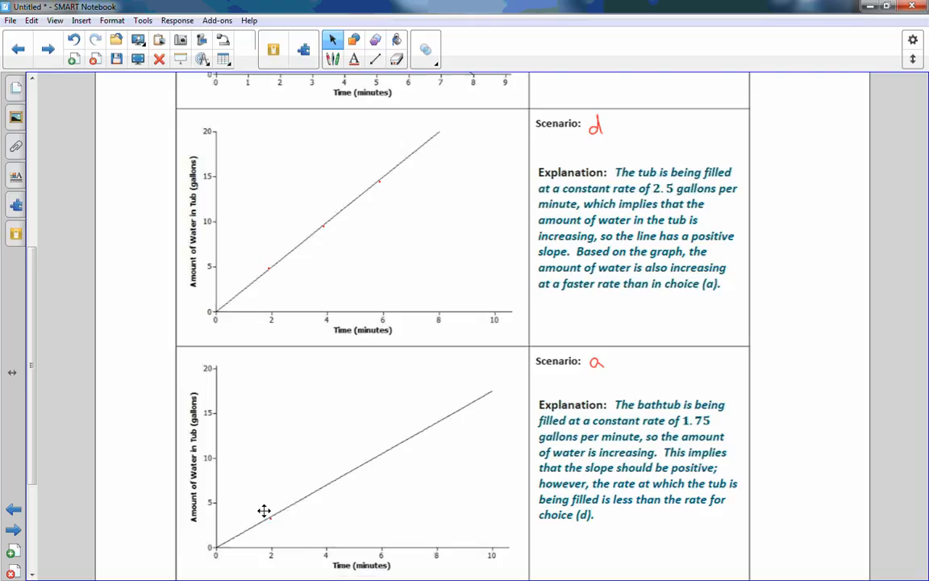
mouse_move(272, 301)
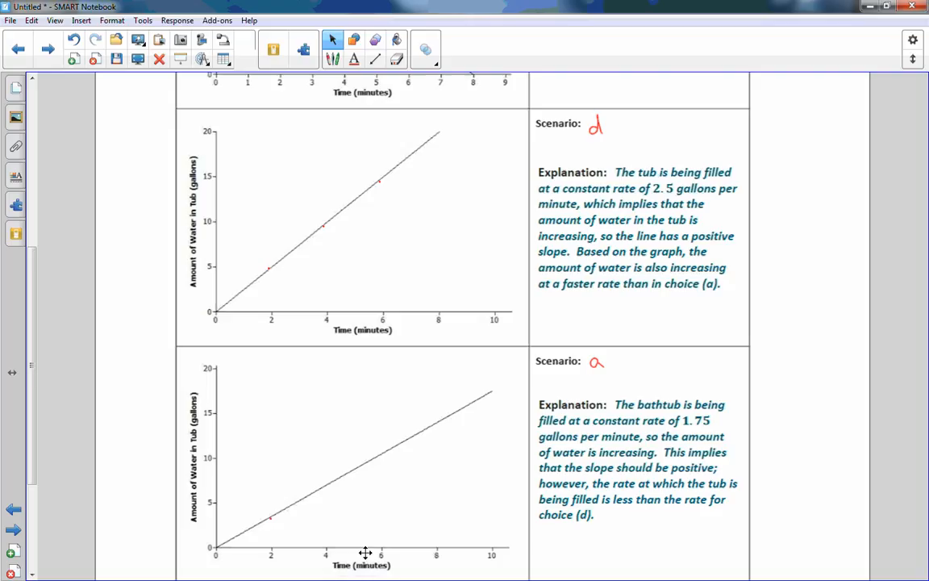
scroll("down", 3)
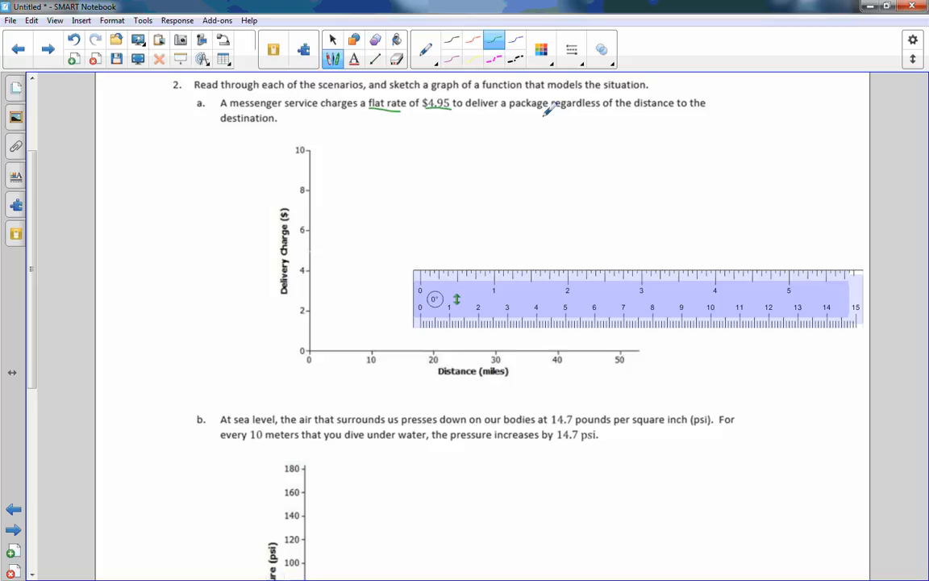
Underline regardless of the distance in green.
left_click_drag(552, 110, 683, 110)
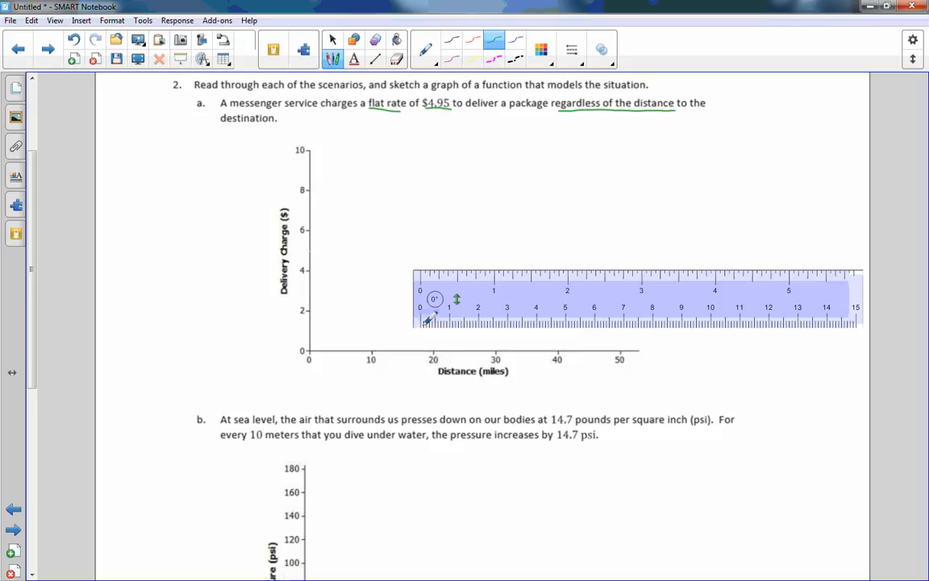
mouse_move(370, 262)
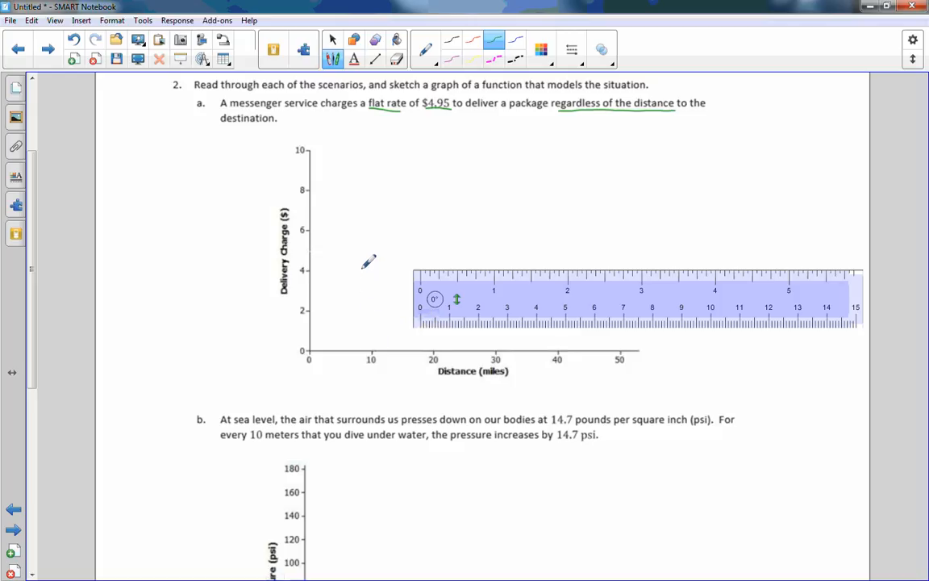
mouse_move(376, 243)
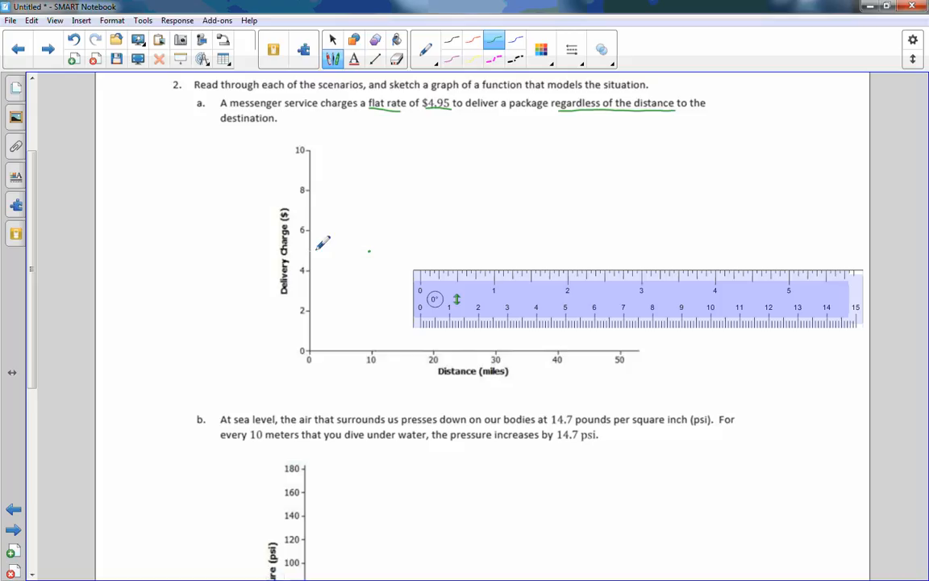
mouse_move(462, 296)
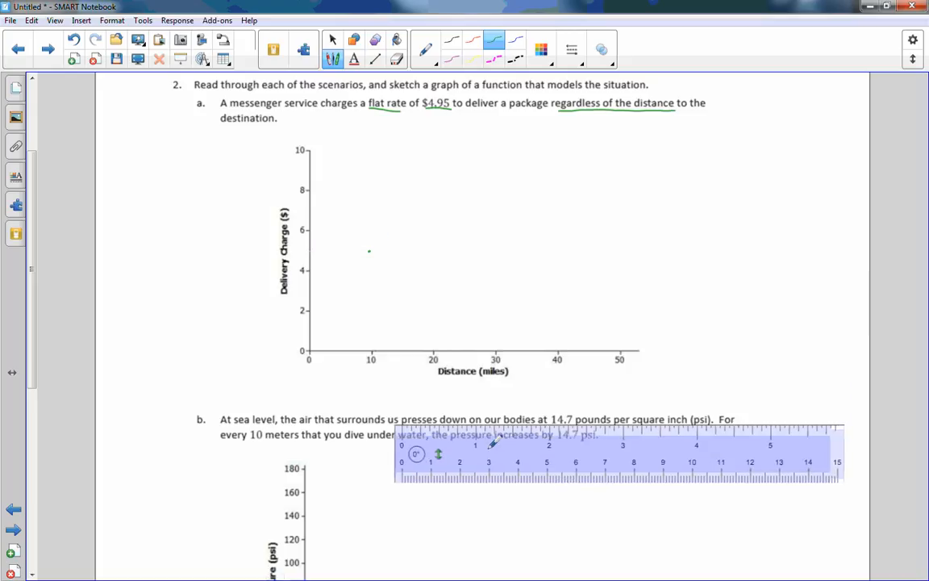
mouse_move(435, 249)
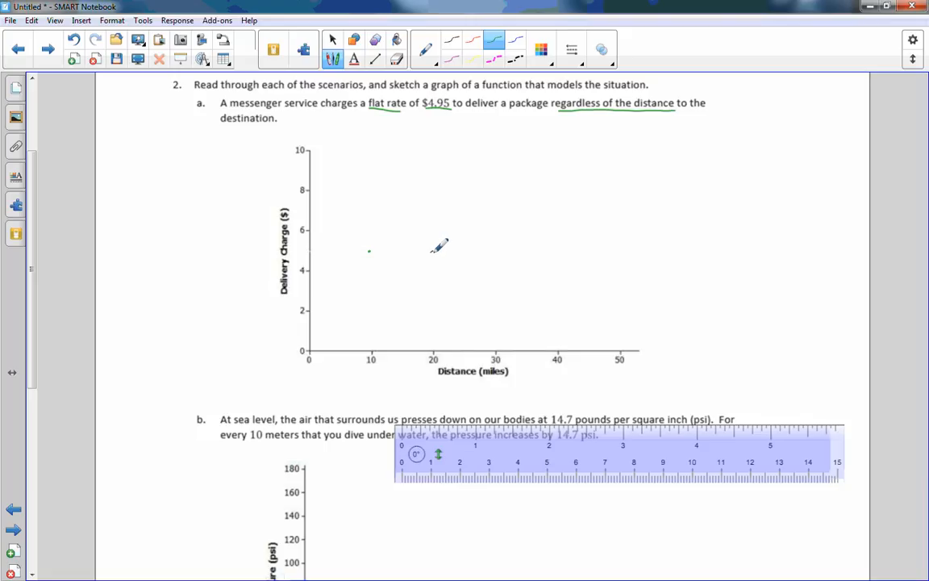
Dot points near $5 at 20, 30 and 40 miles and draw a flat line at about $5.
left_click(431, 251)
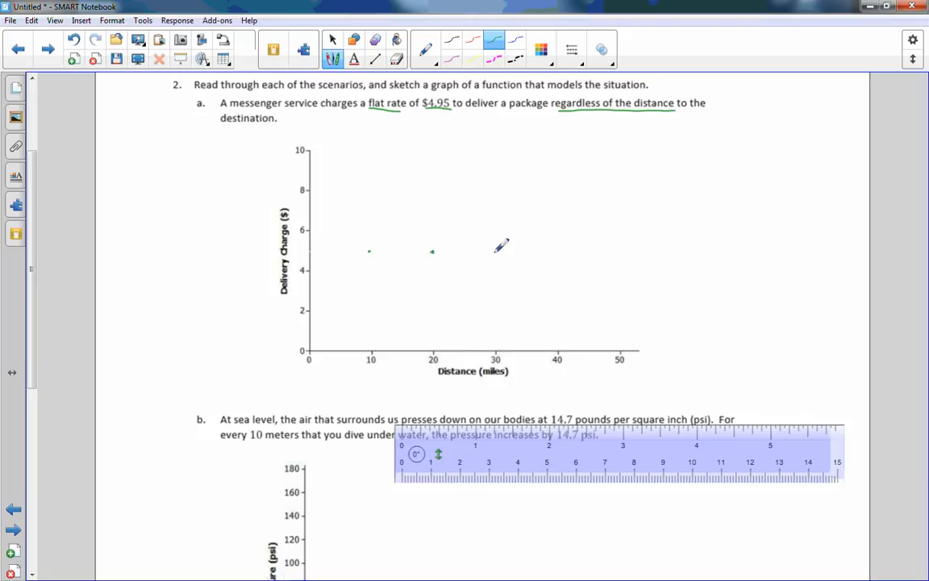
left_click(494, 250)
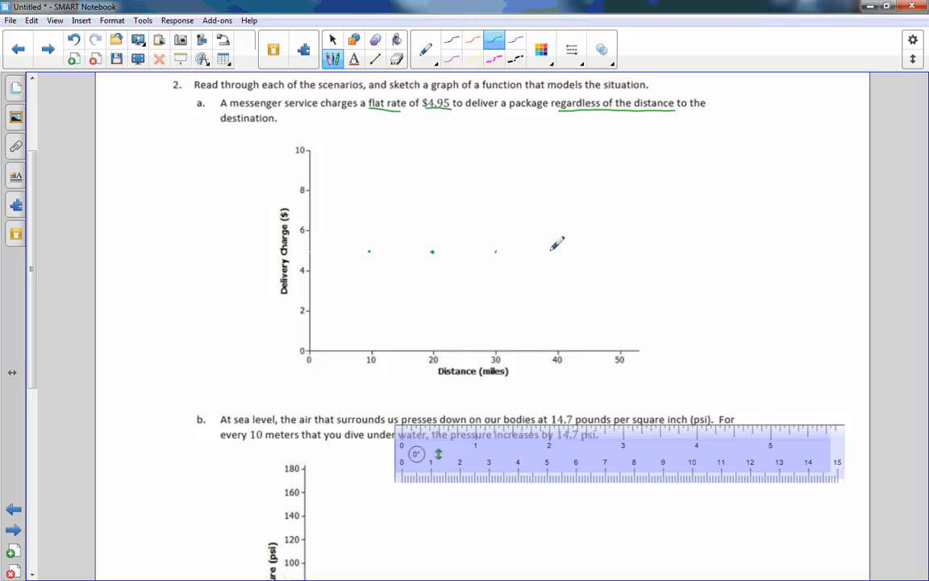
left_click(553, 250)
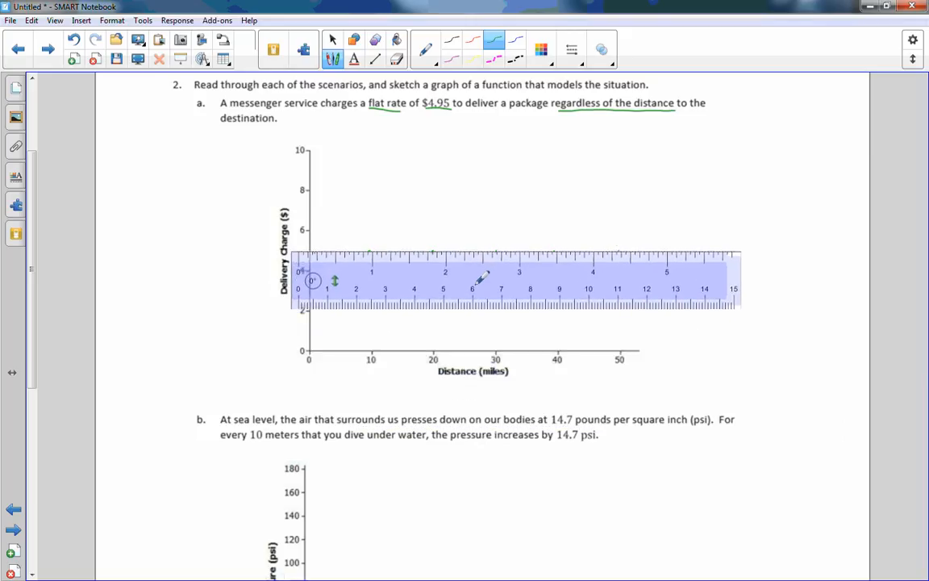
left_click_drag(308, 254, 383, 254)
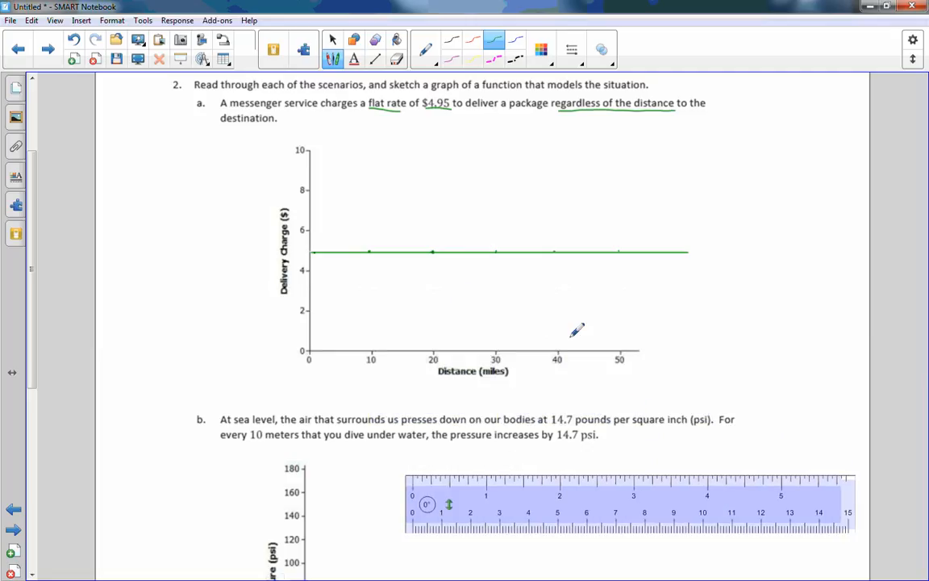
mouse_move(593, 348)
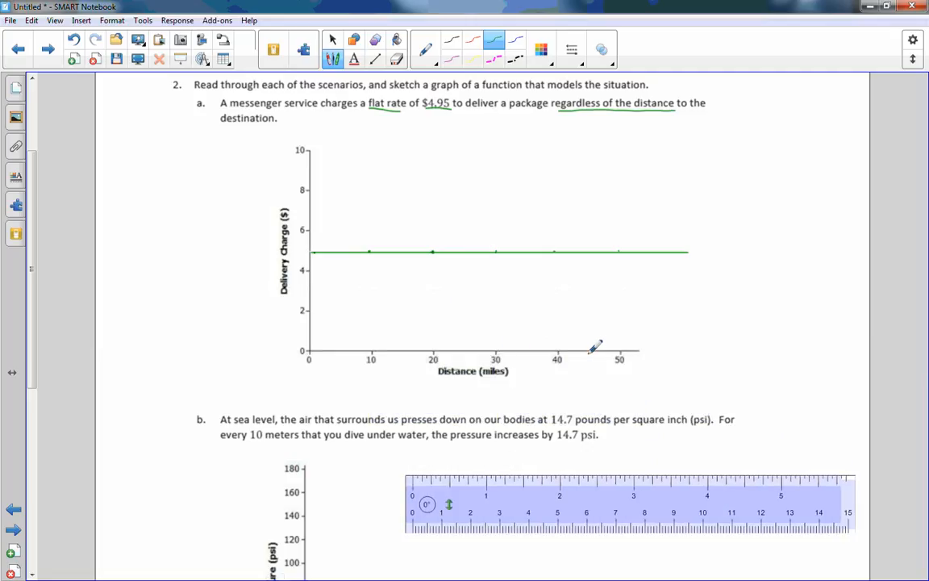
mouse_move(585, 250)
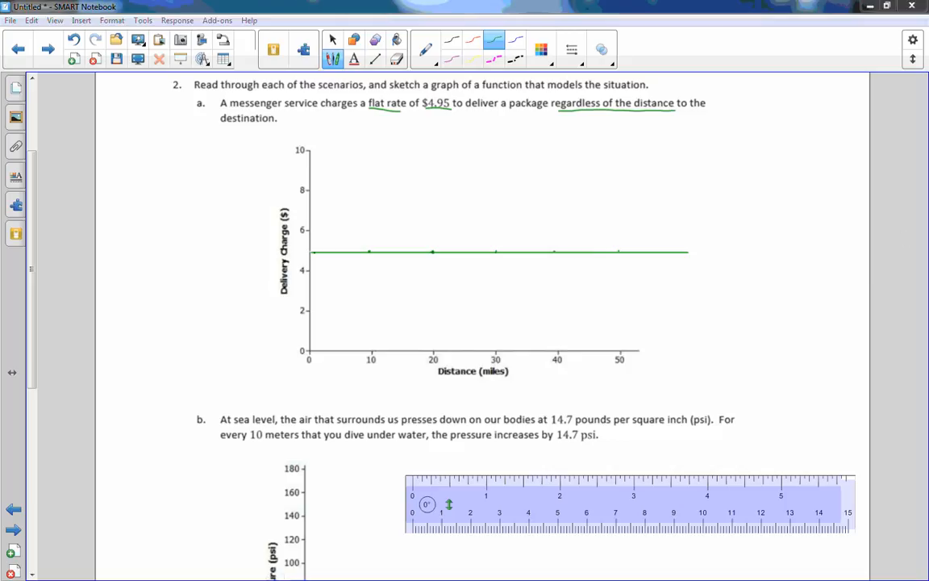
Scroll down to exercise 2b's pressure-versus-depth graph.
scroll("down", 3)
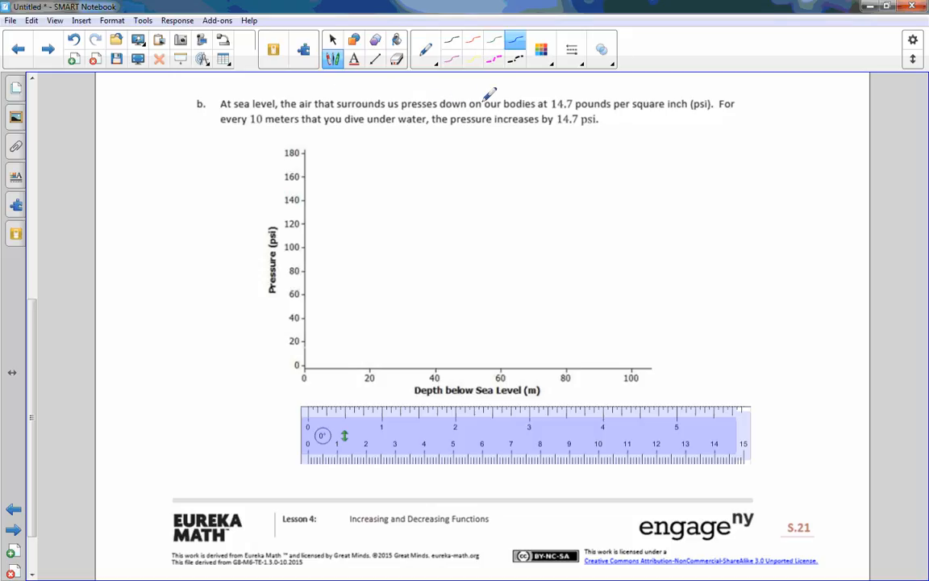
mouse_move(592, 97)
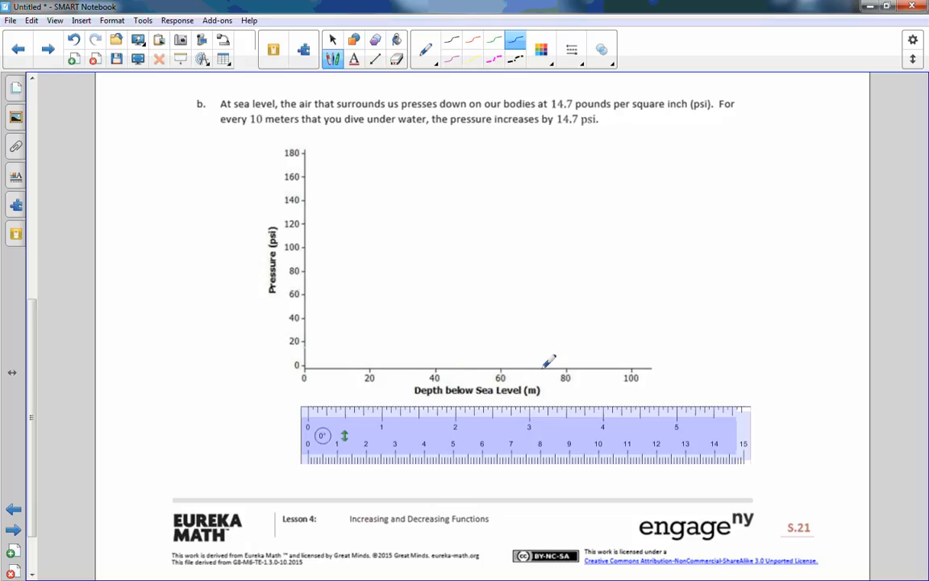
mouse_move(516, 357)
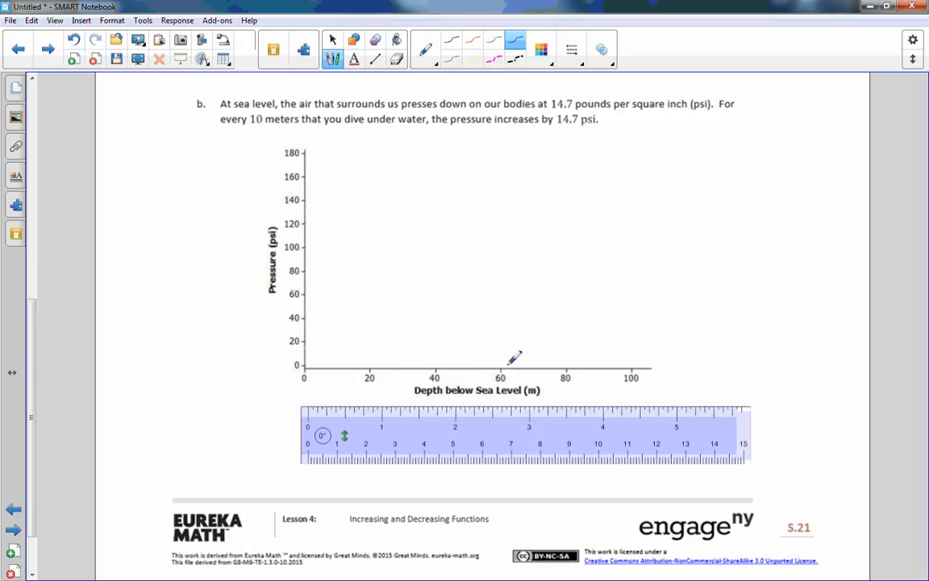
mouse_move(299, 194)
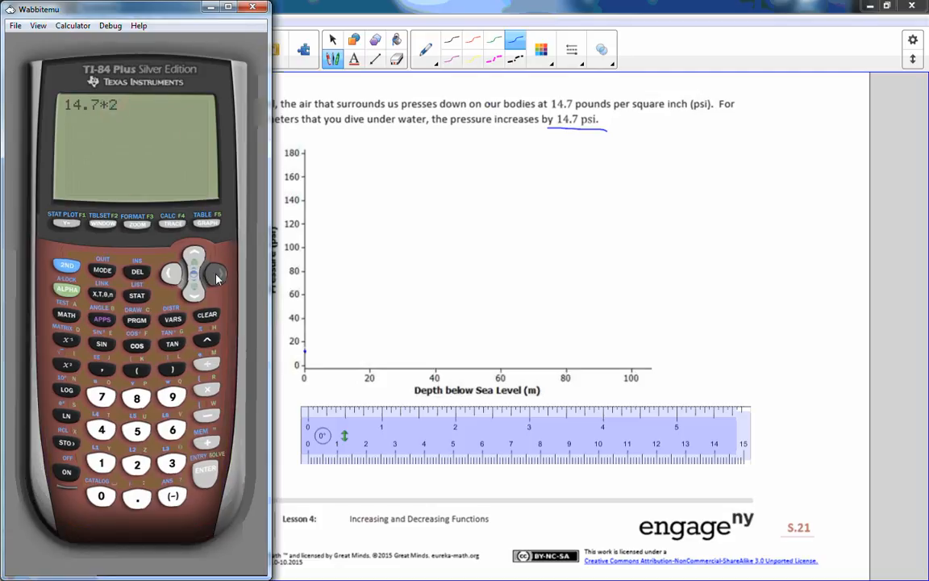
mouse_move(223, 257)
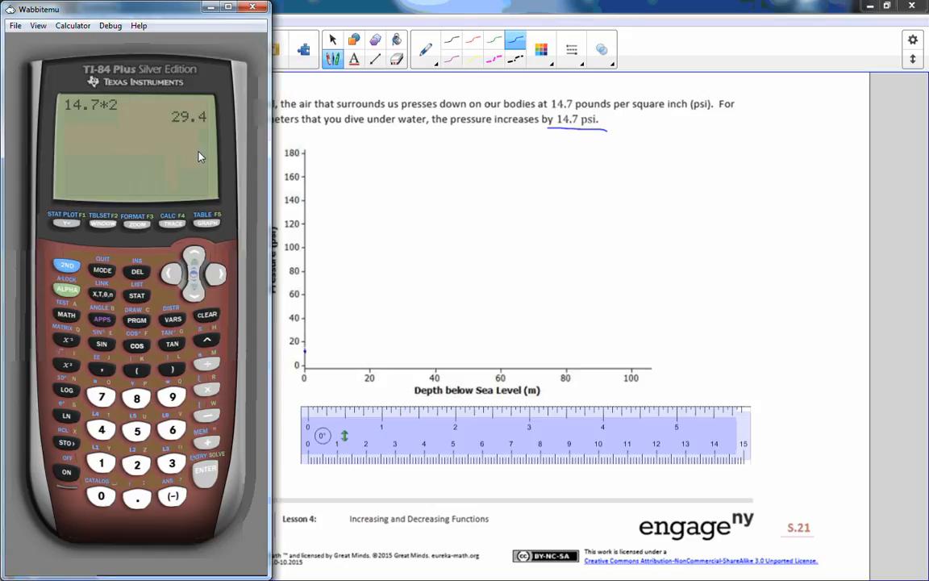
mouse_move(203, 153)
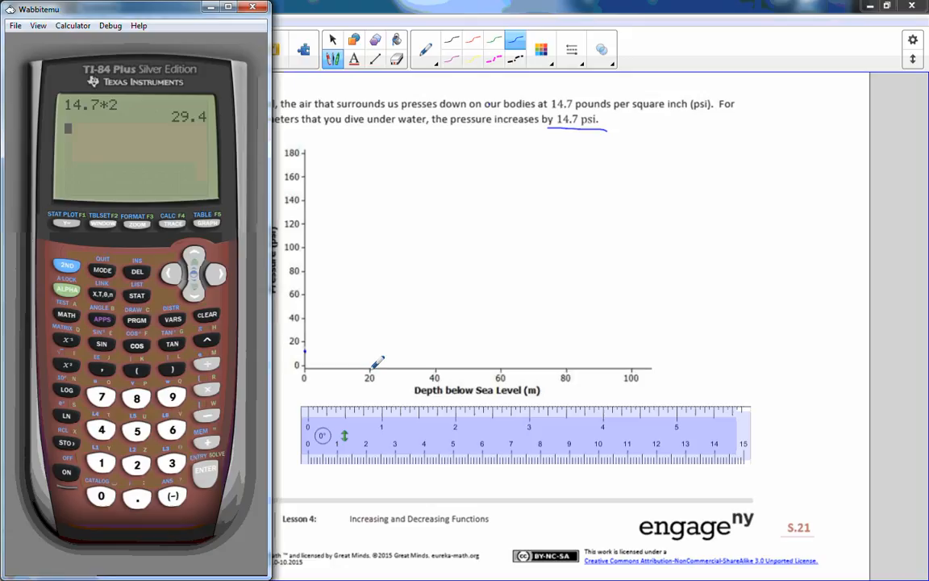
mouse_move(375, 359)
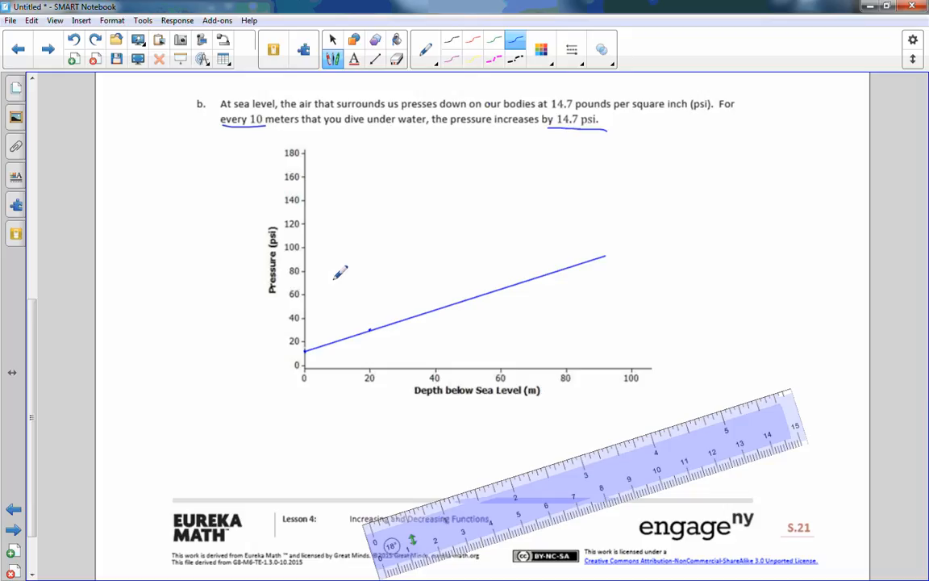
mouse_move(640, 298)
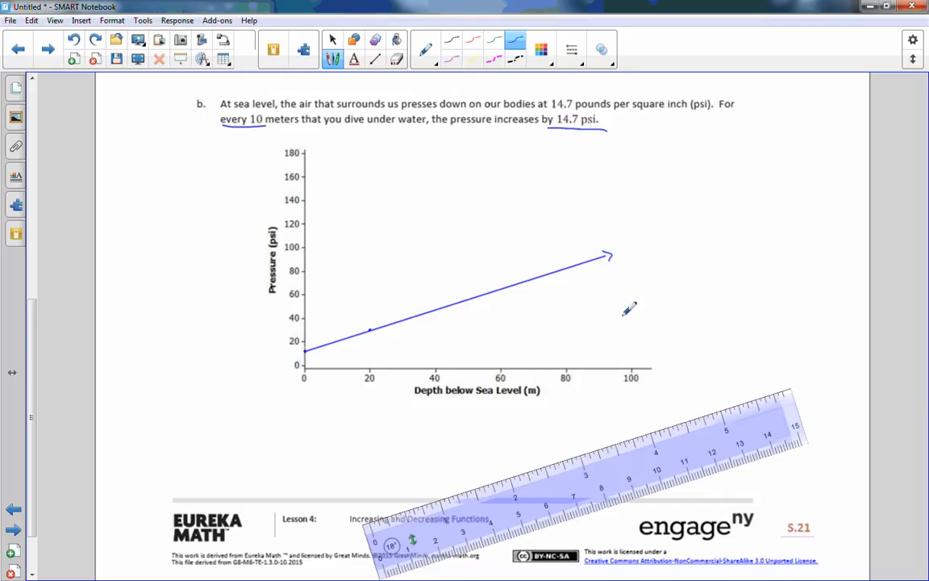
mouse_move(488, 309)
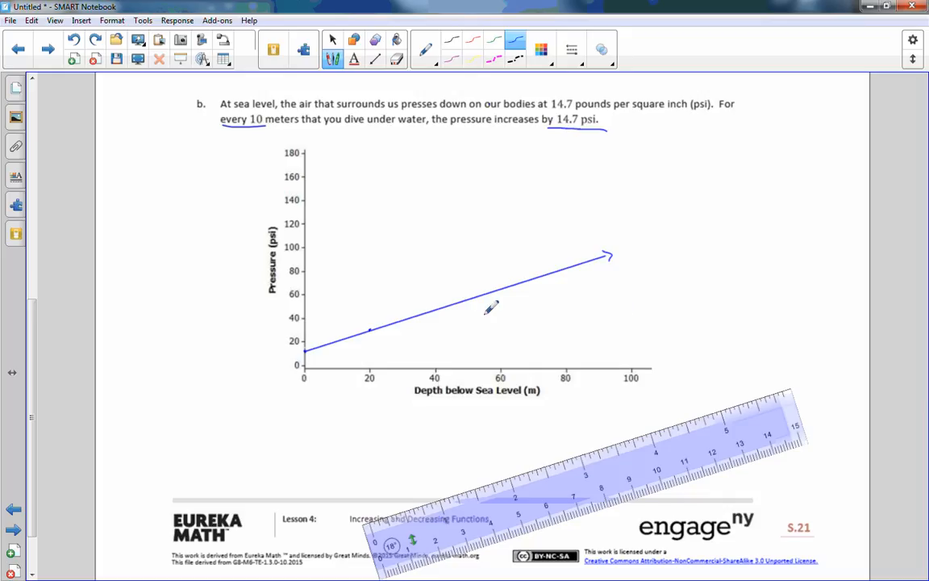
mouse_move(500, 281)
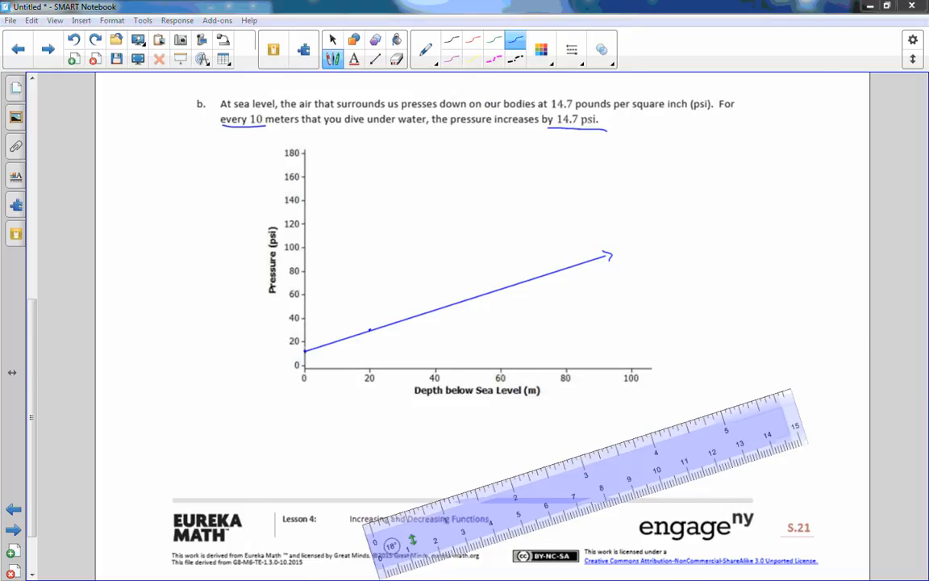
Scroll down to part c's electric-car range graph.
scroll("down", 3)
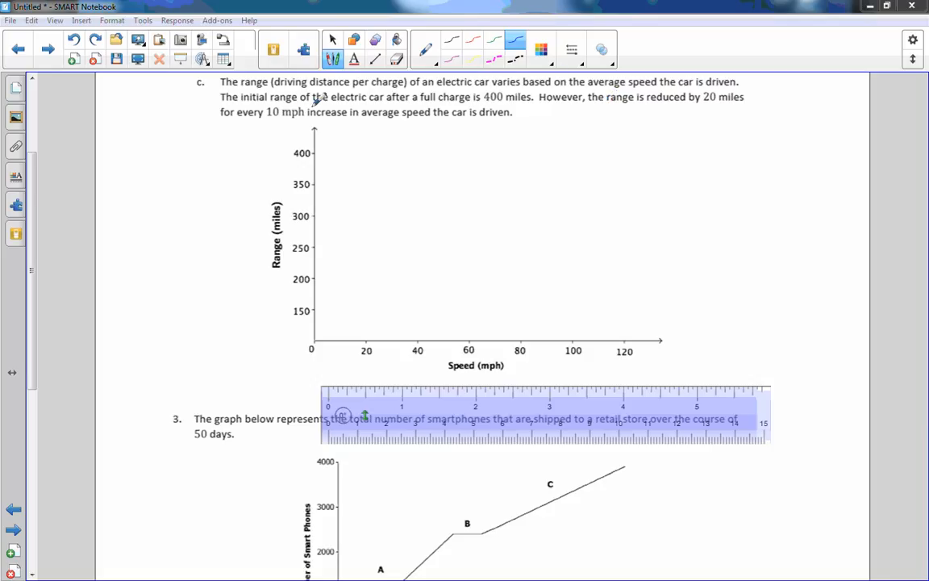
mouse_move(461, 103)
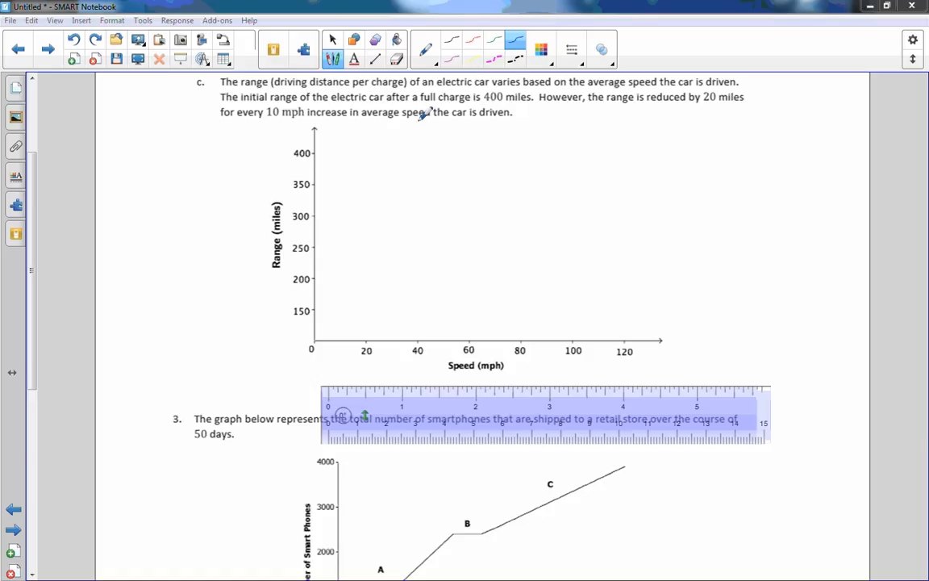
mouse_move(320, 145)
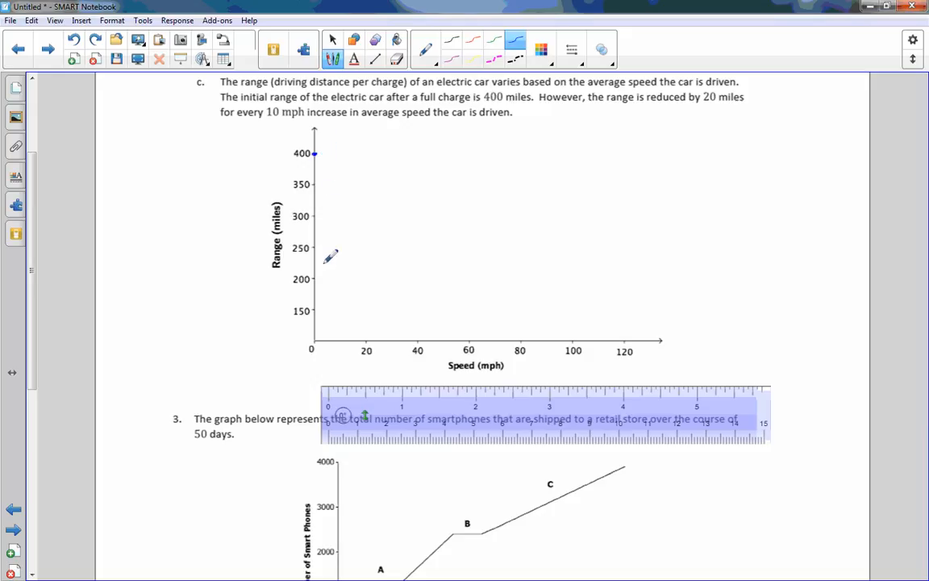
mouse_move(390, 198)
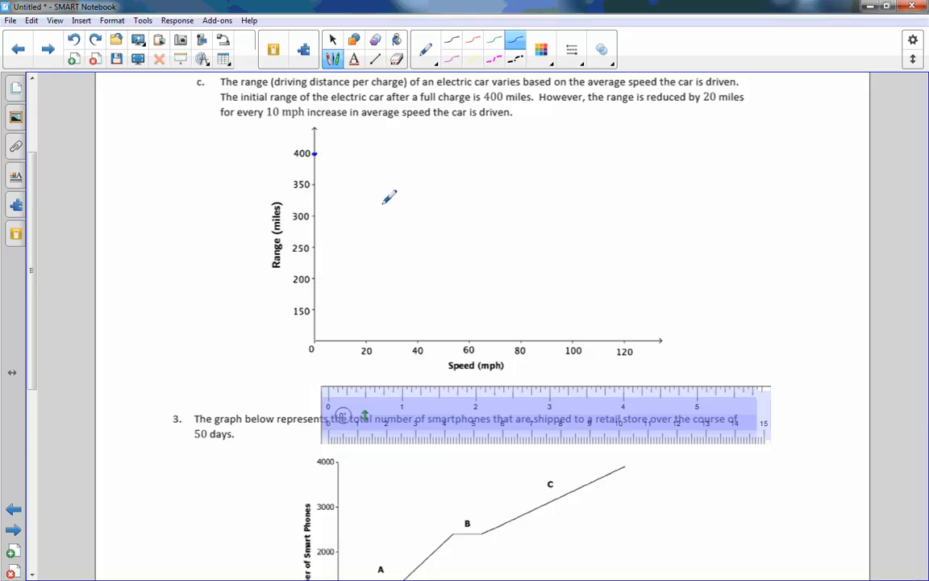
mouse_move(390, 221)
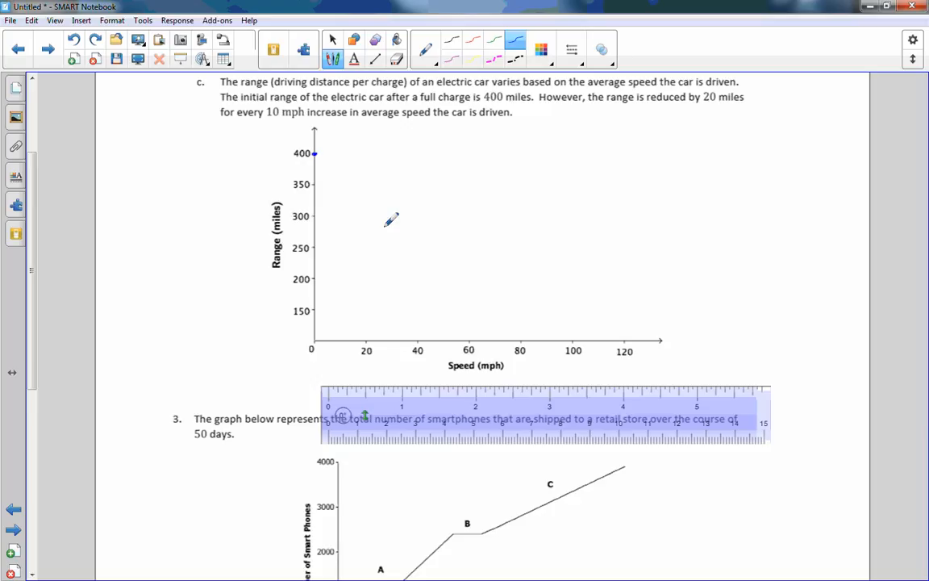
mouse_move(654, 119)
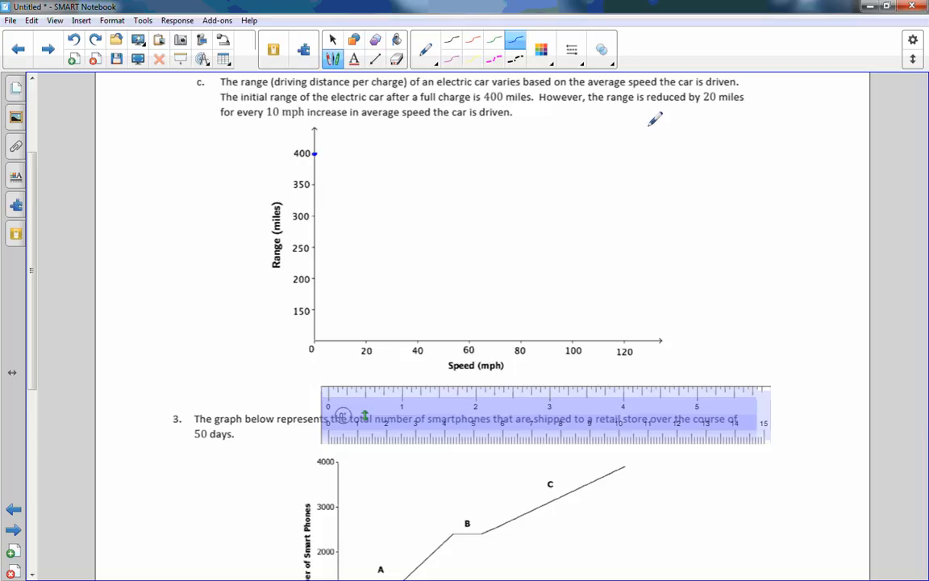
Underline '20 miles' and '10 mph' and write 20 × 2 = 40 in the margin.
left_click_drag(700, 104, 746, 105)
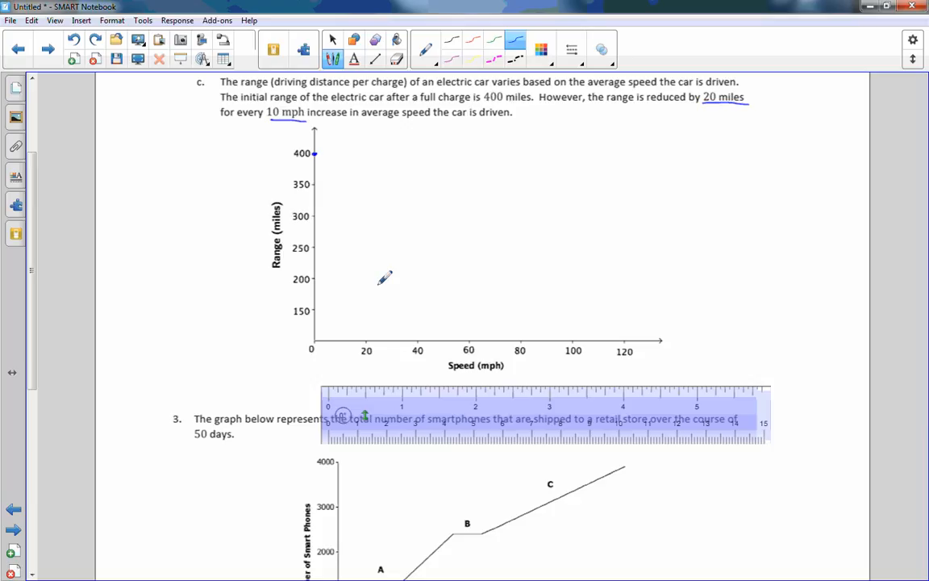
mouse_move(375, 255)
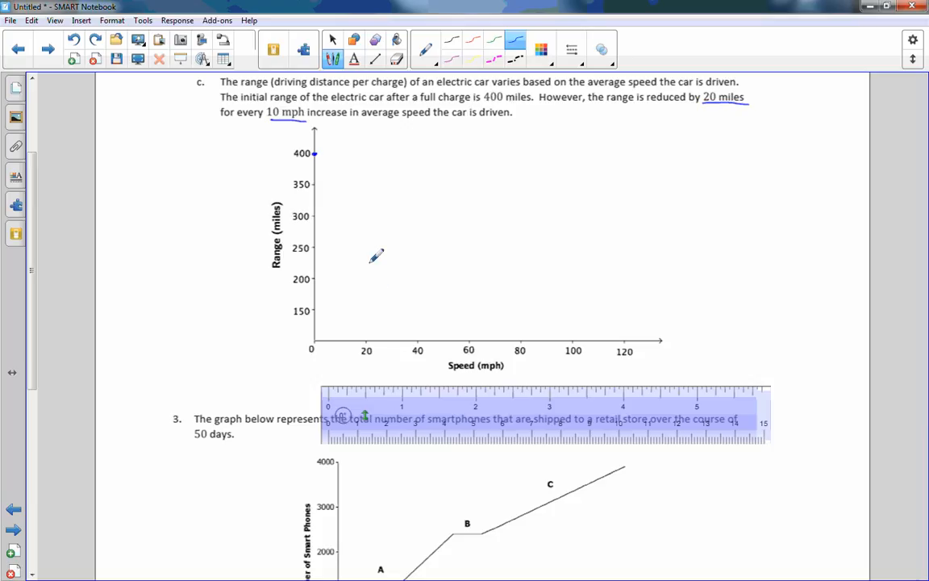
mouse_move(715, 157)
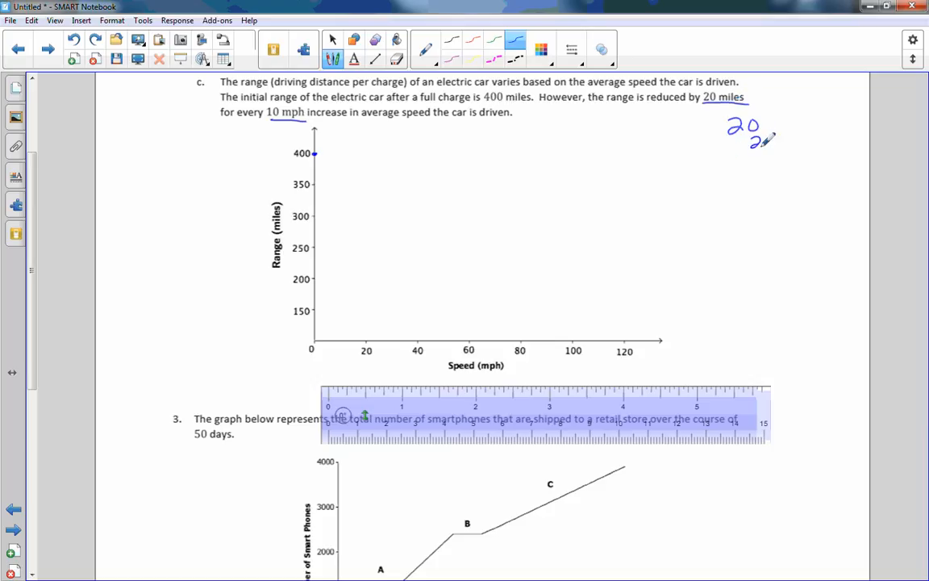
left_click_drag(742, 145, 762, 170)
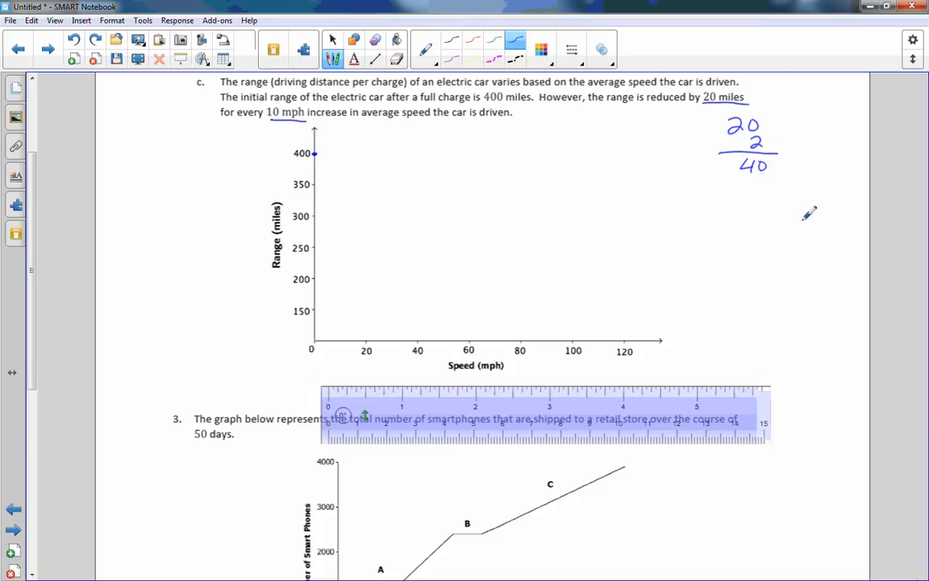
mouse_move(376, 323)
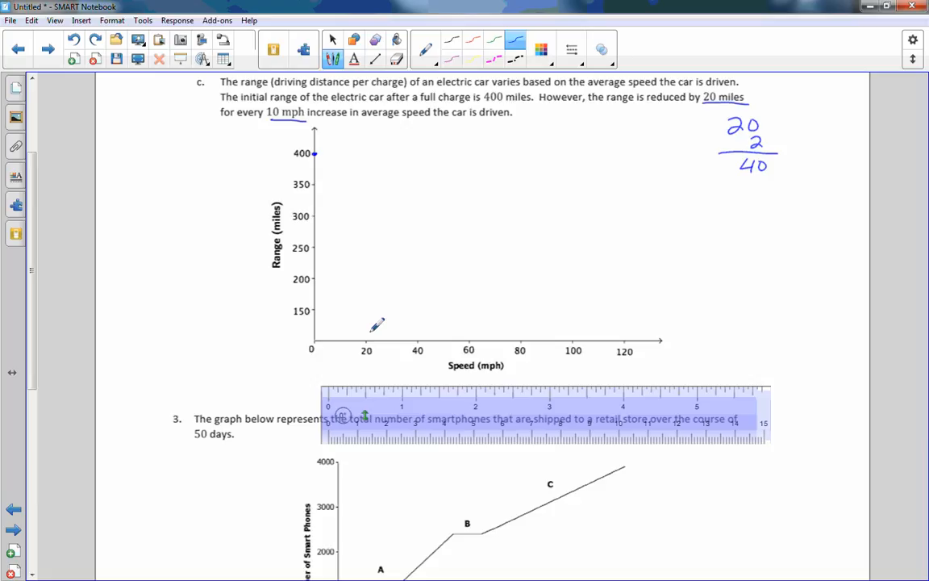
mouse_move(324, 148)
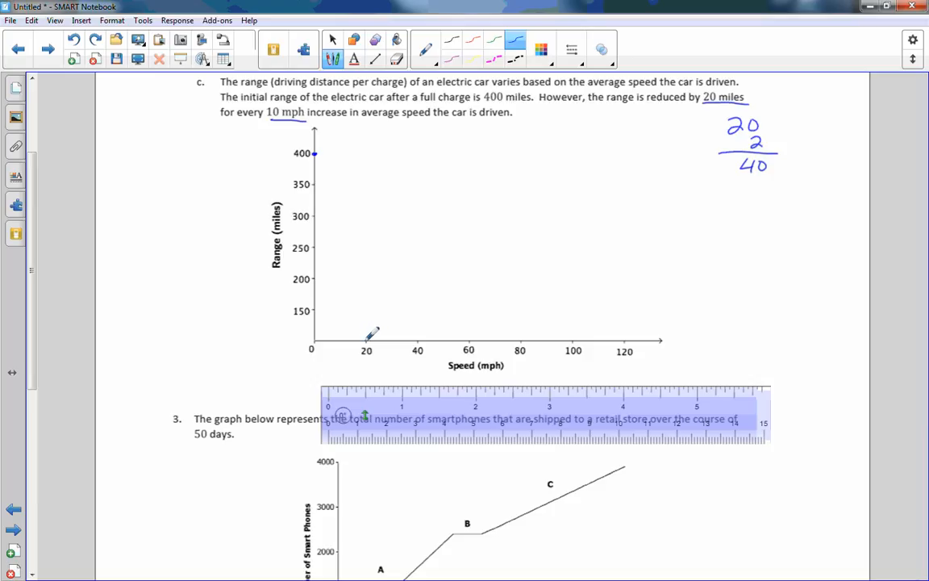
mouse_move(363, 176)
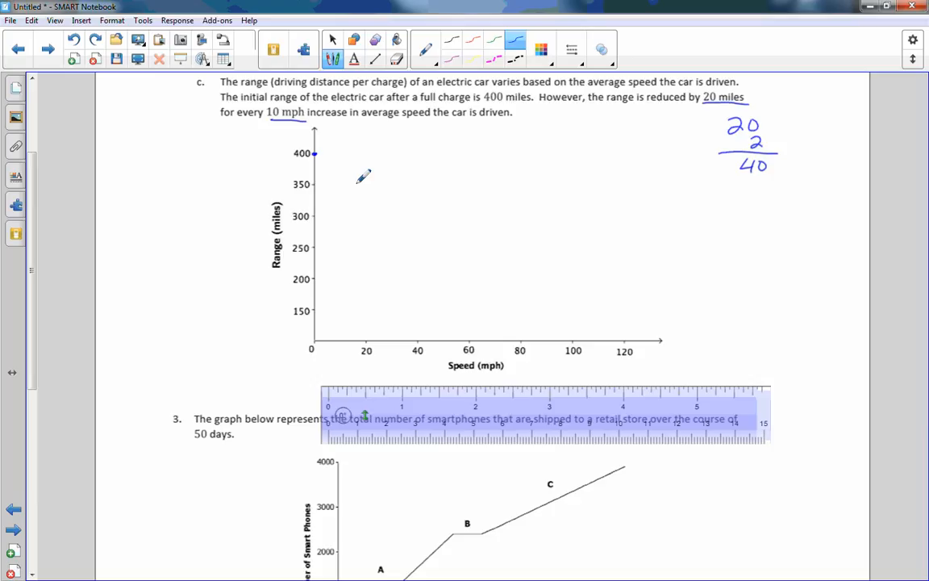
mouse_move(366, 173)
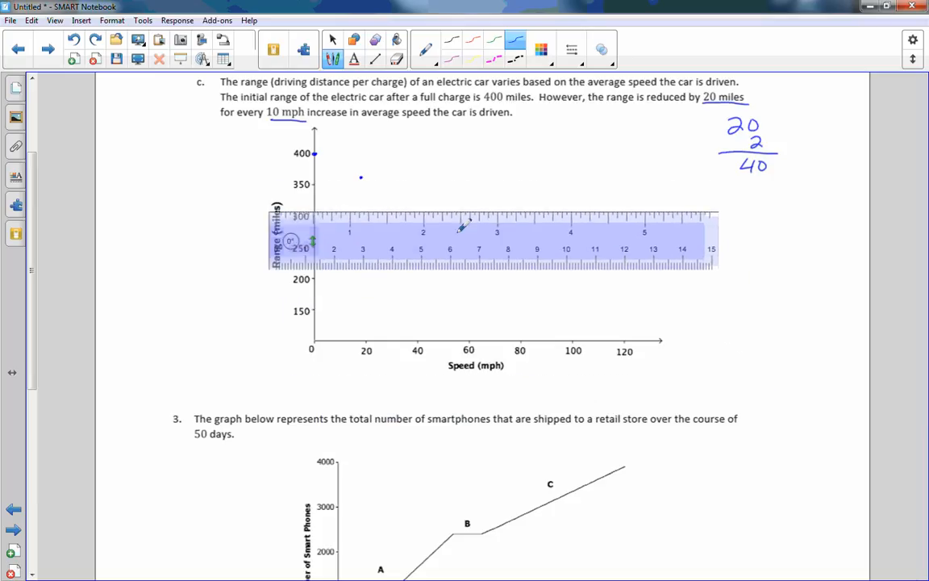
Align the straightedge with the two plotted points on the range graph.
left_click_drag(459, 234, 508, 181)
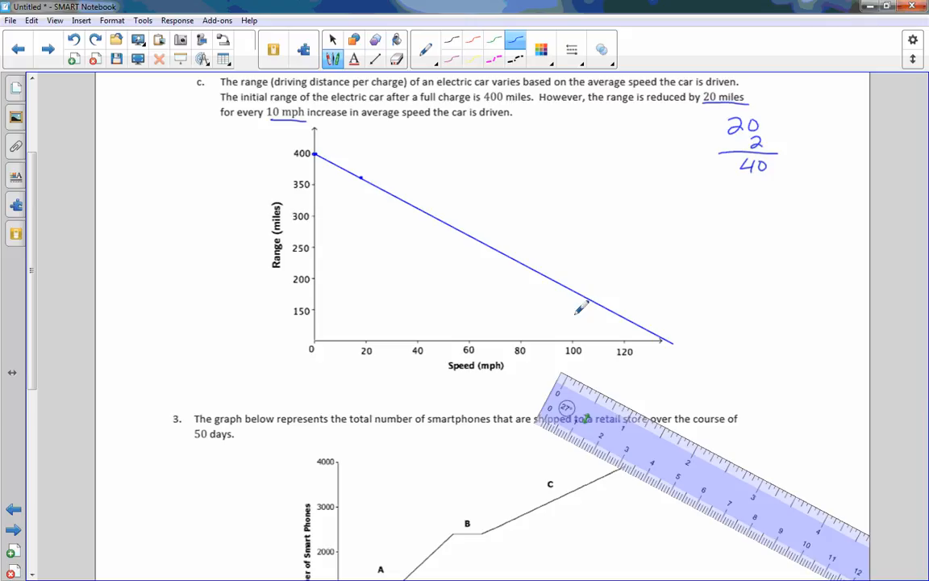
mouse_move(575, 297)
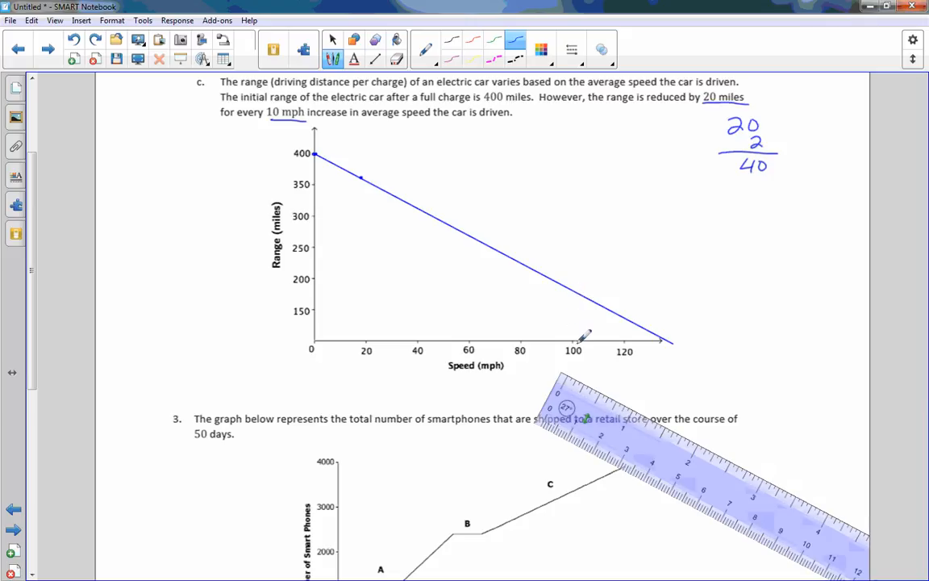
mouse_move(580, 335)
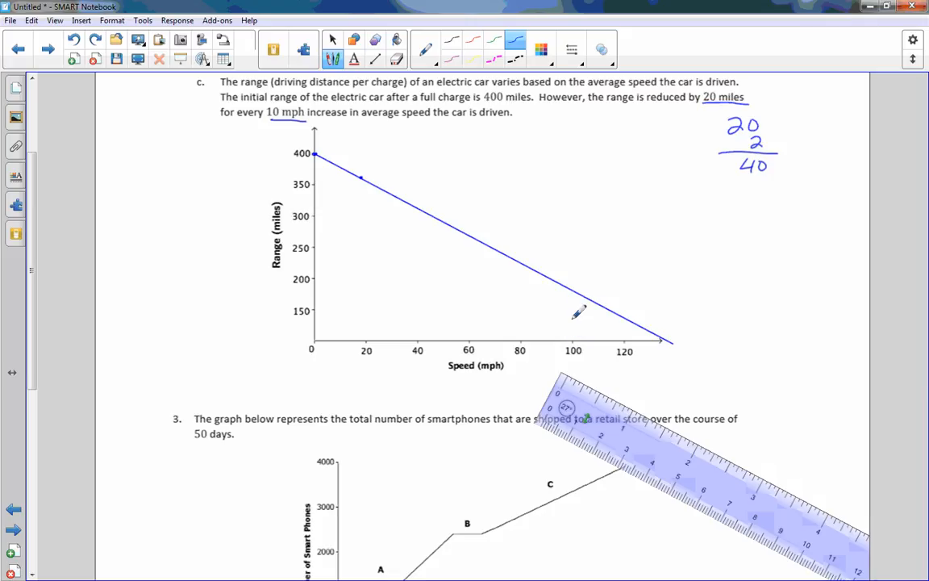
mouse_move(407, 299)
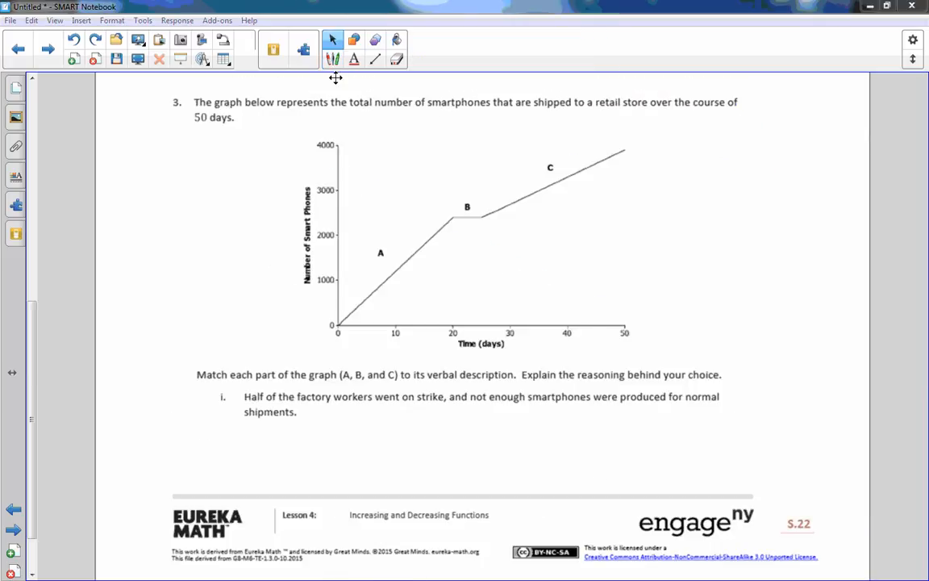
Draw magenta direction arrows along parts A, B and C of the smartphone graph.
left_click(333, 59)
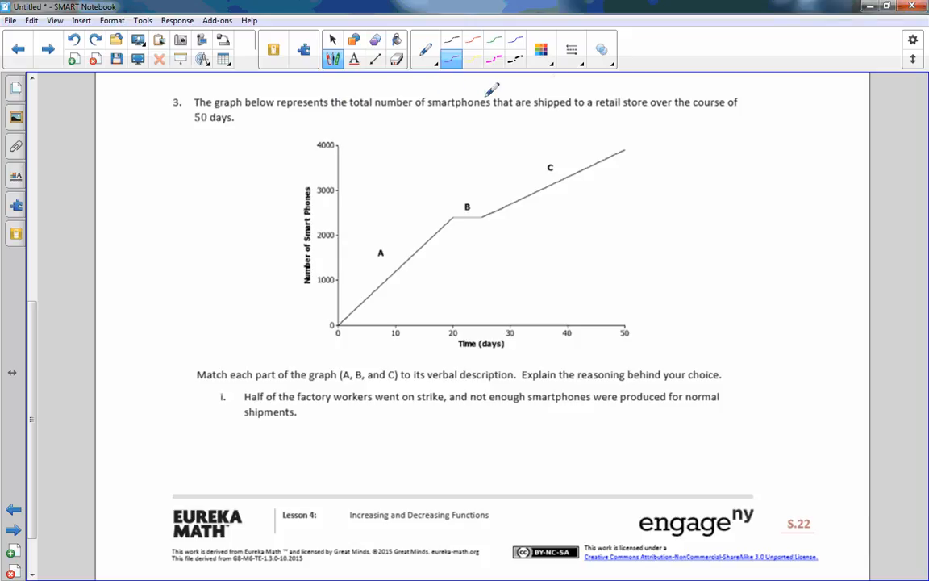
mouse_move(739, 87)
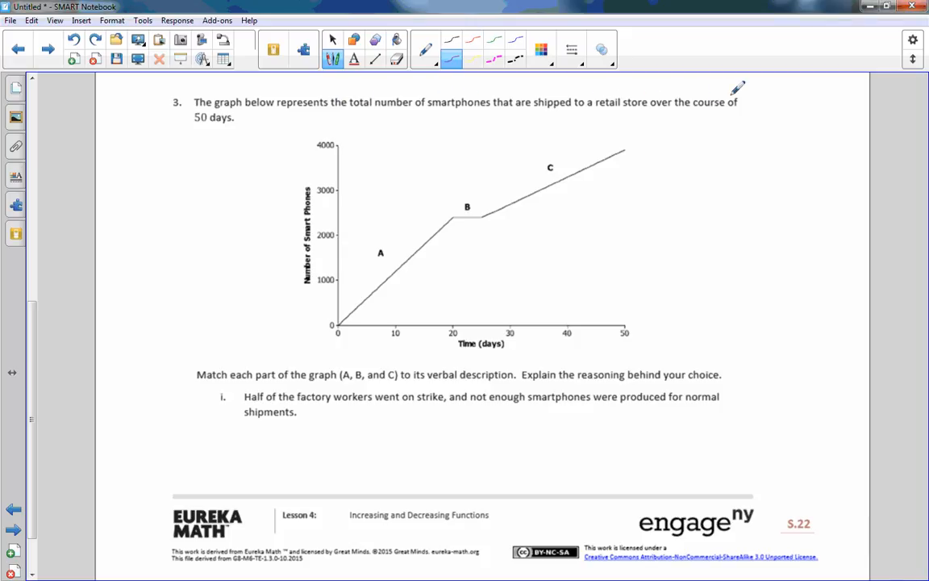
mouse_move(353, 352)
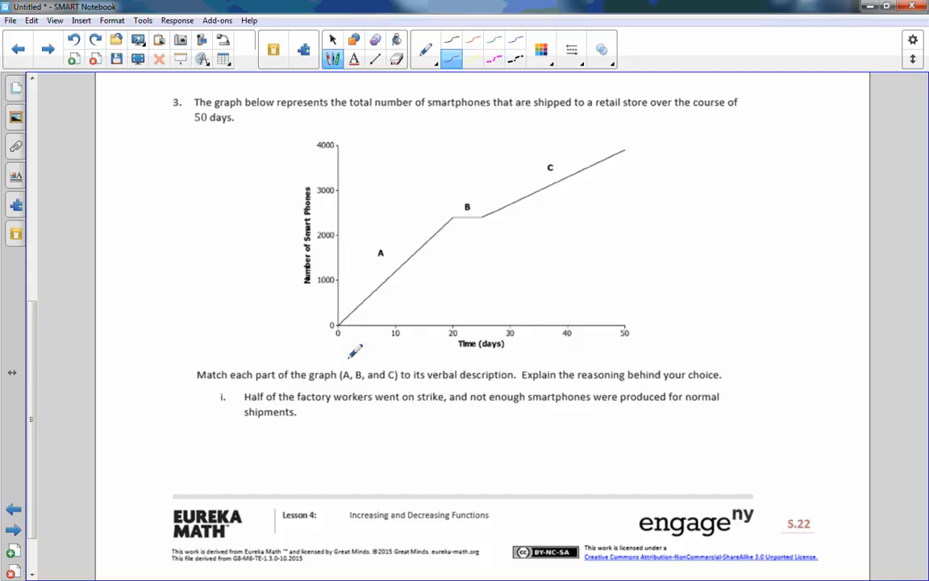
mouse_move(346, 330)
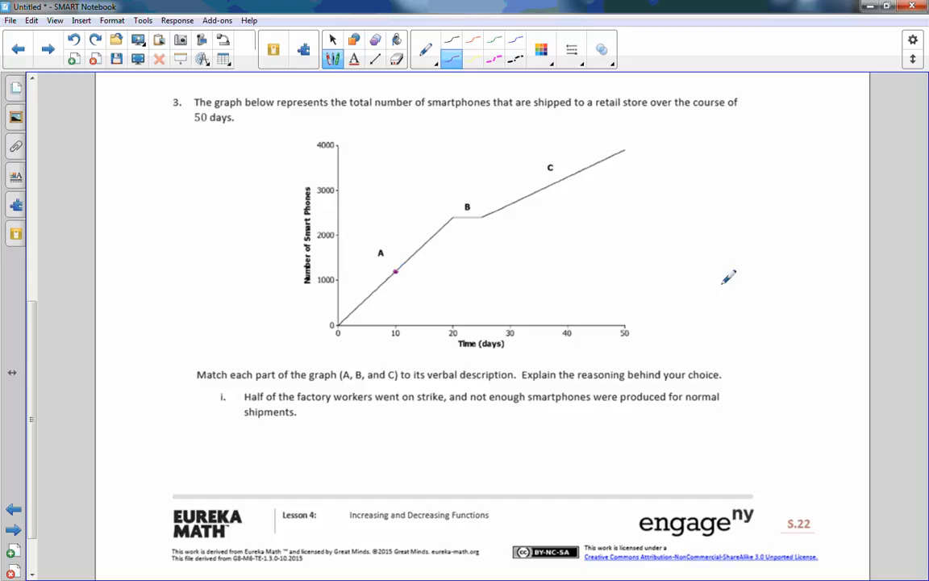
mouse_move(723, 240)
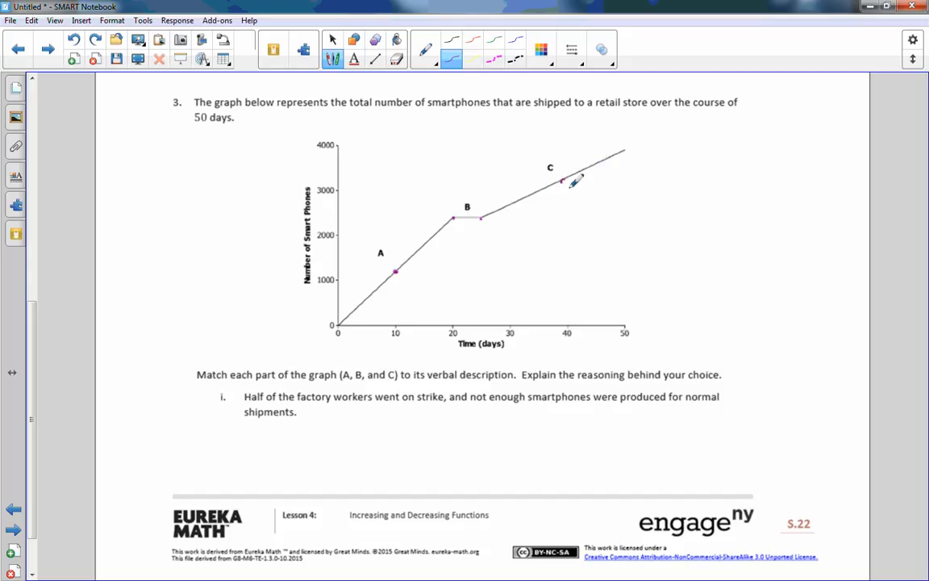
mouse_move(363, 291)
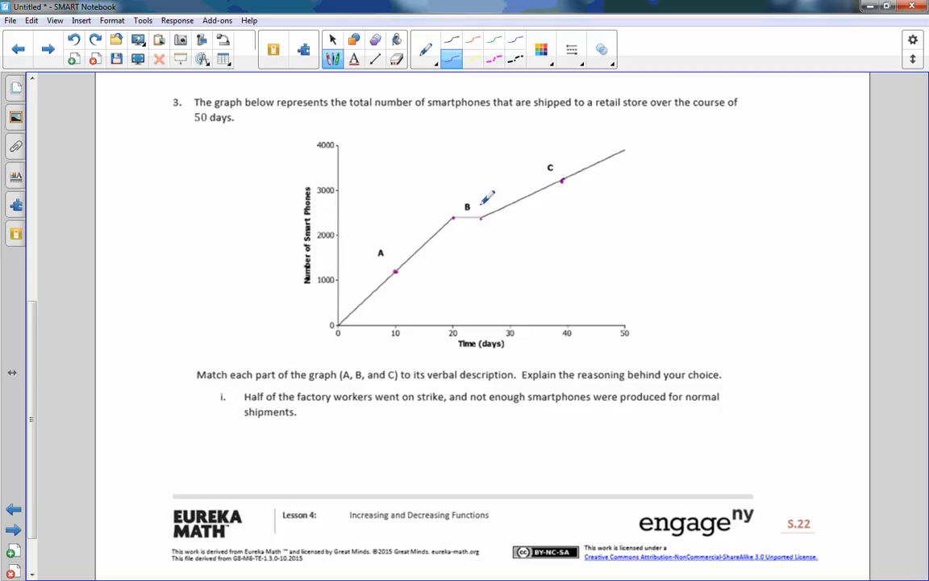
mouse_move(610, 145)
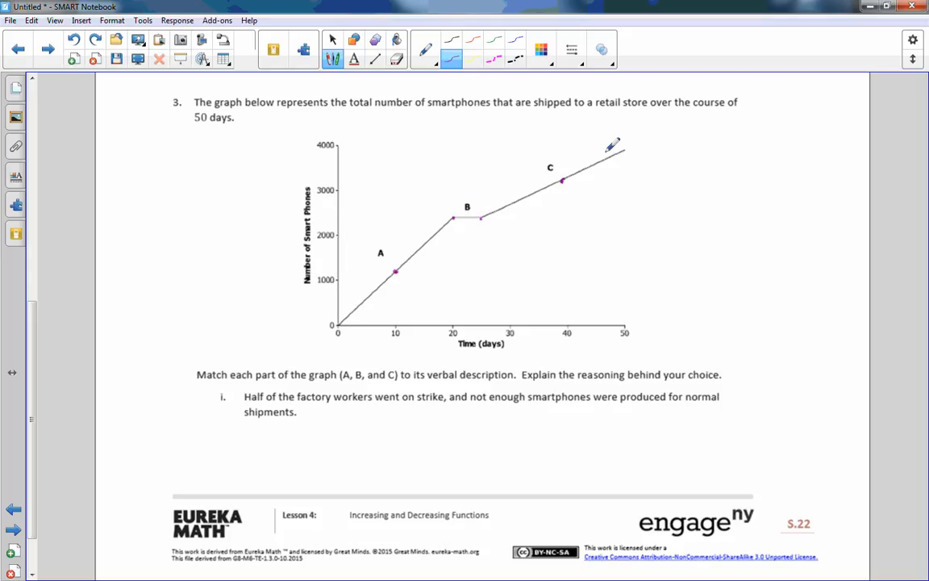
mouse_move(415, 258)
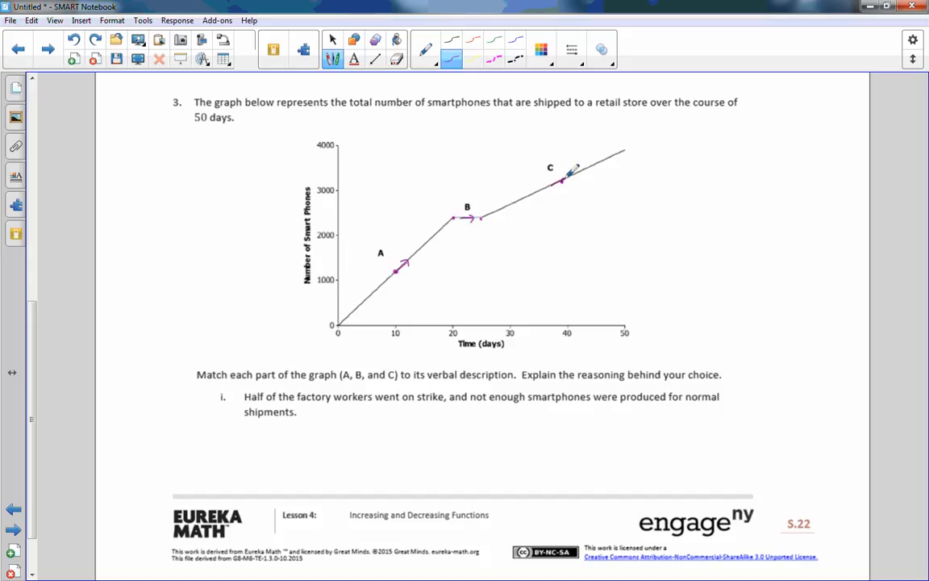
left_click_drag(556, 181, 581, 170)
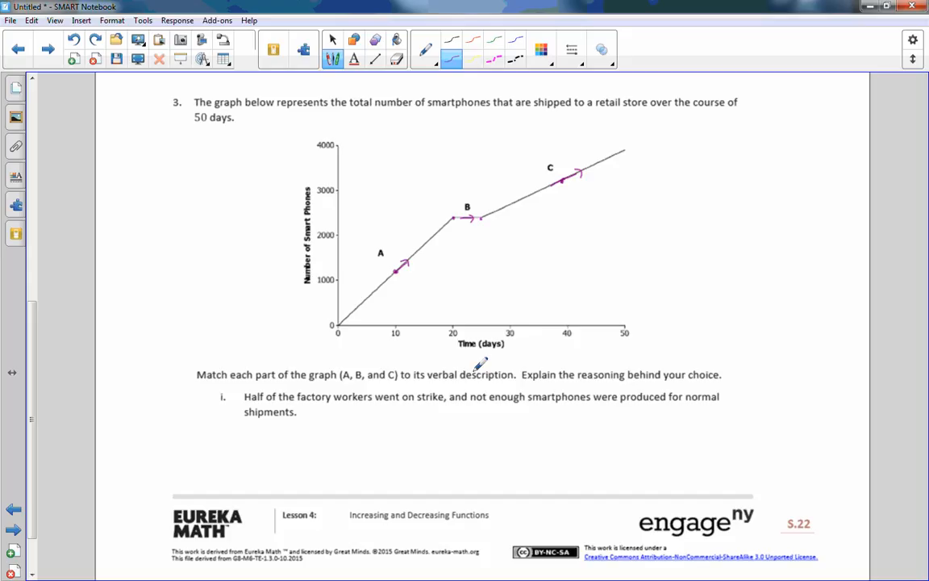
mouse_move(665, 378)
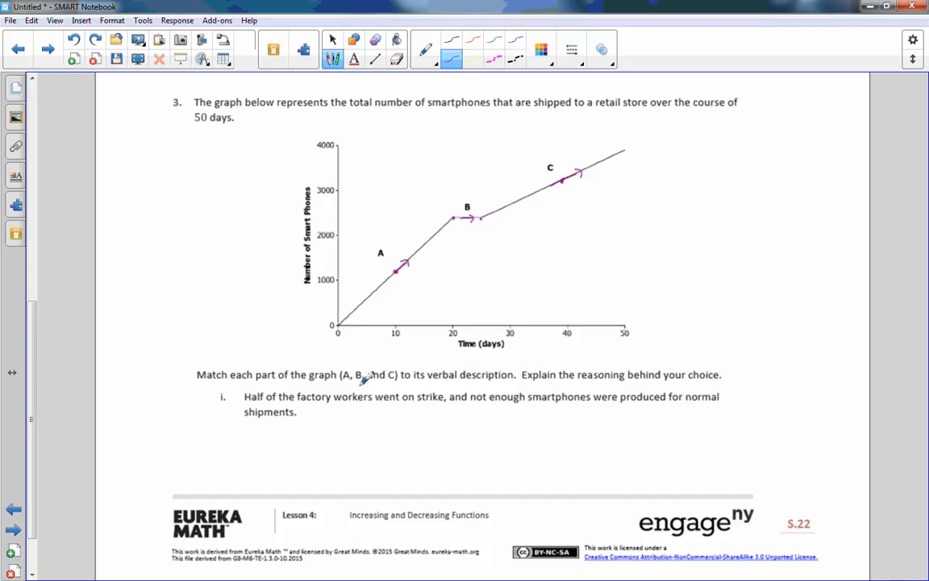
mouse_move(341, 388)
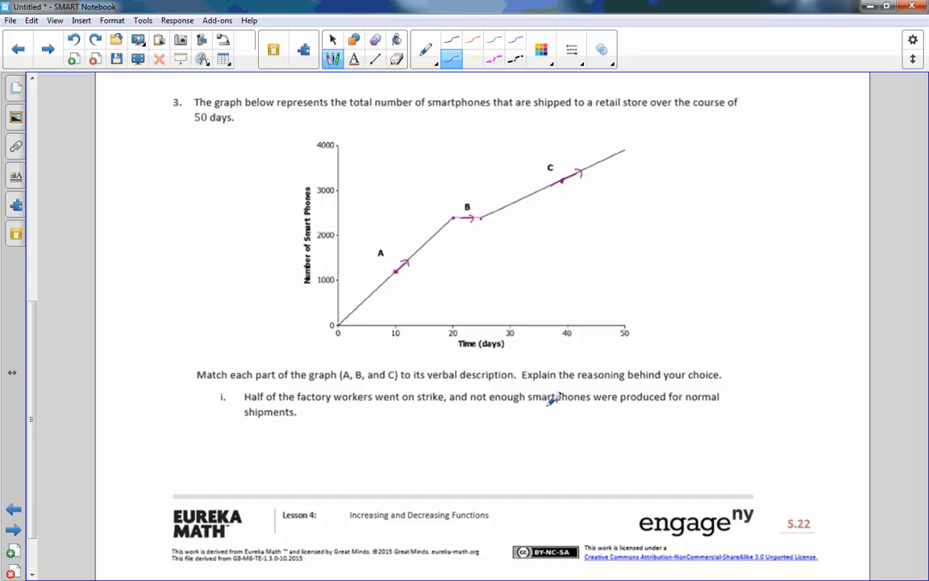
mouse_move(530, 394)
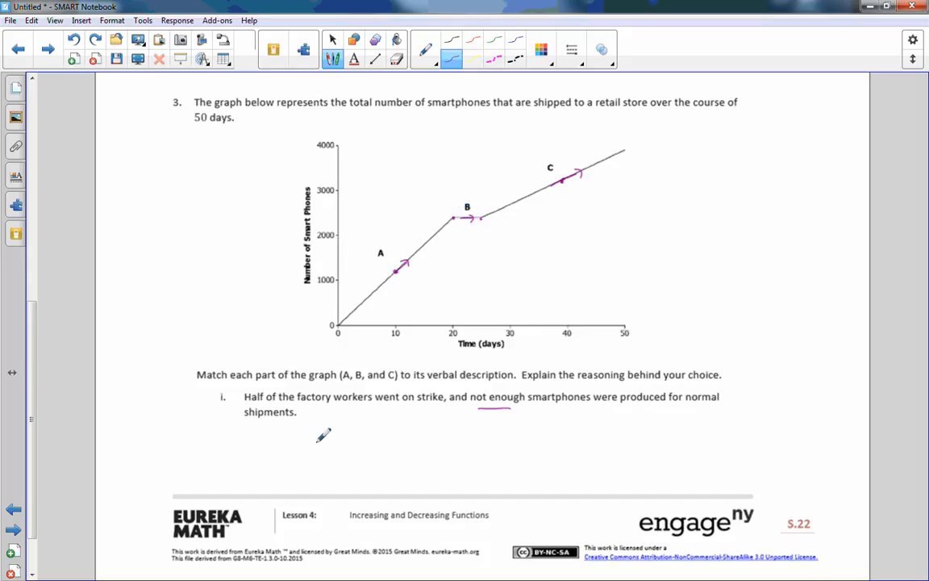
Write C as the answer beneath statement i and move down to statements ii and iii.
left_click_drag(317, 421, 305, 434)
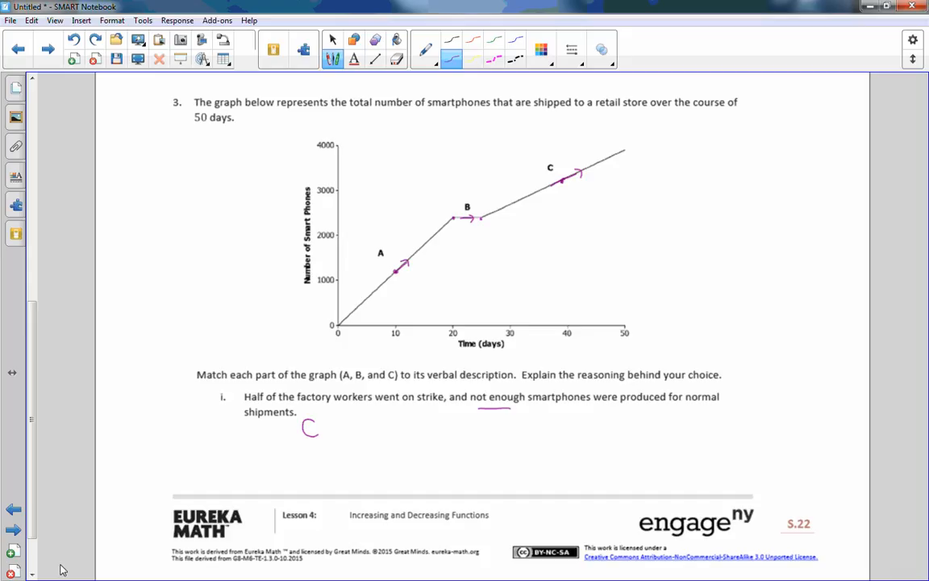
scroll("down", 3)
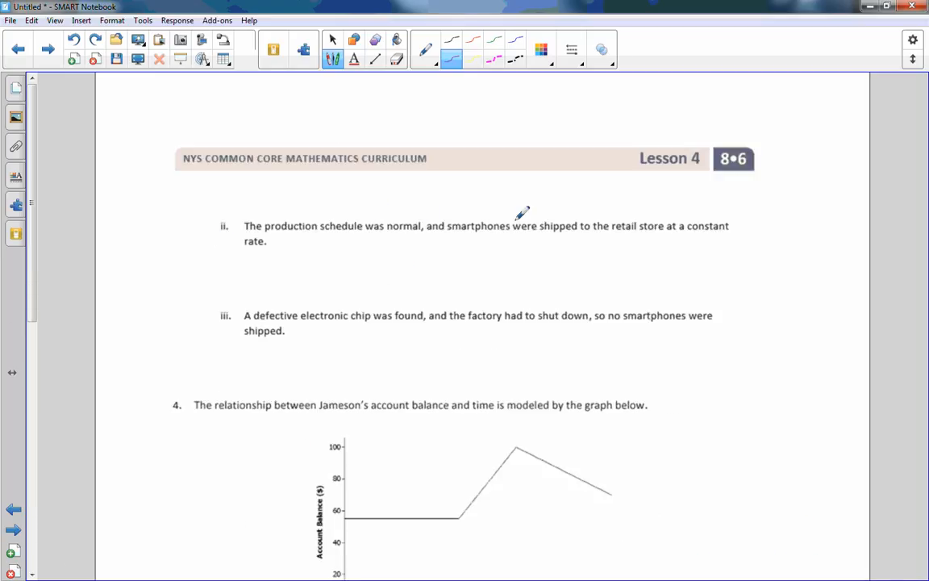
mouse_move(645, 211)
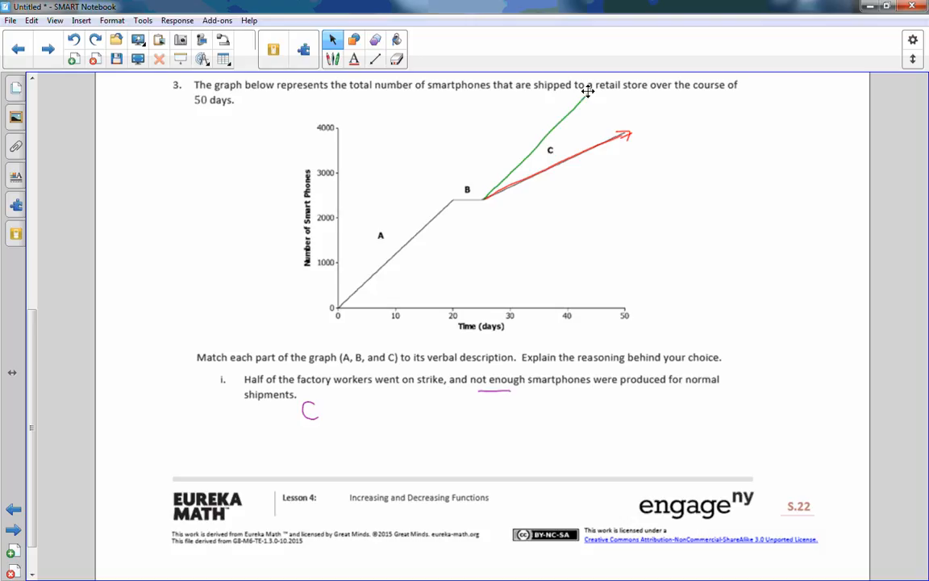
mouse_move(598, 90)
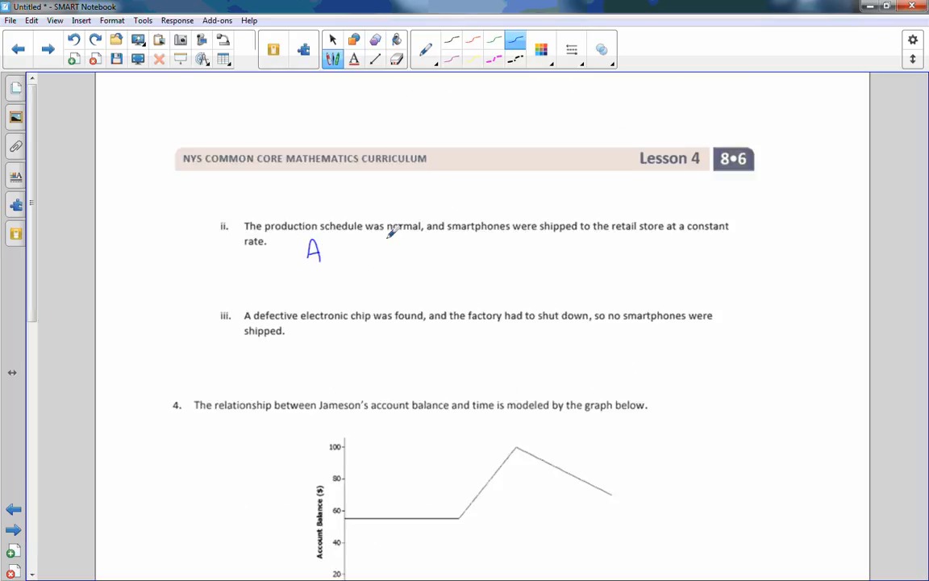
mouse_move(295, 304)
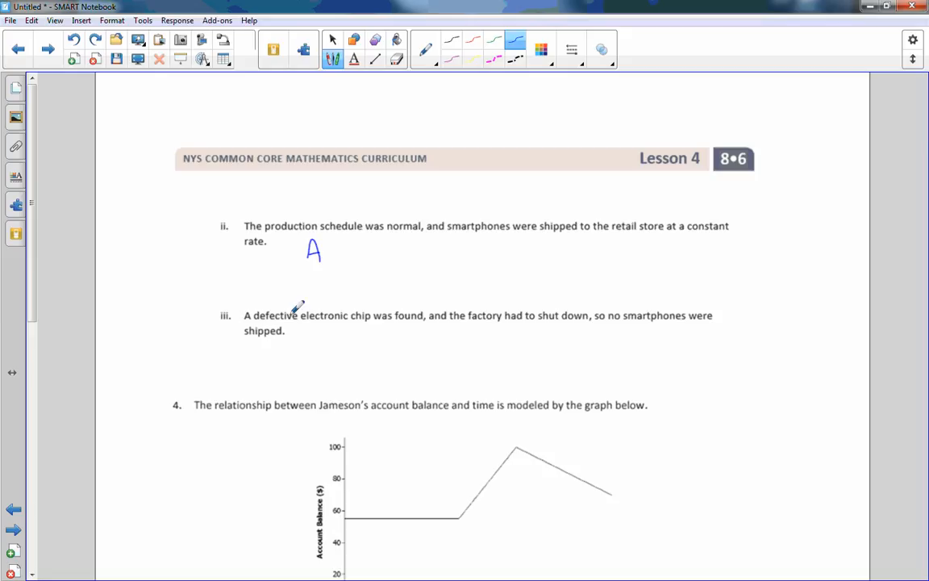
mouse_move(337, 302)
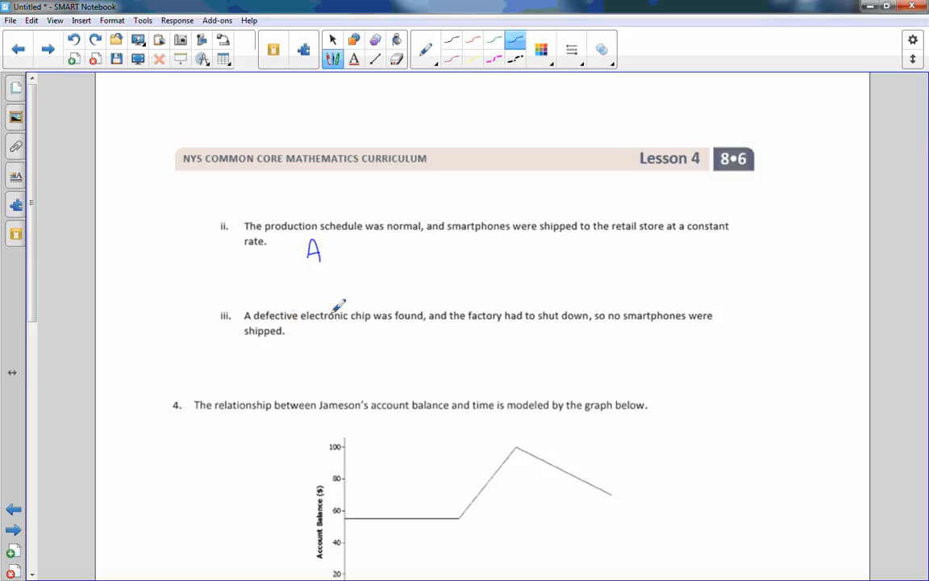
mouse_move(427, 296)
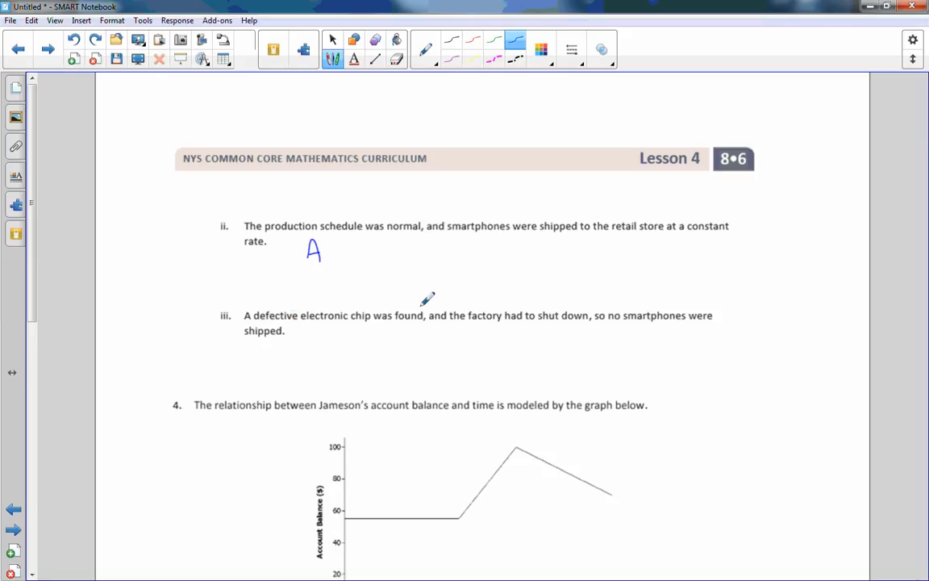
Write a blue A beneath statement ii about the normal production schedule.
left_click_drag(538, 324, 593, 322)
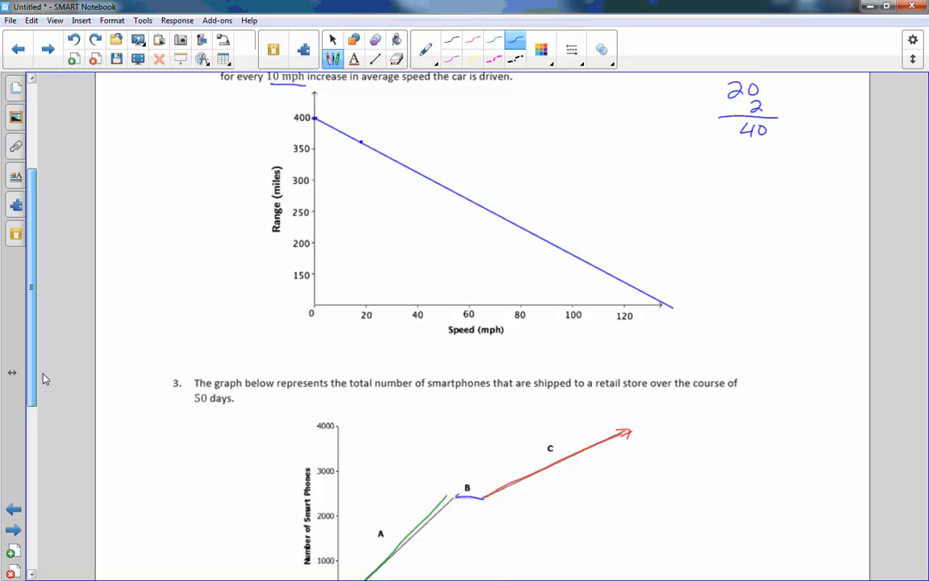
Trace flat section B of the smartphone graph in blue, then move down to problem 4.
scroll("down", 3)
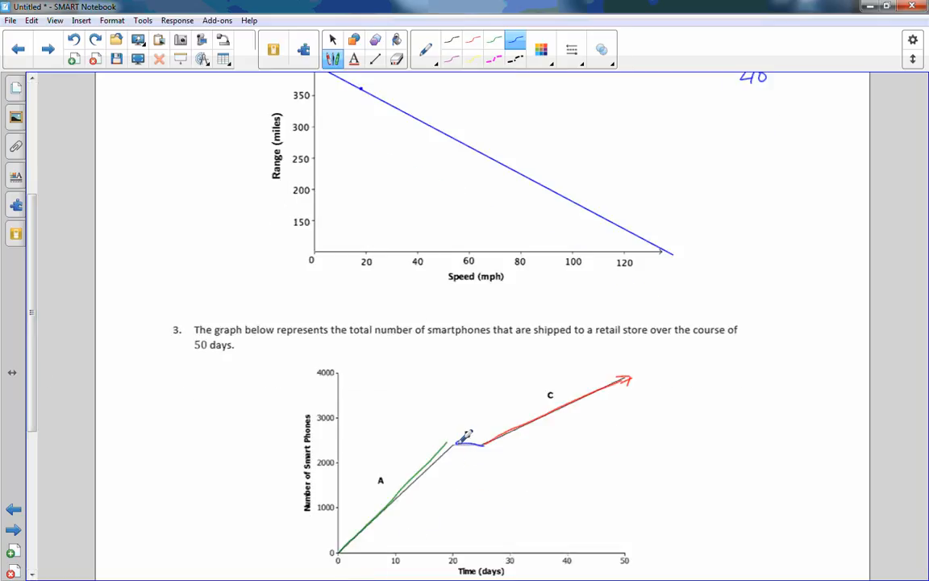
type("B")
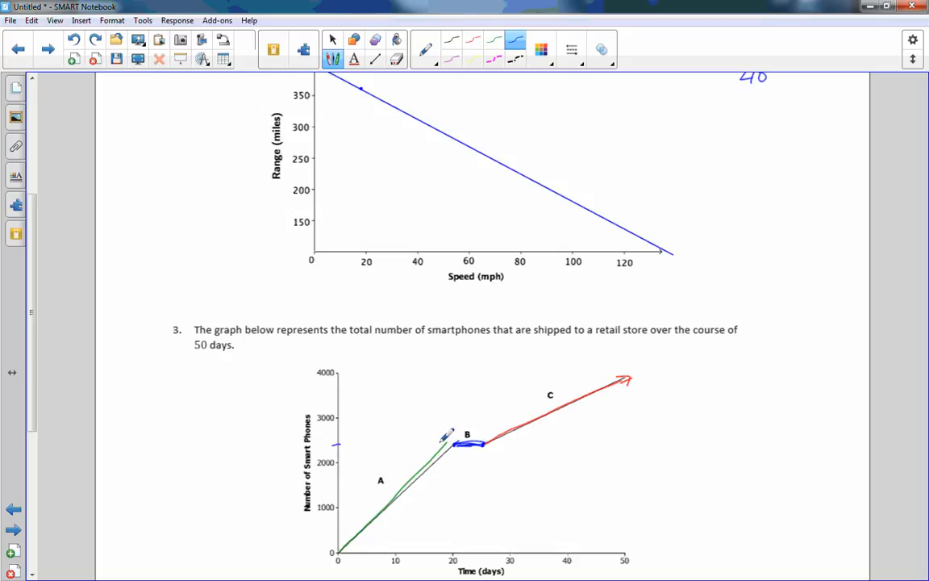
scroll("down", 3)
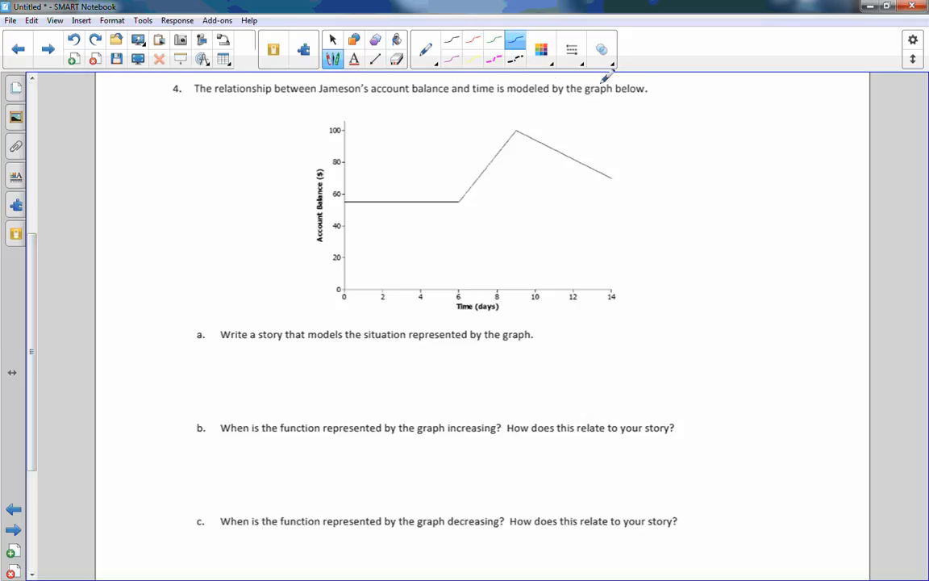
mouse_move(294, 315)
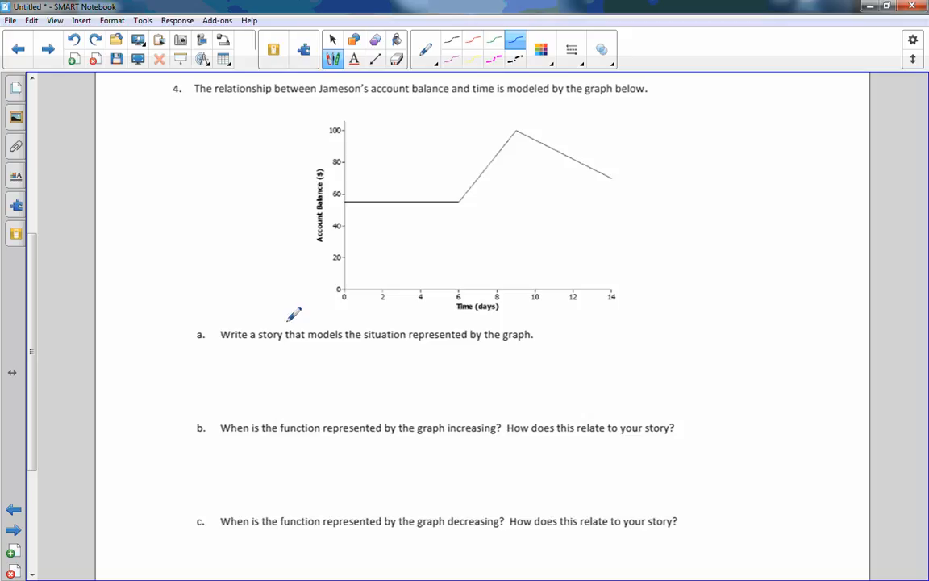
mouse_move(510, 323)
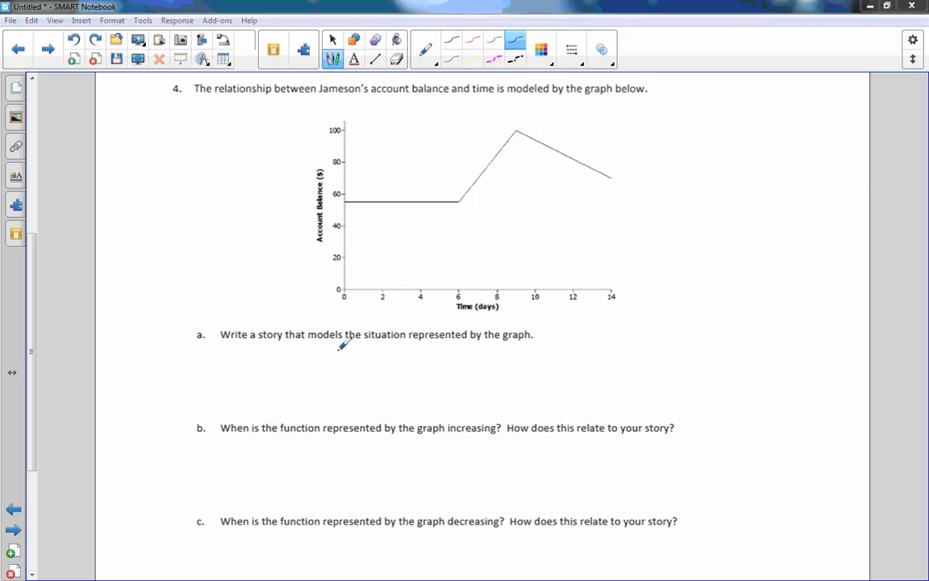
mouse_move(329, 323)
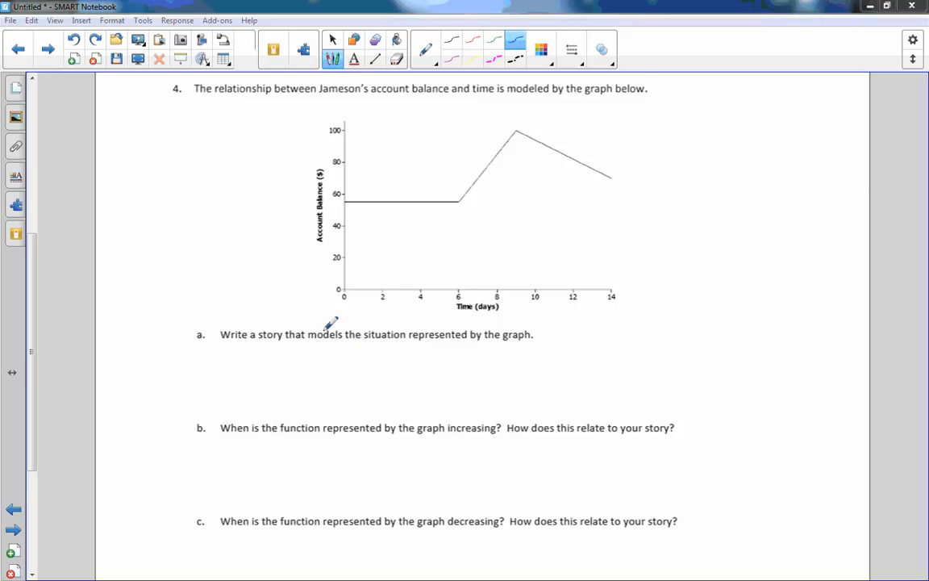
mouse_move(455, 331)
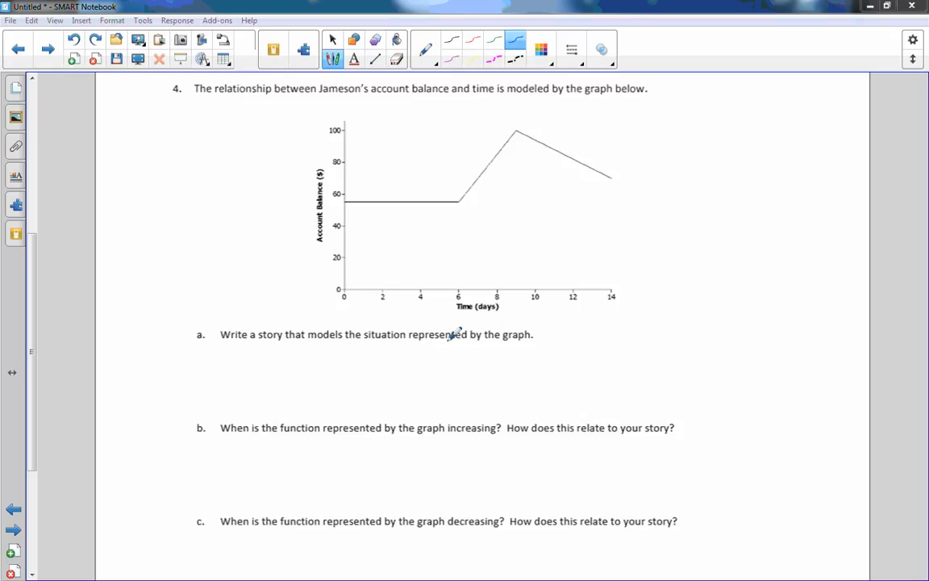
mouse_move(280, 325)
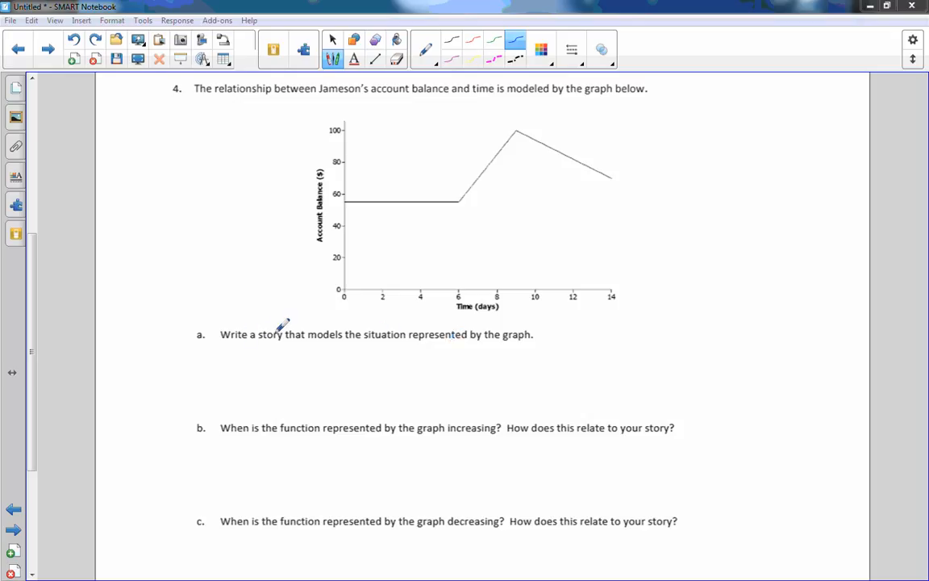
mouse_move(469, 45)
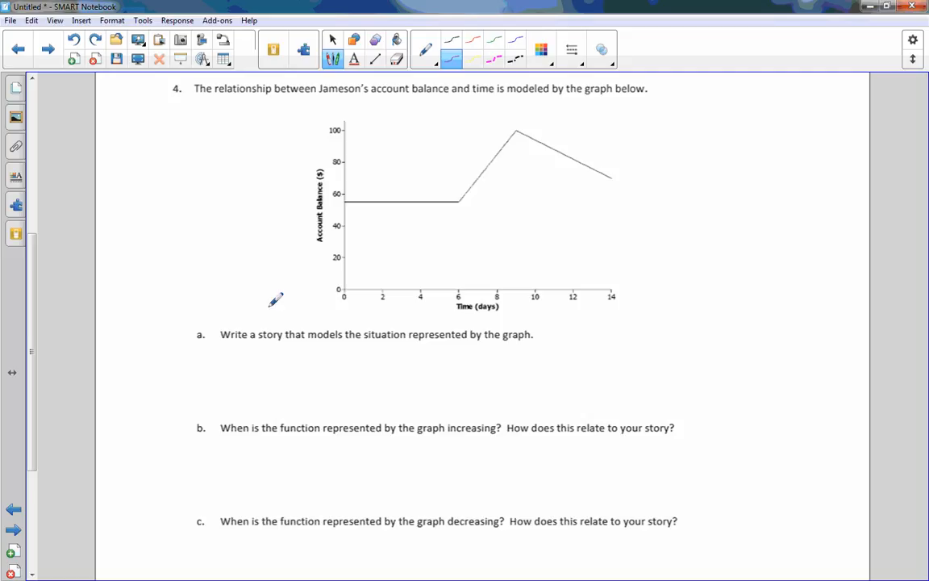
mouse_move(461, 327)
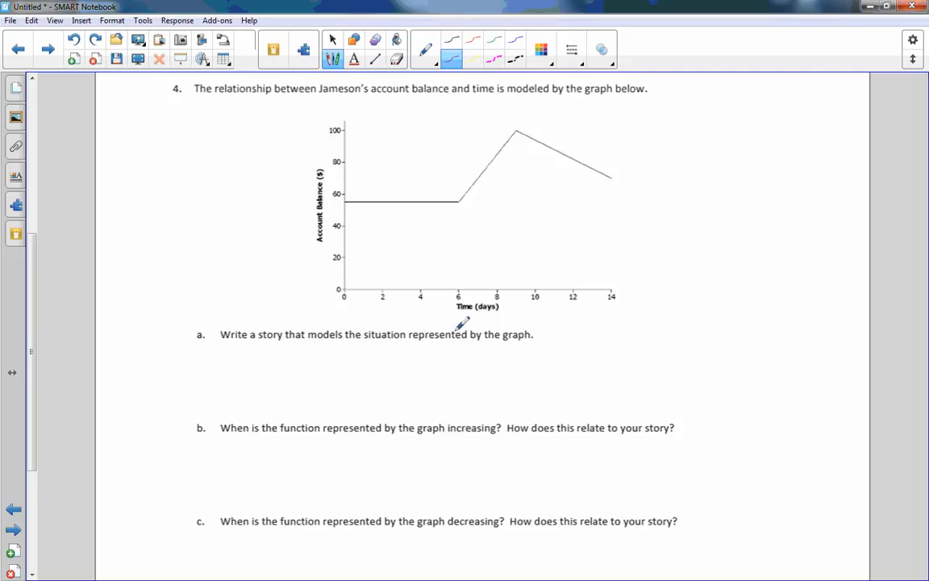
mouse_move(352, 185)
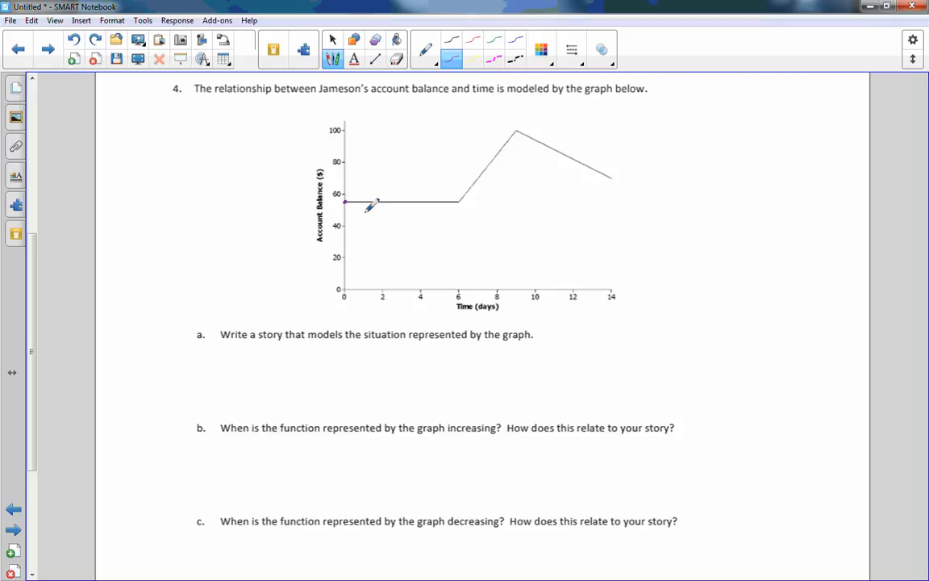
mouse_move(355, 283)
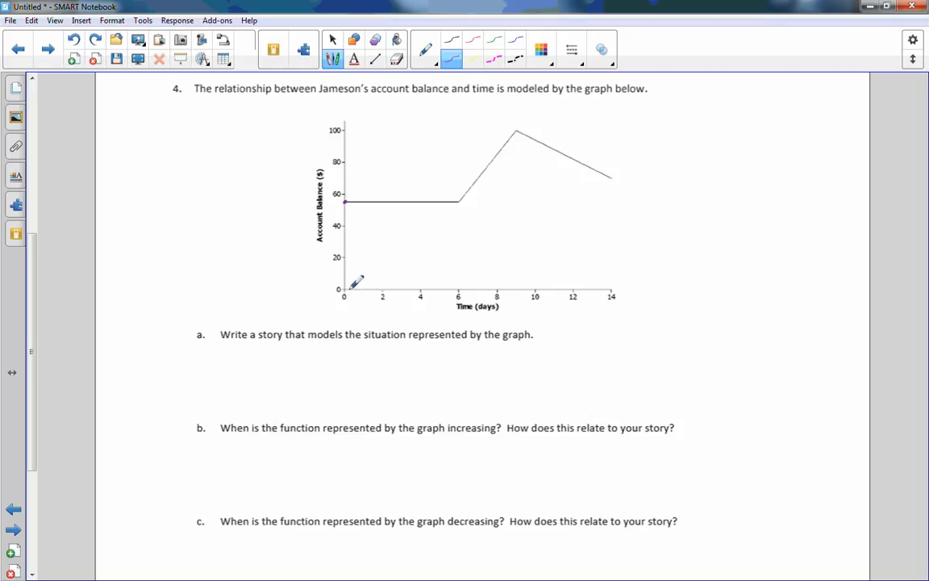
mouse_move(442, 254)
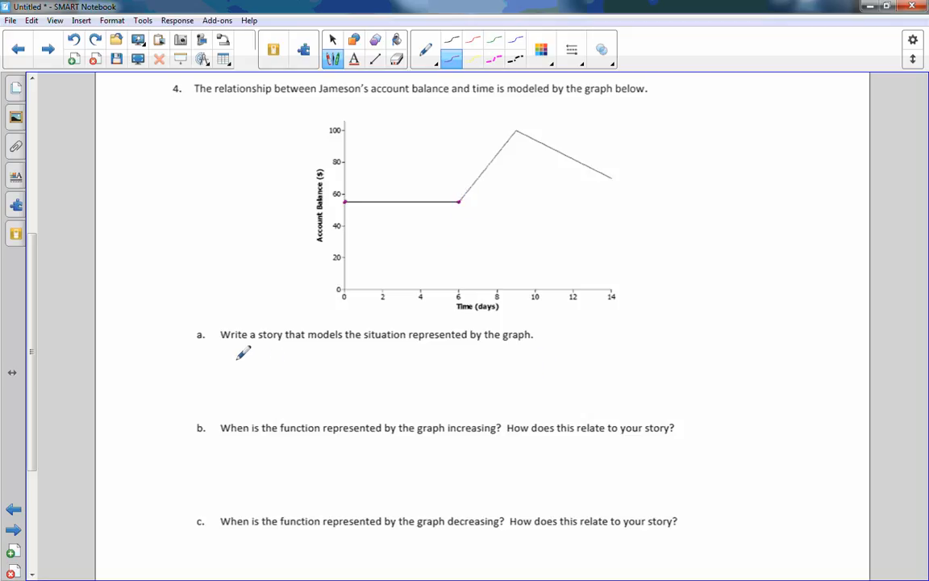
mouse_move(229, 363)
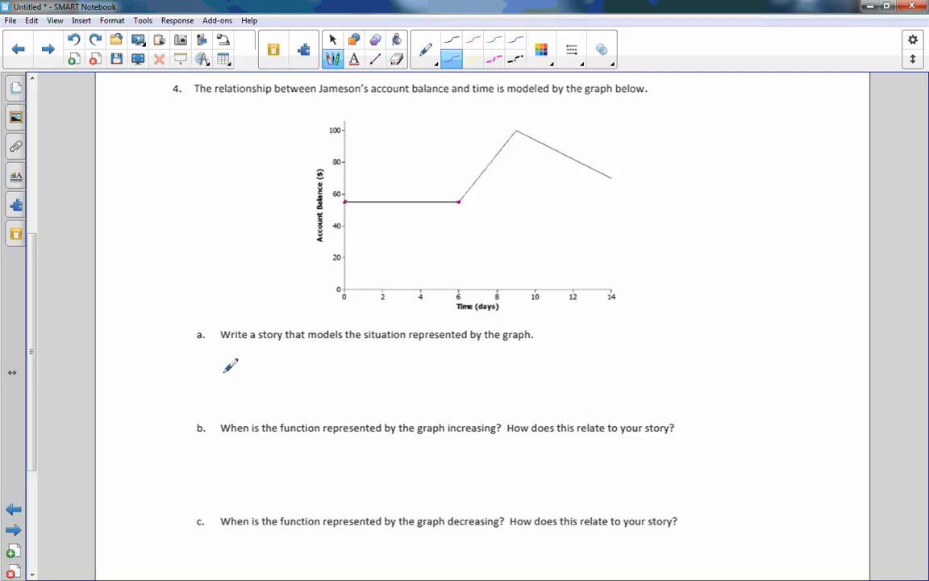
Handwrite "Jameson didn't work b/c he was sick." under question a.
left_click_drag(218, 363, 267, 363)
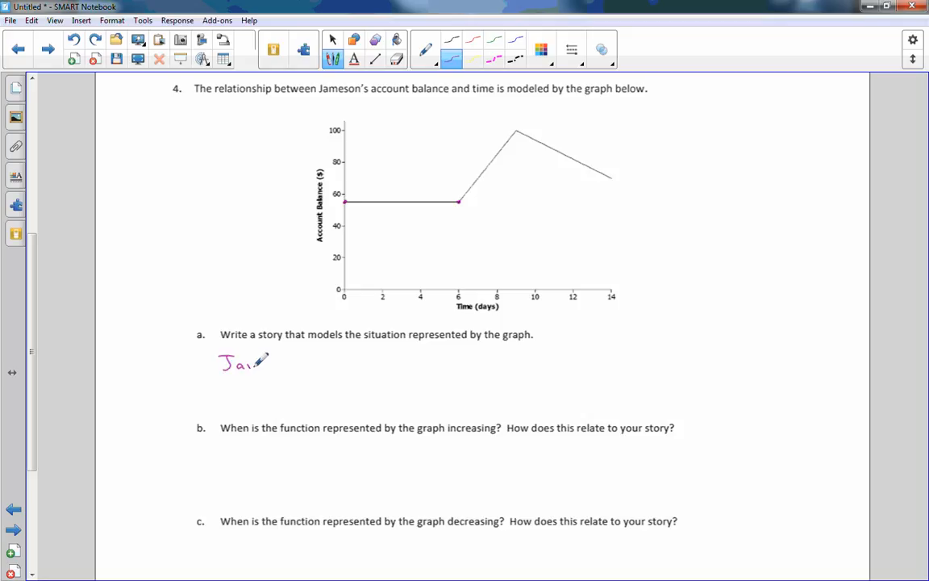
left_click_drag(258, 363, 322, 363)
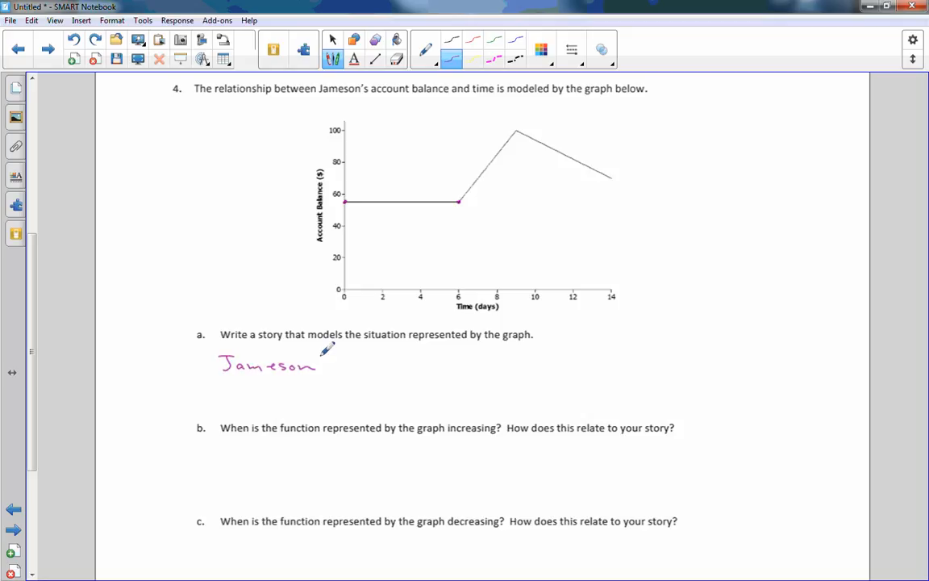
mouse_move(349, 362)
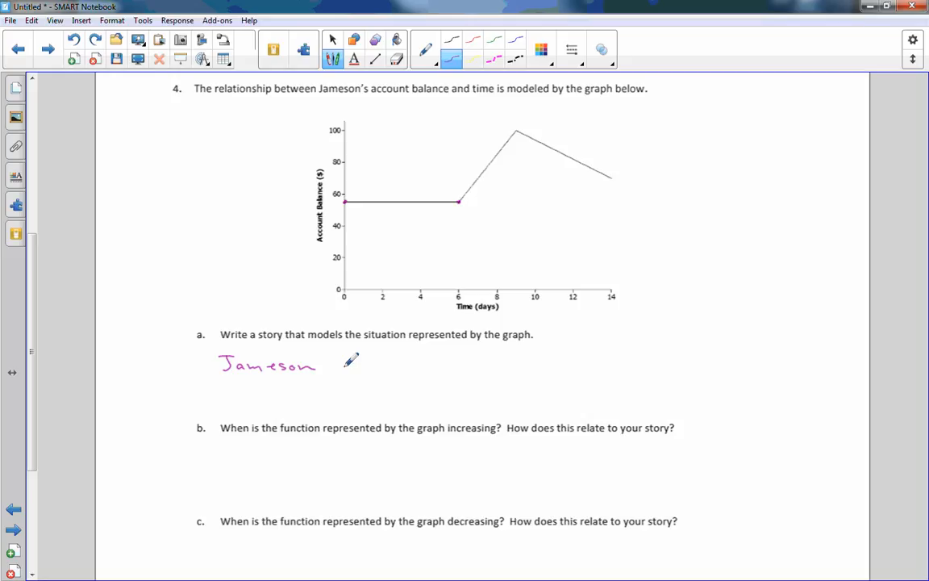
left_click_drag(335, 363, 387, 363)
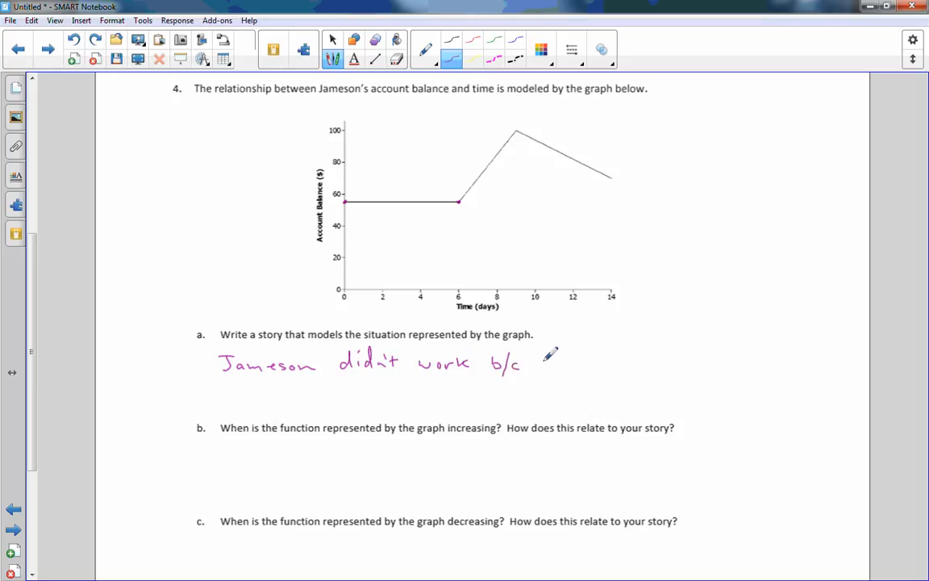
left_click_drag(536, 363, 573, 363)
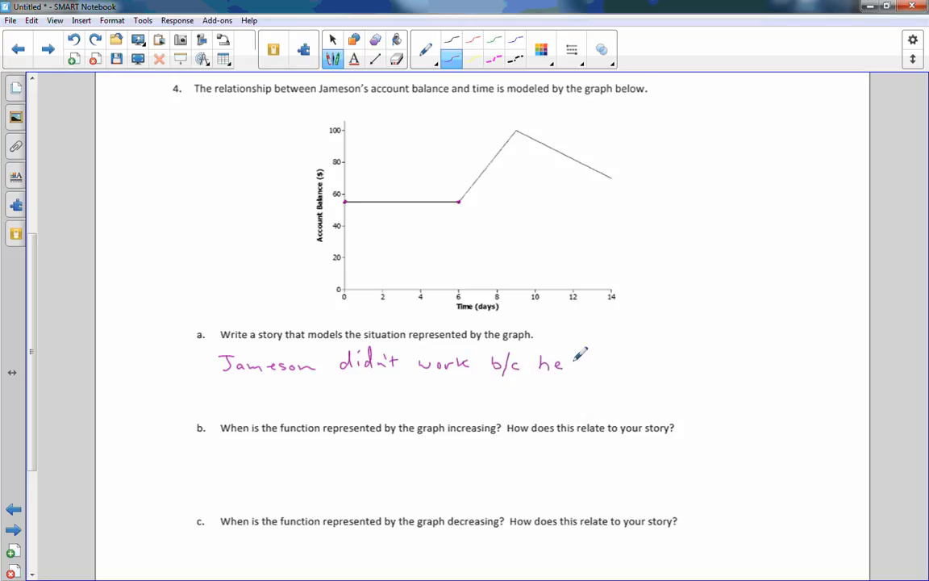
mouse_move(619, 395)
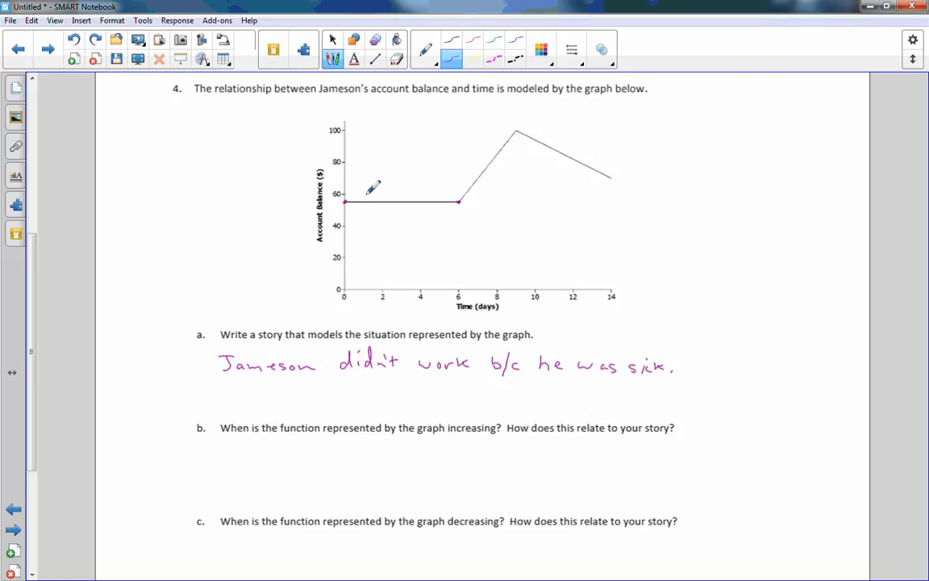
mouse_move(448, 409)
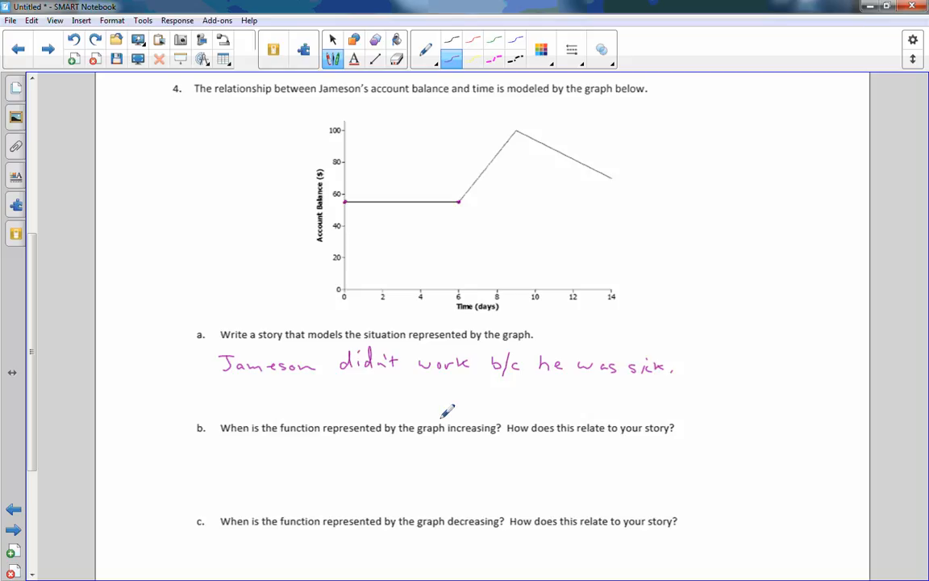
mouse_move(300, 415)
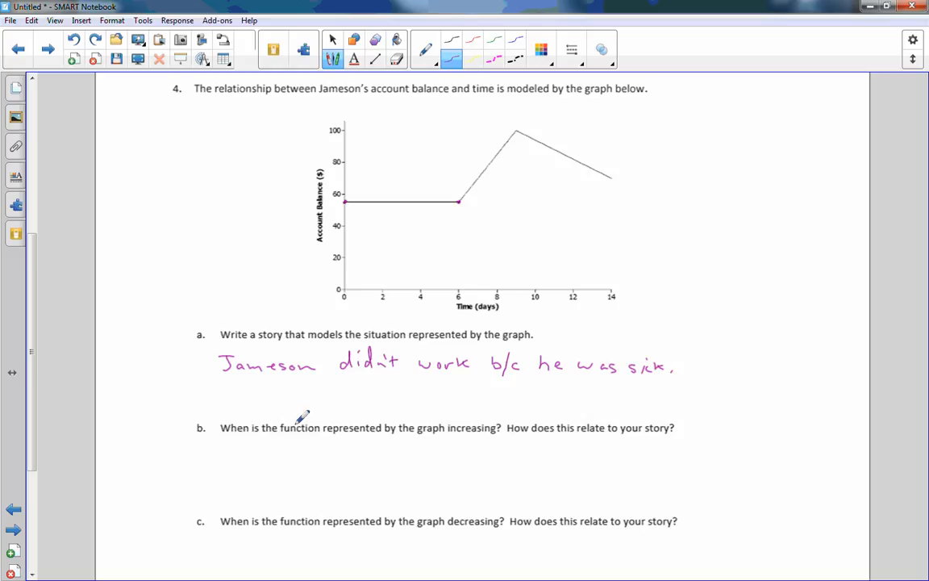
mouse_move(358, 409)
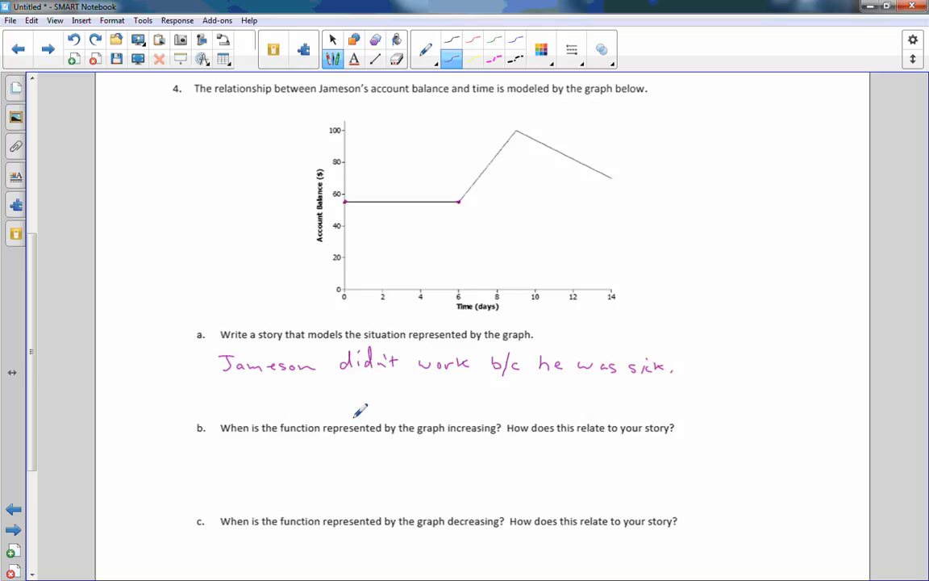
mouse_move(508, 223)
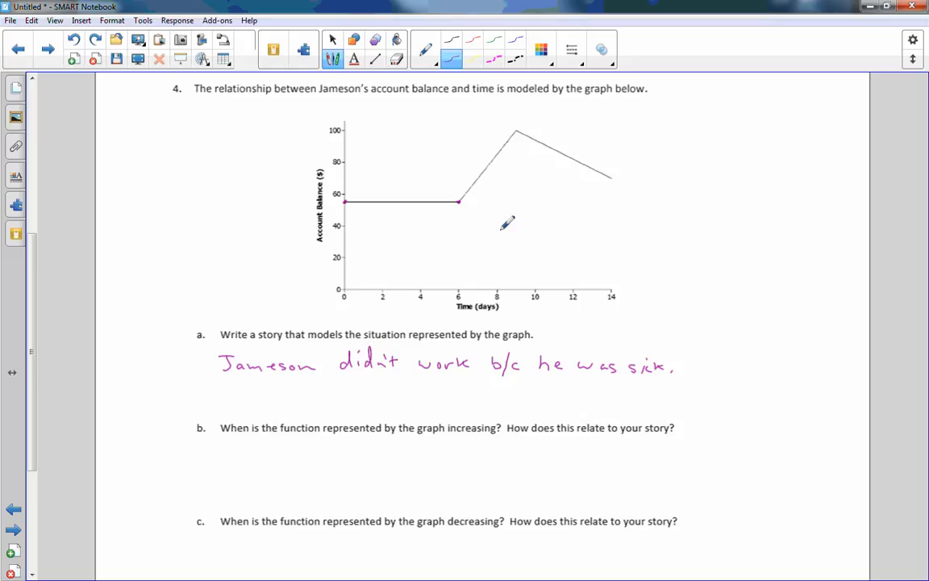
mouse_move(464, 202)
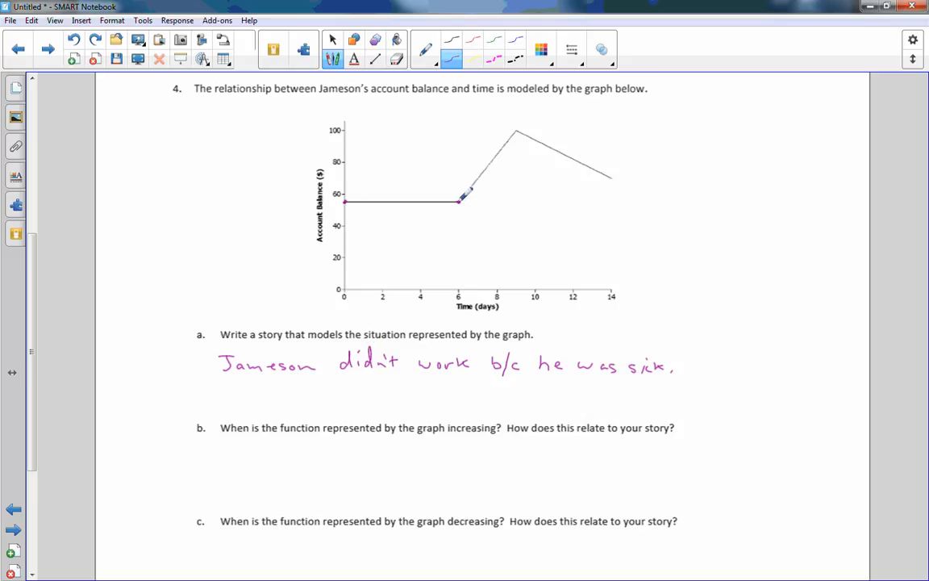
Trace the rise to $100 at day 9 and add "Jameson work 2½ days and made $42.".
left_click_drag(460, 200, 524, 125)
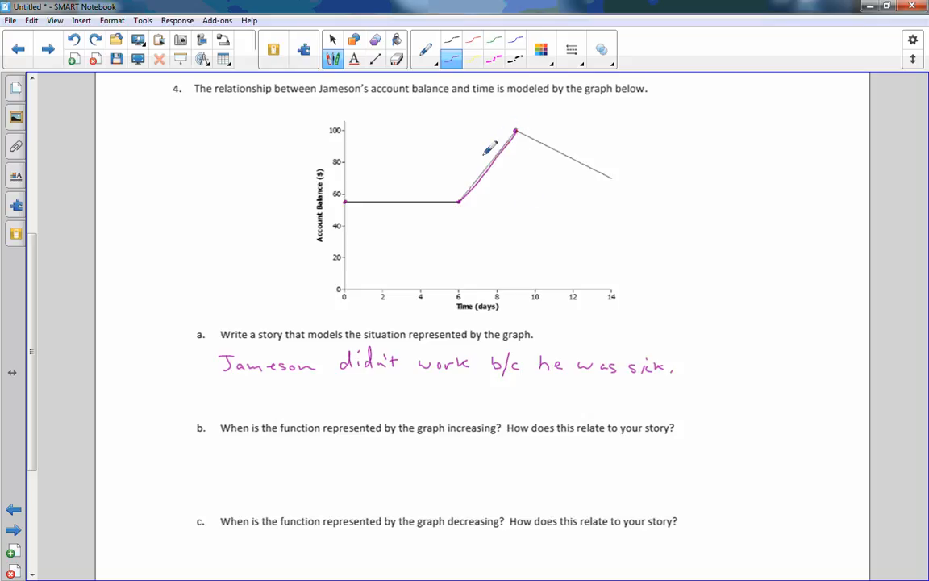
left_click_drag(484, 149, 520, 129)
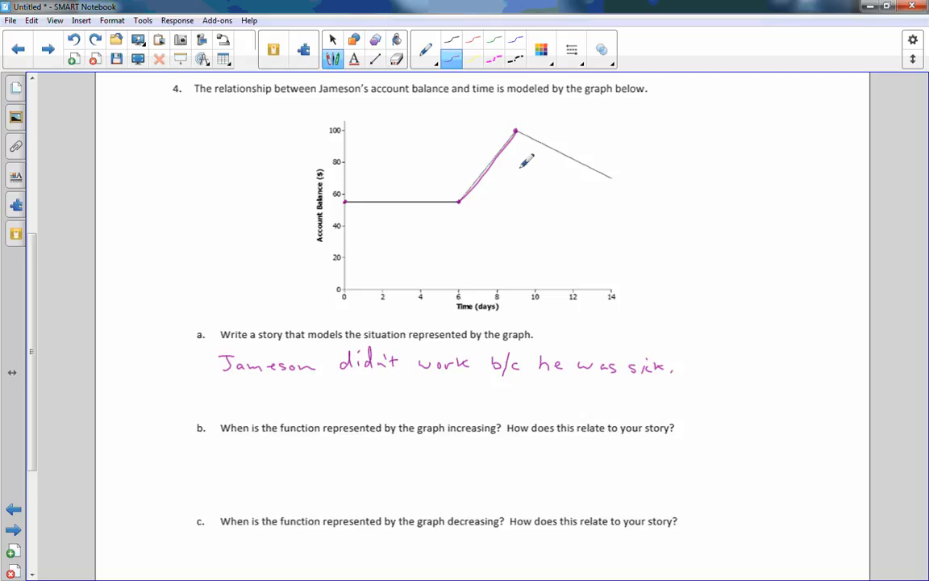
mouse_move(248, 450)
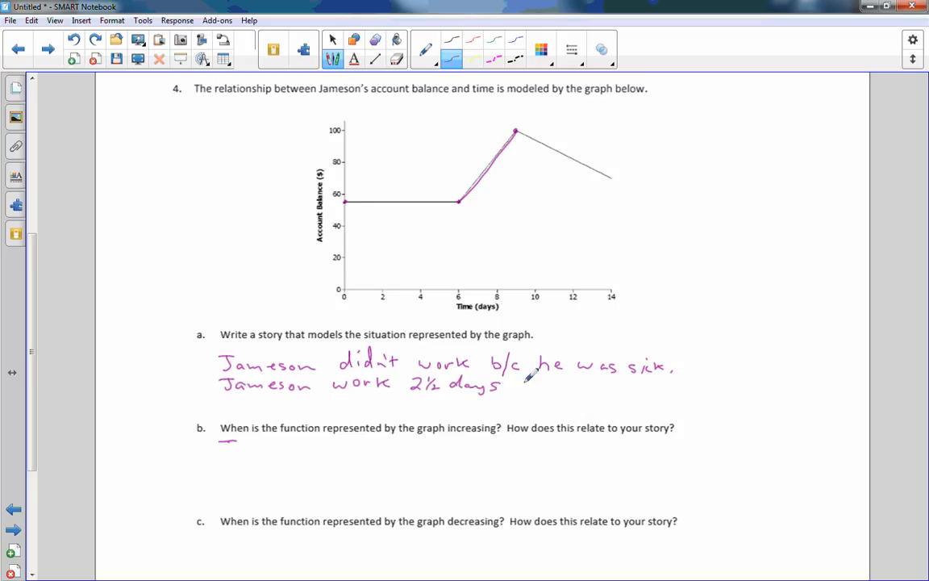
left_click_drag(508, 383, 621, 384)
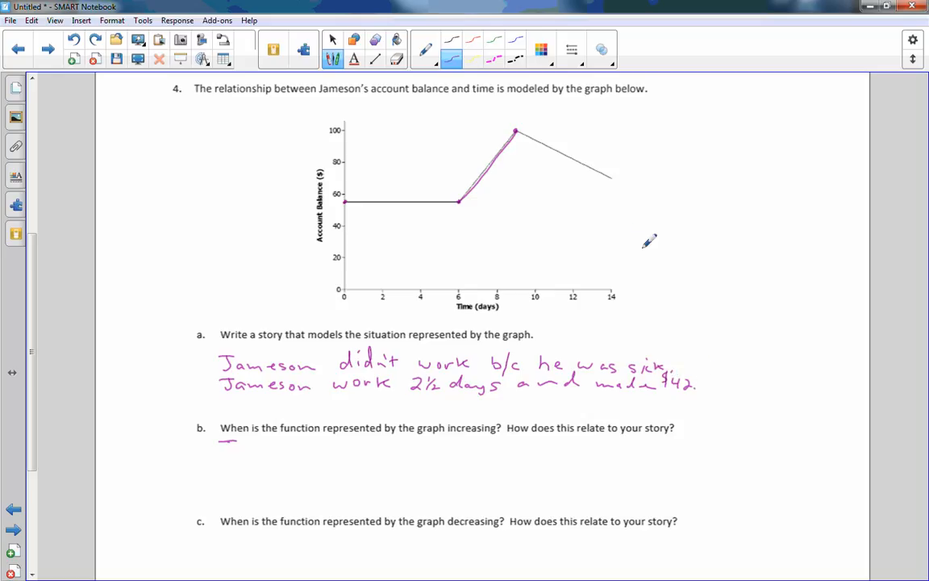
mouse_move(543, 144)
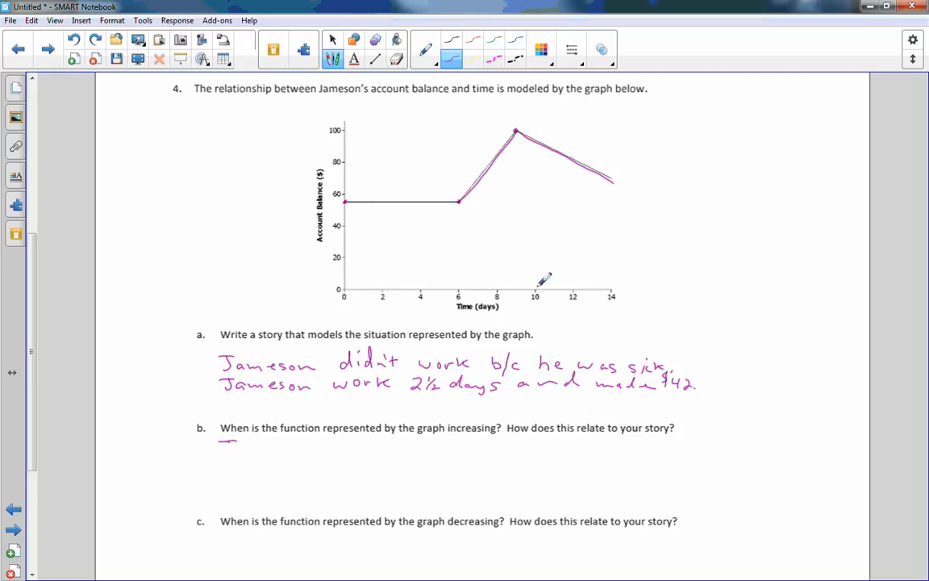
mouse_move(579, 283)
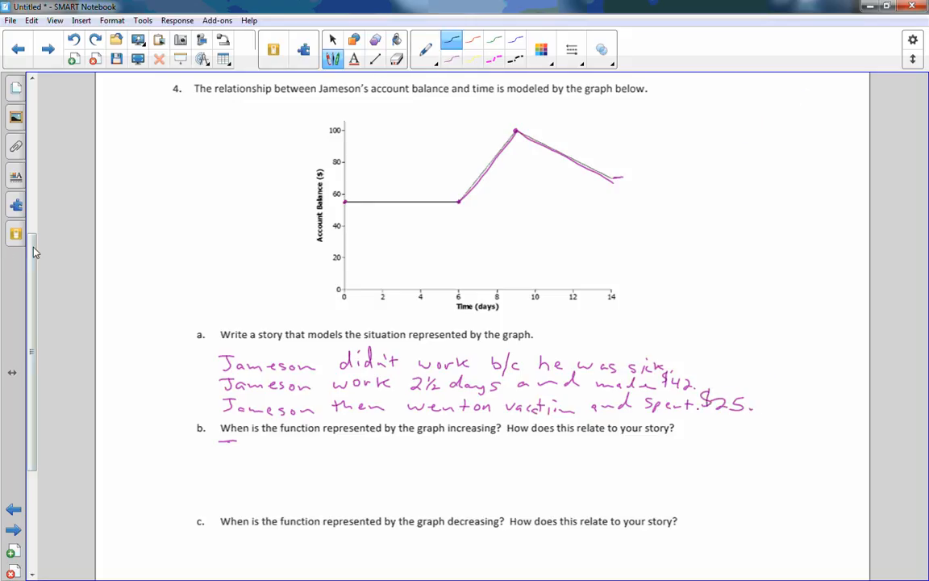
Answer part b "Between day 6 and day 9." and link it to the $42 story line.
scroll("down", 3)
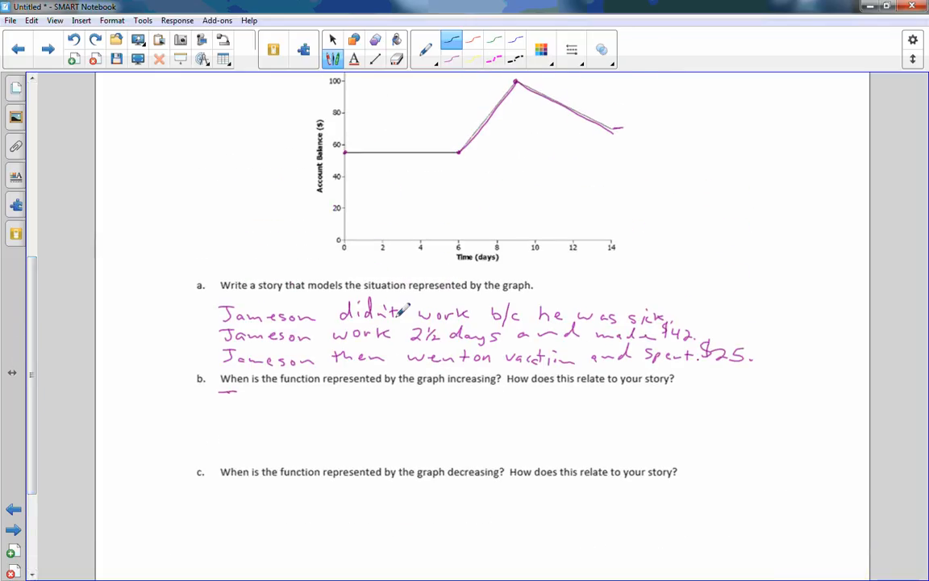
mouse_move(525, 157)
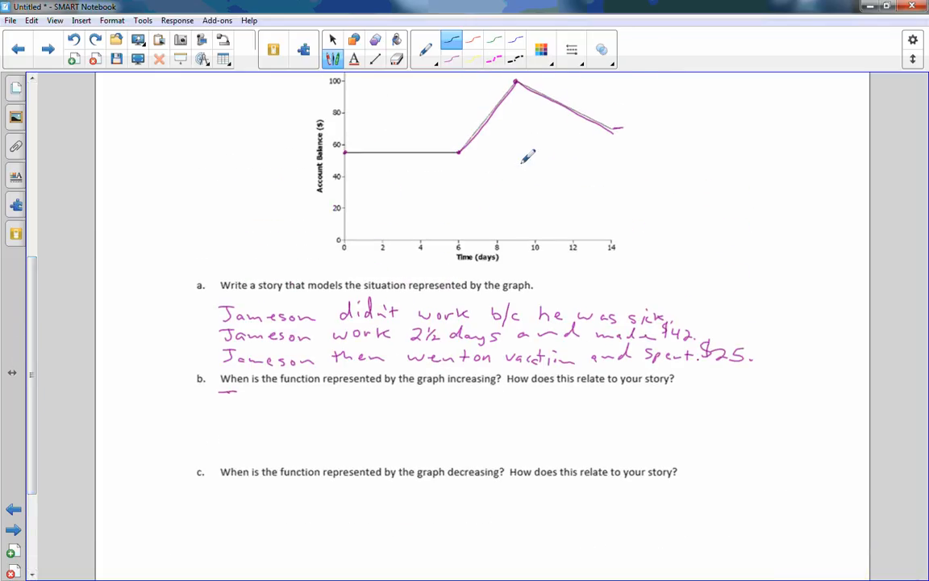
left_click_drag(460, 149, 480, 88)
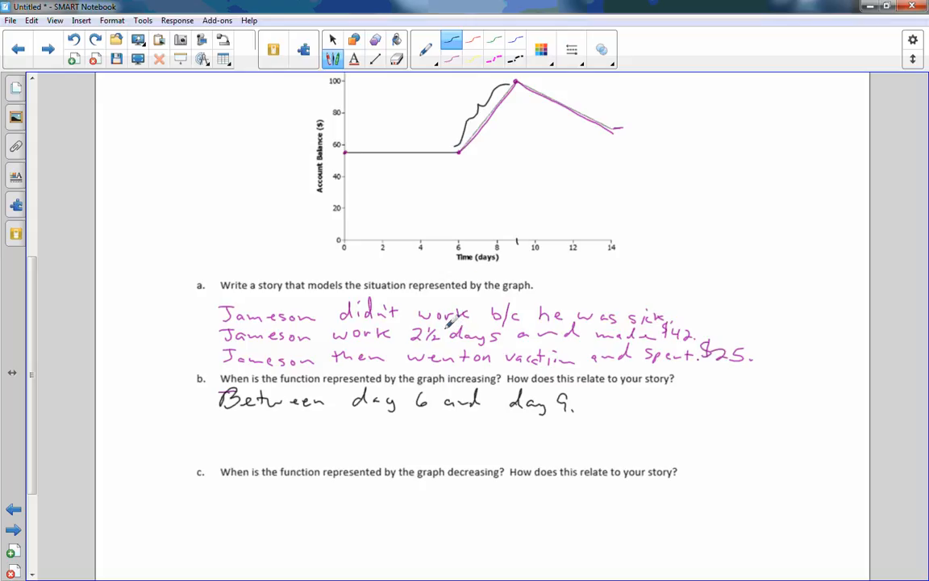
mouse_move(452, 341)
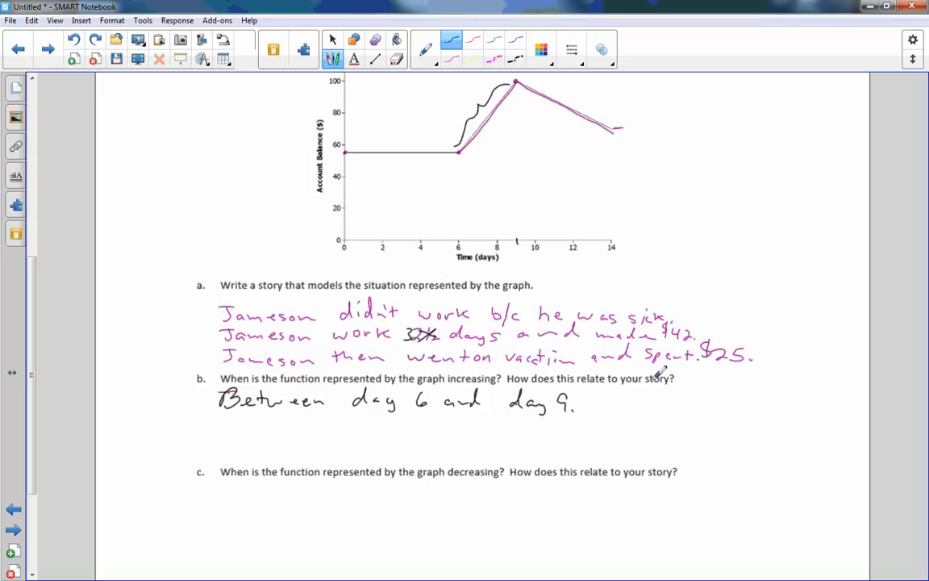
left_click_drag(710, 314, 589, 411)
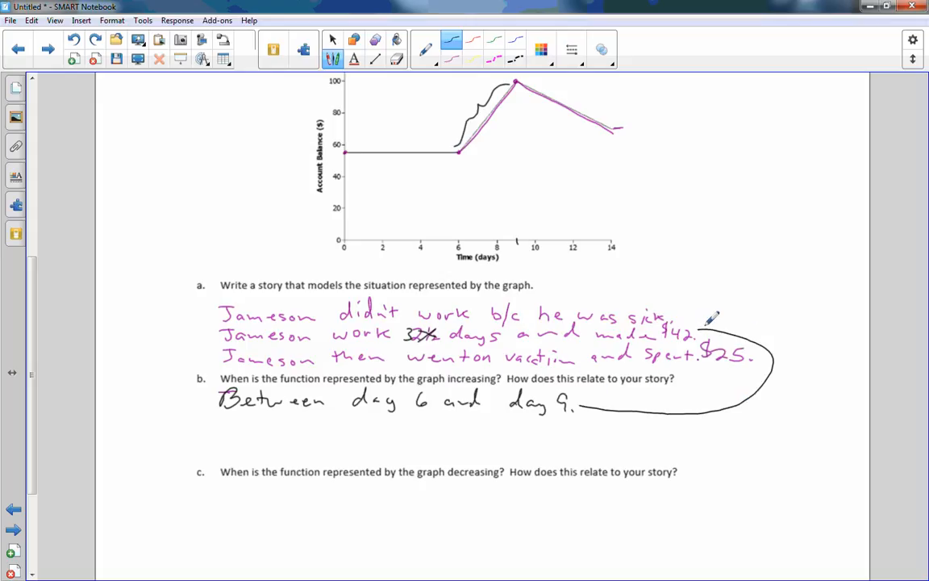
mouse_move(415, 428)
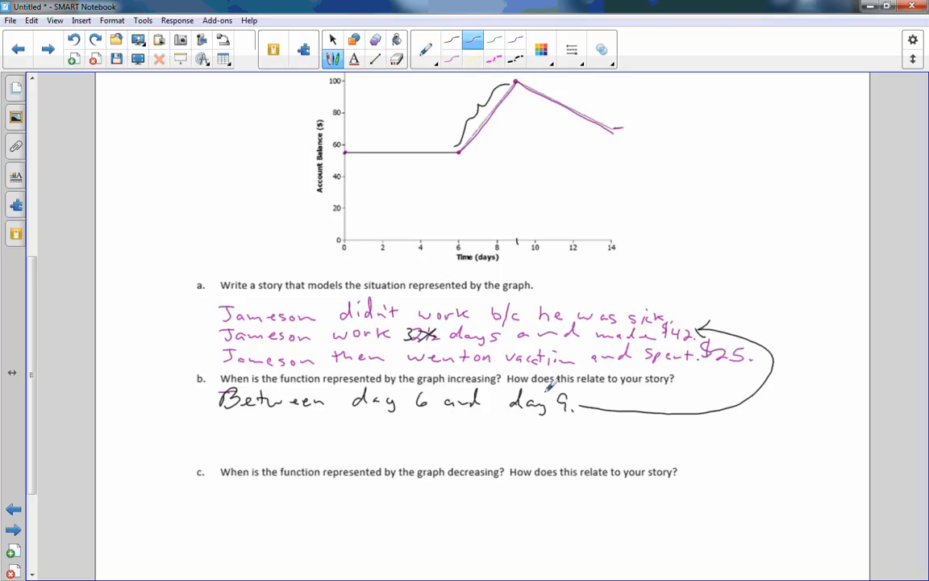
mouse_move(556, 263)
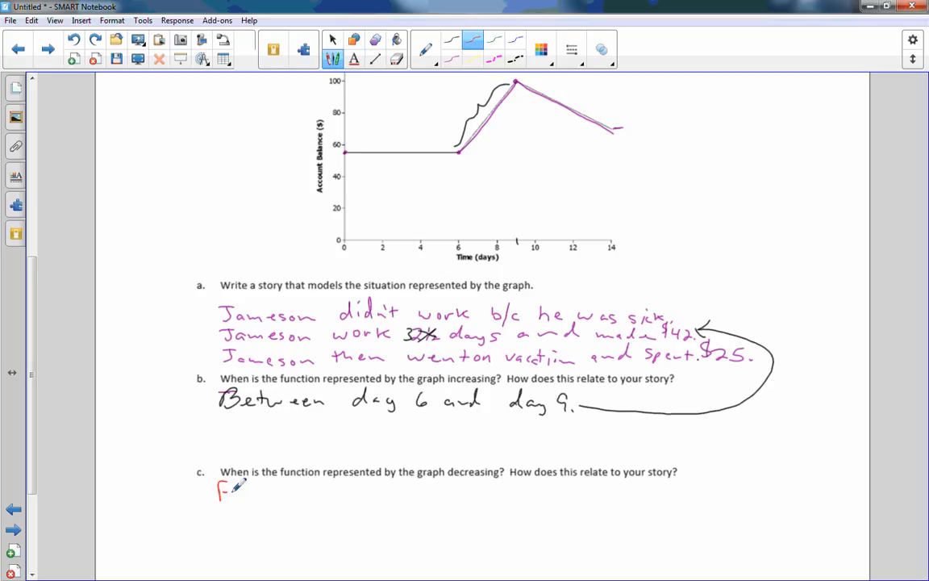
Write part c's answer "From Day 9 to day 14." in red with an arrow to the $25 line, then return to the first page.
type("From Da")
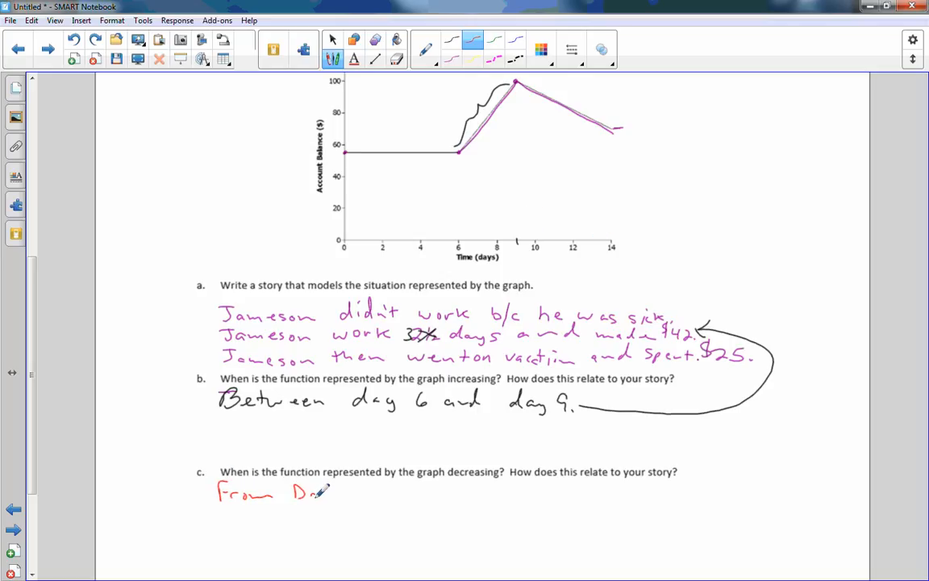
type("Day 9 to a")
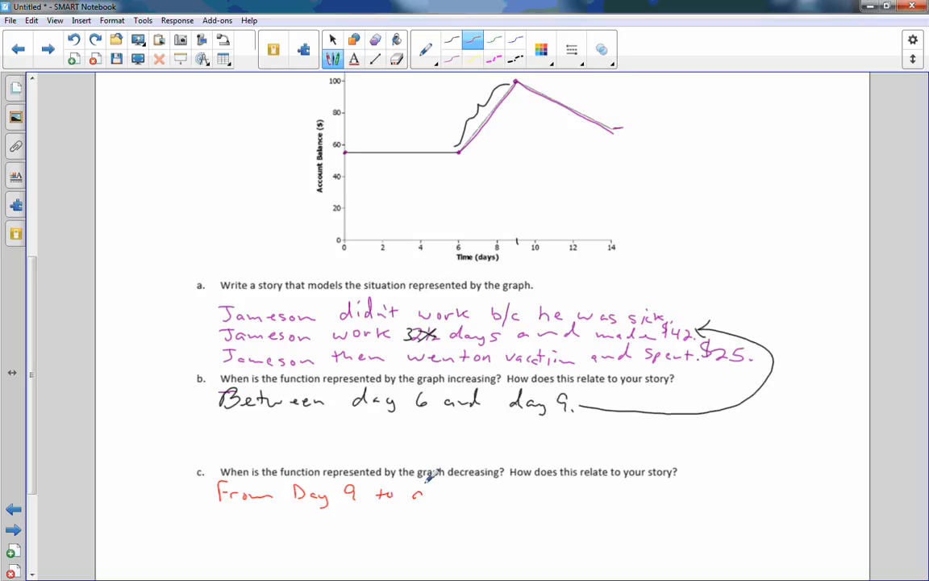
type("day 14.")
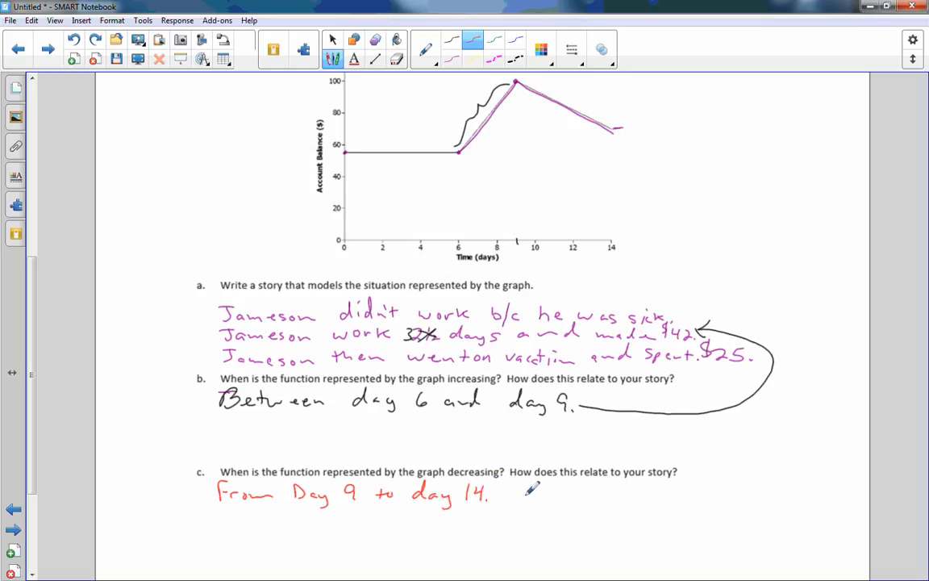
left_click_drag(746, 363, 665, 484)
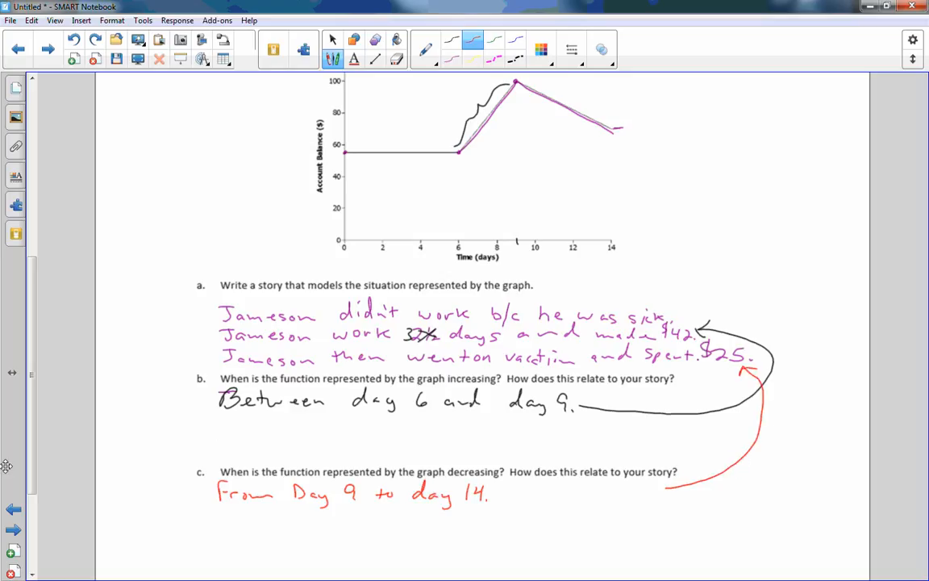
left_click(13, 528)
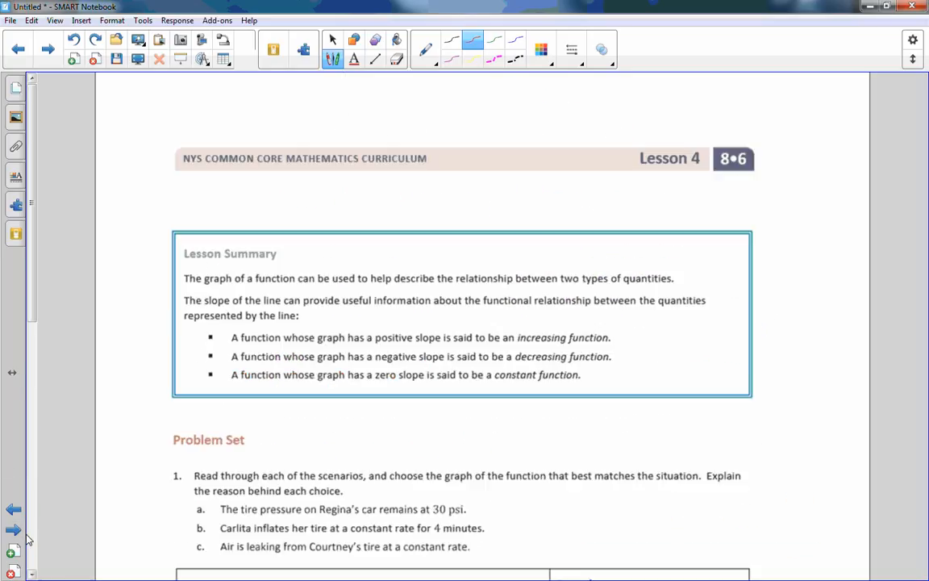
mouse_move(6, 484)
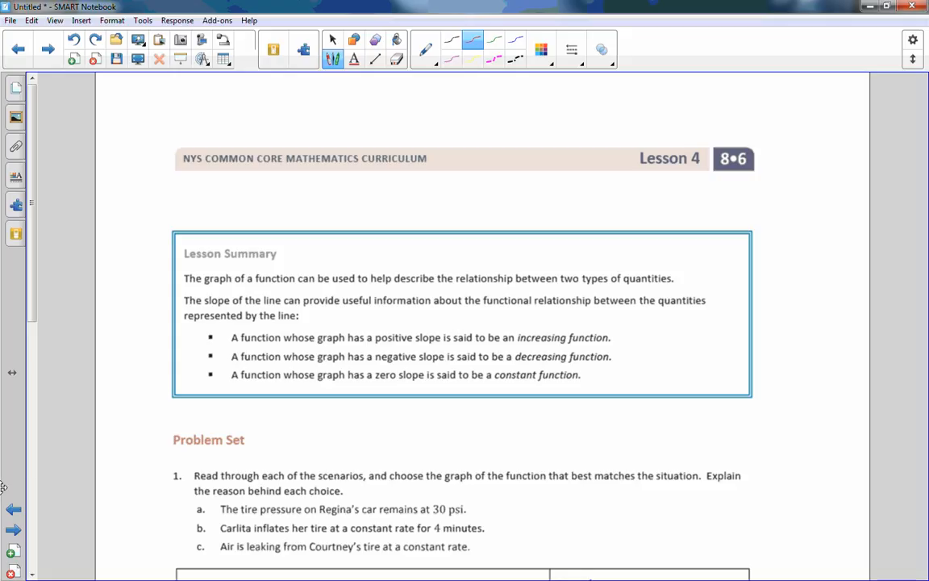